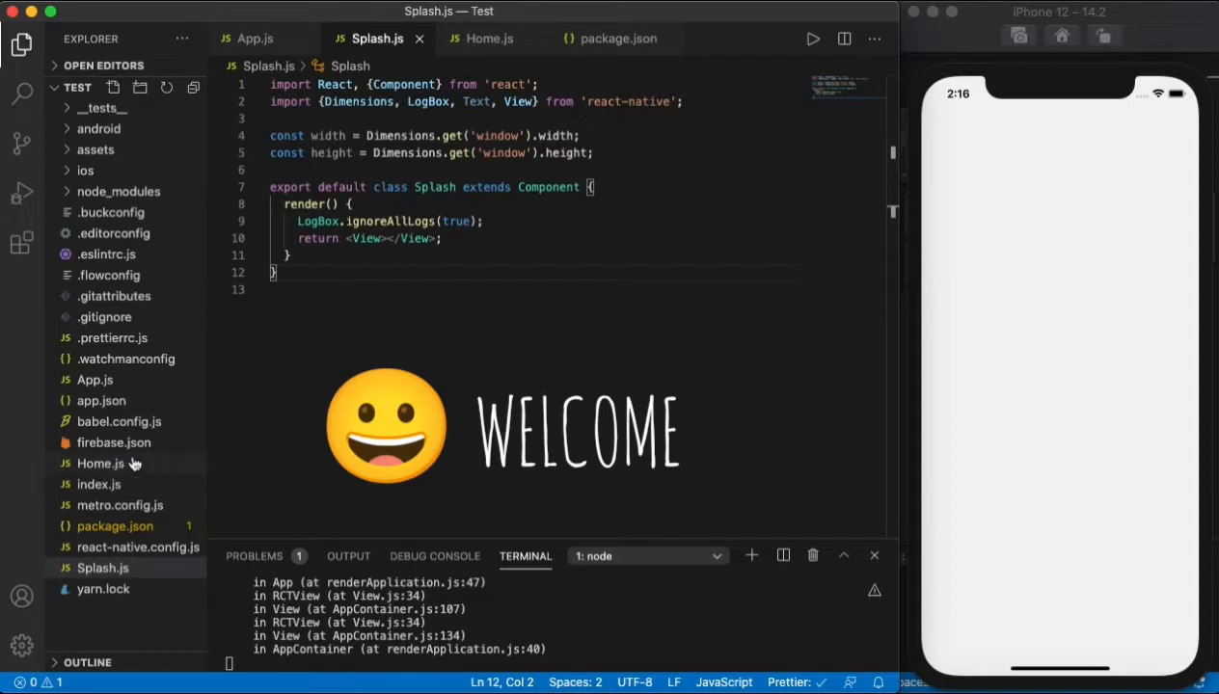
pyautogui.moveTo(94, 379)
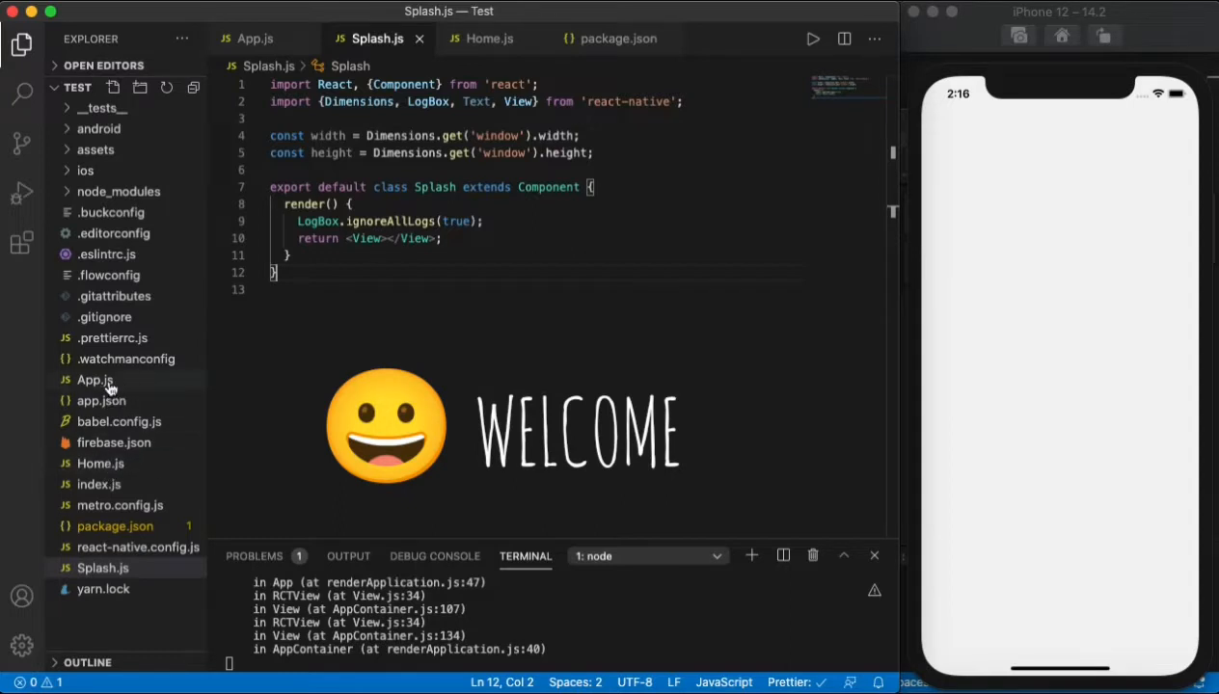
# - Review the navigation setup in App.js, then return to Splash.js
pyautogui.click(94, 379)
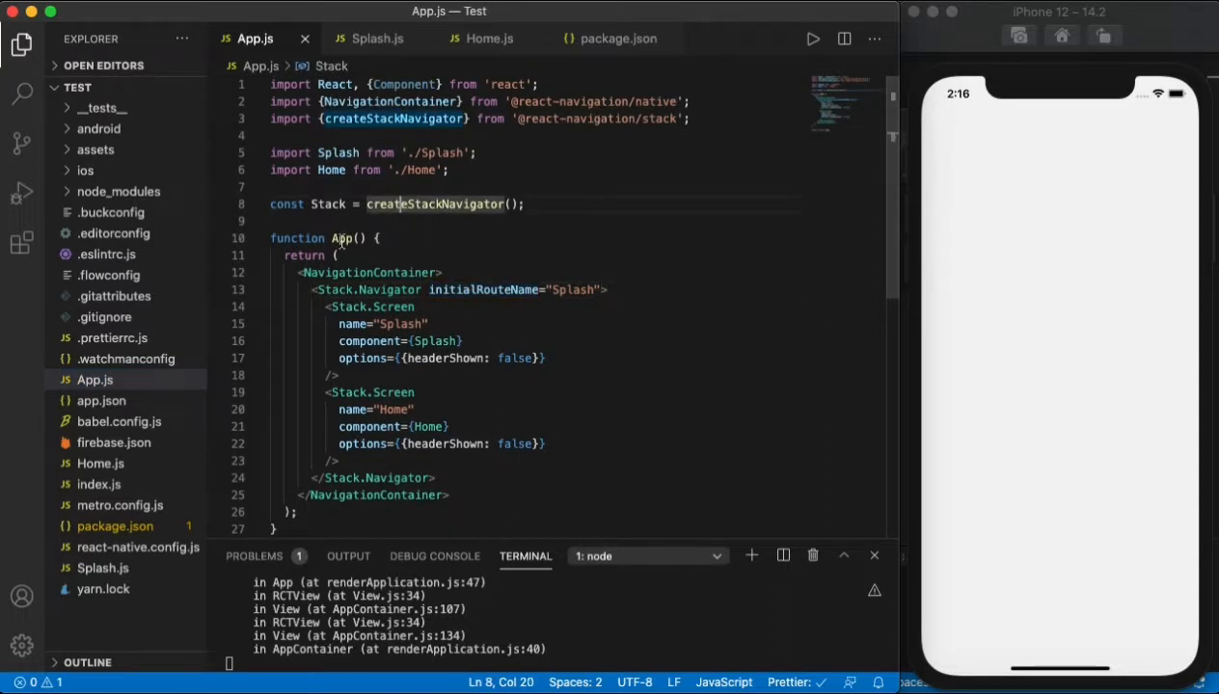
pyautogui.scroll(-3)
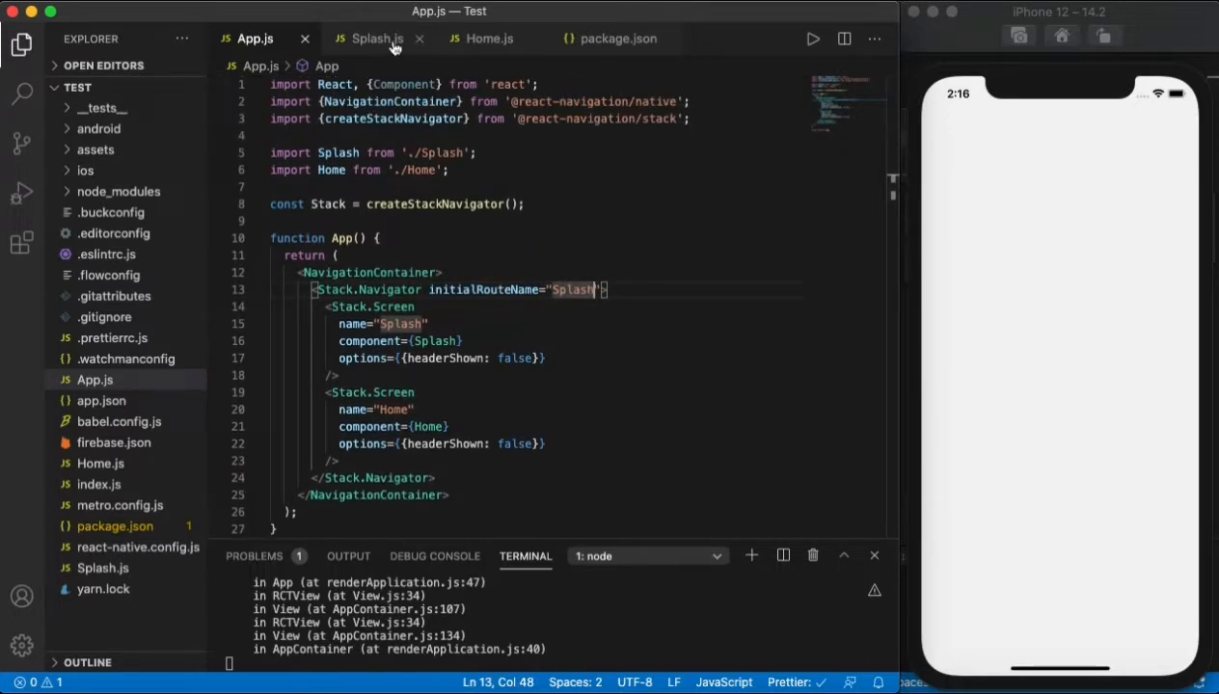
pyautogui.click(377, 38)
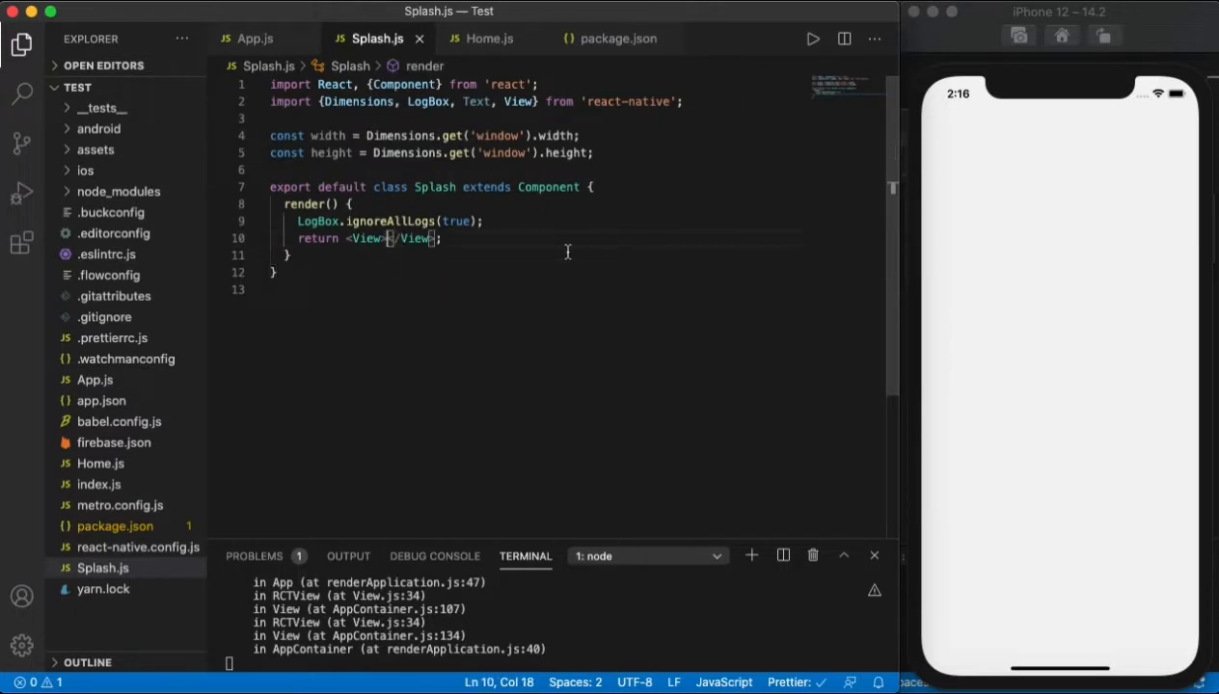
pyautogui.moveTo(506, 218)
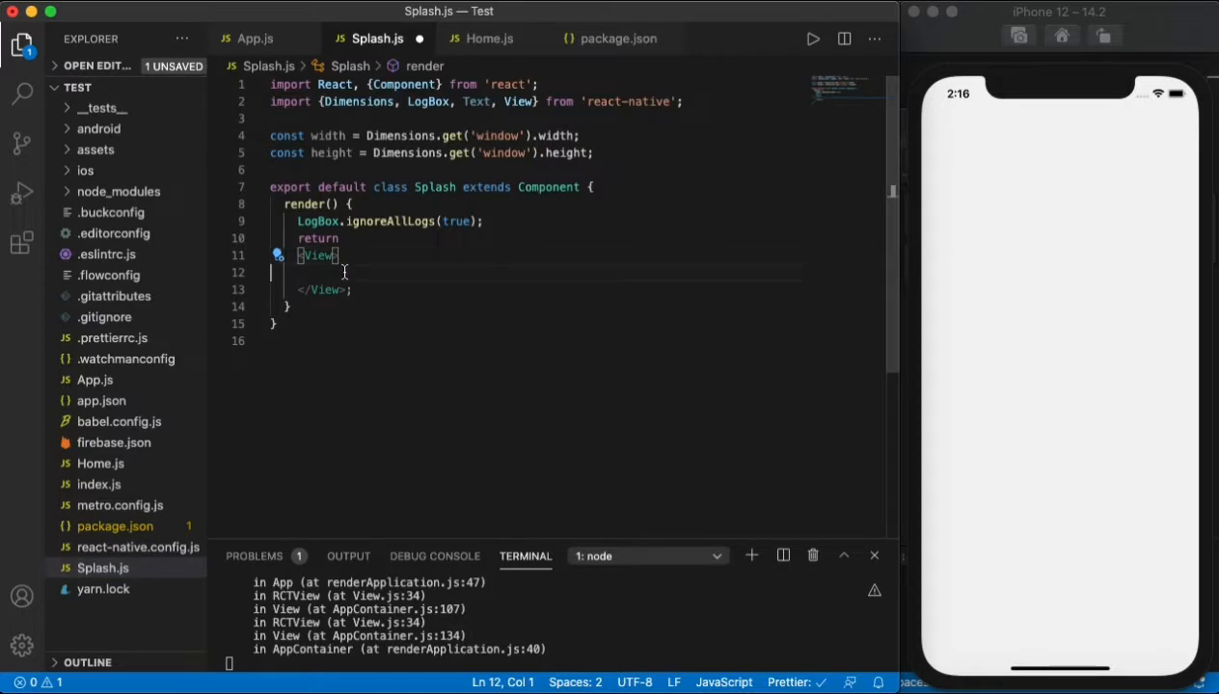
# - Wrap a 'Splash' Text in the View styled 100% height/width with centred justifyContent and alignItems
pyautogui.write('<')
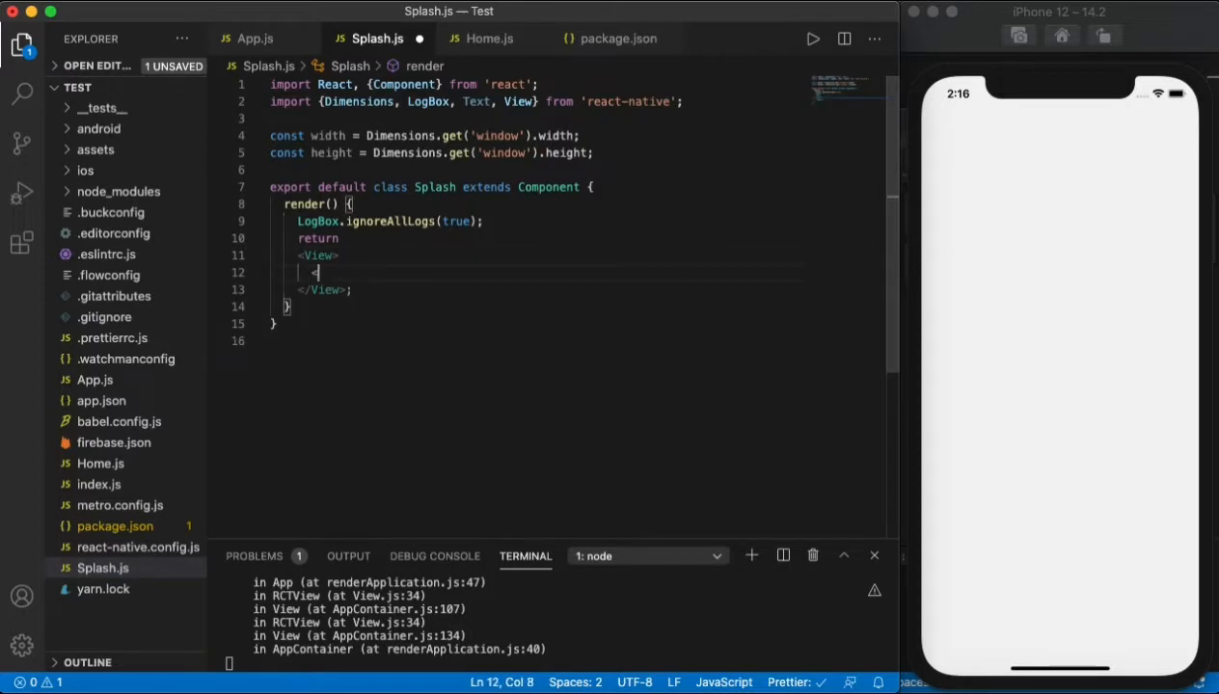
pyautogui.write('Text></Text>')
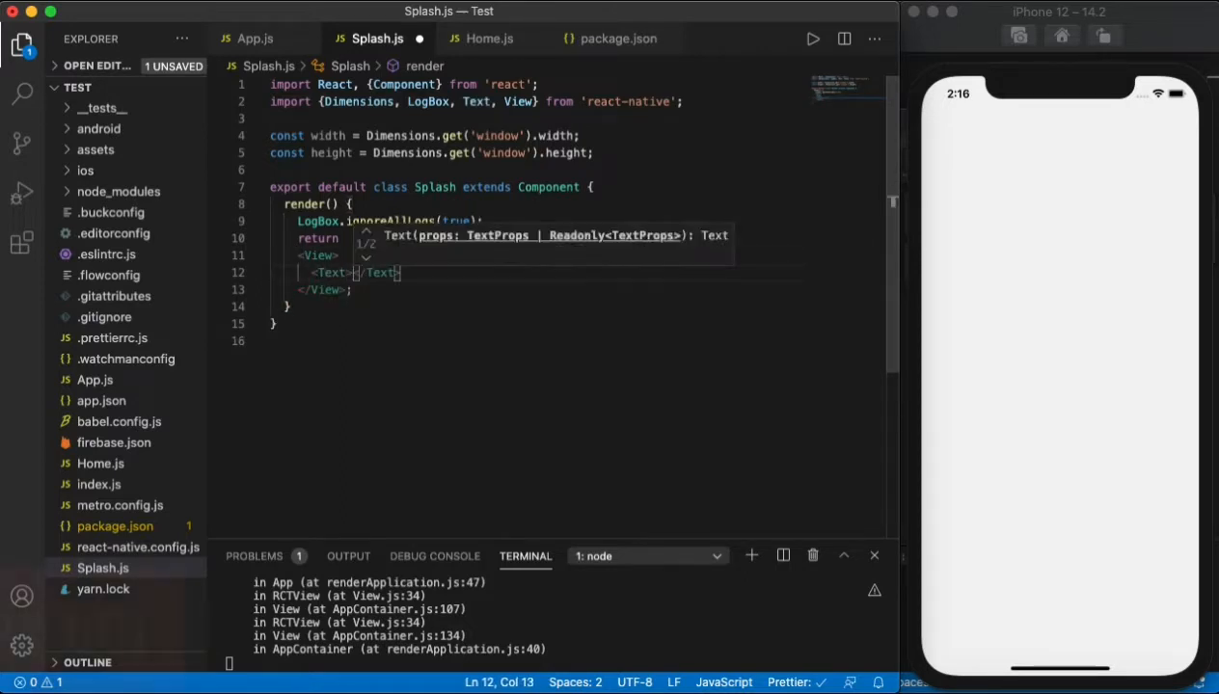
pyautogui.write('Splash')
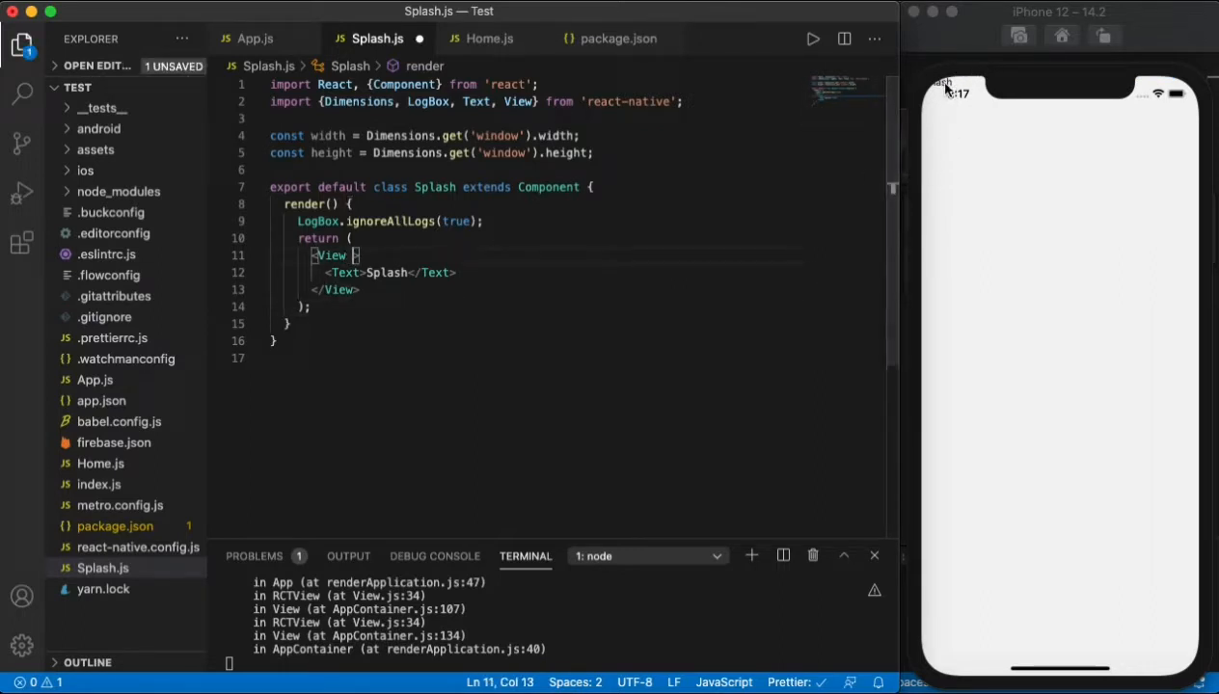
pyautogui.write("style={{height:'100")
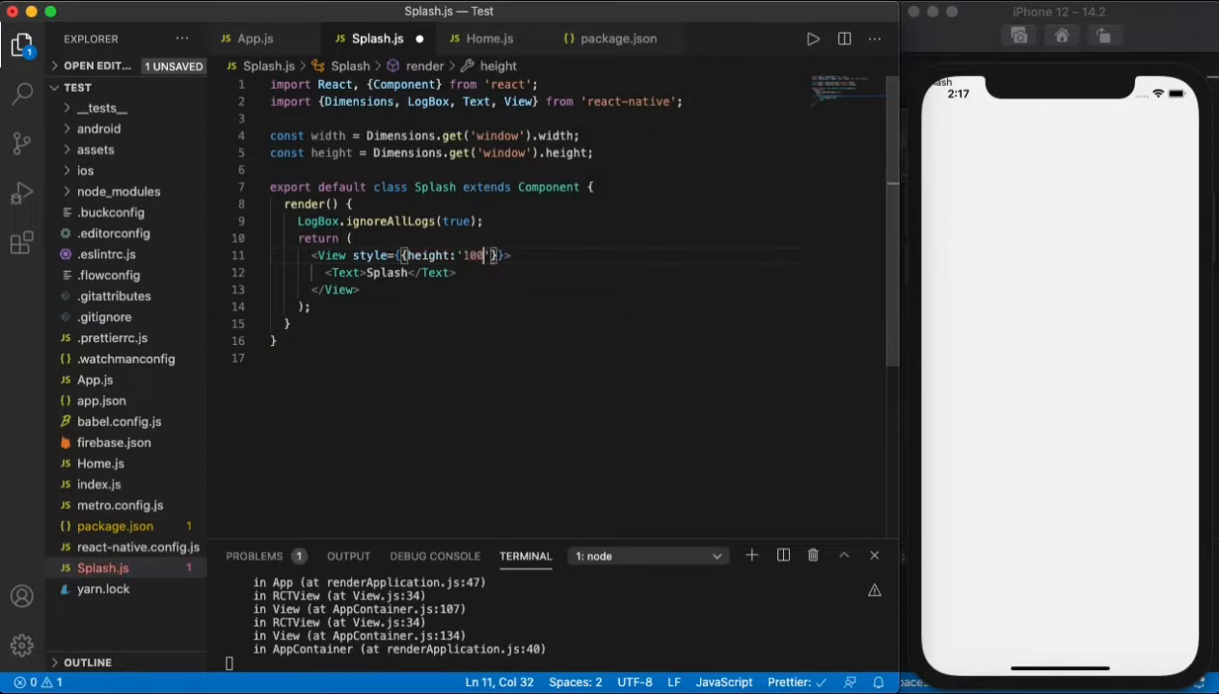
pyautogui.write('%')
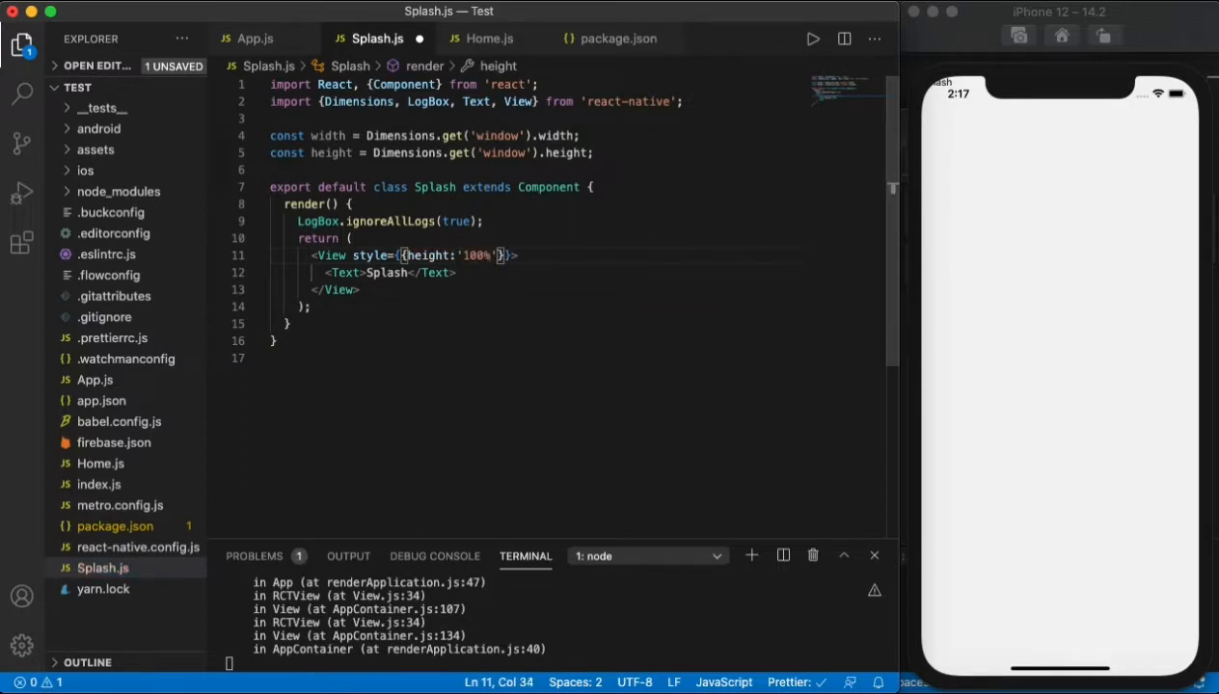
pyautogui.write(", width:'100%', justifyContent:")
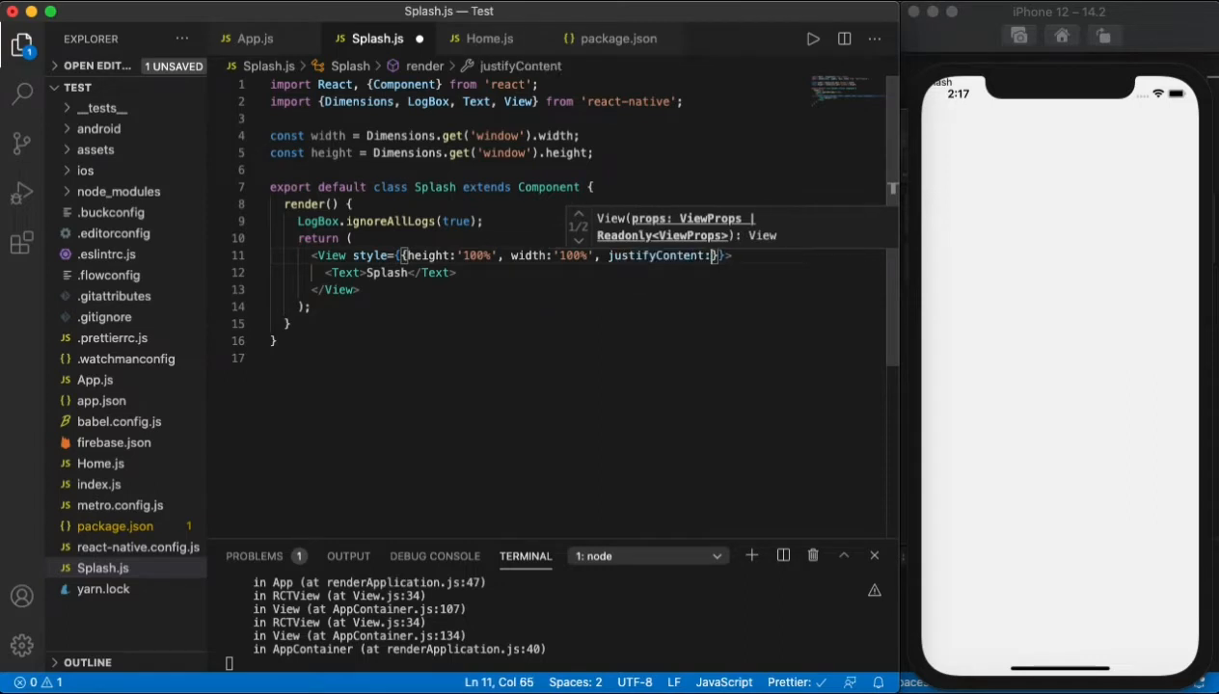
pyautogui.write("'center', align")
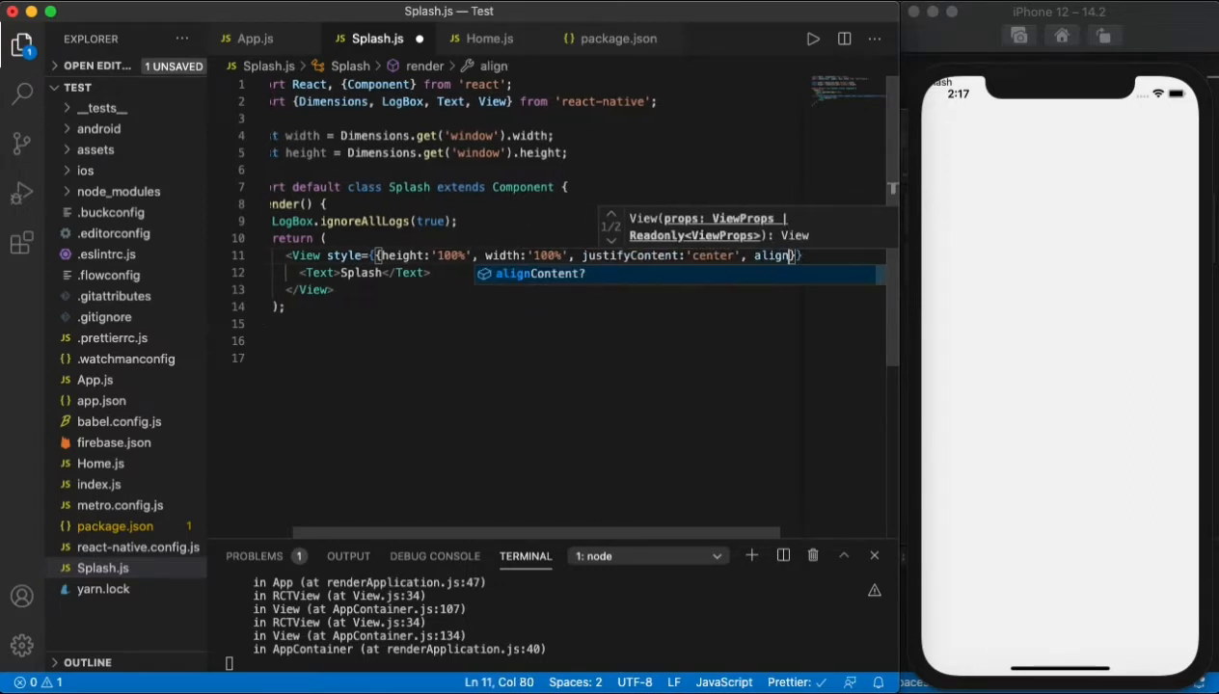
pyautogui.write("Items:'")
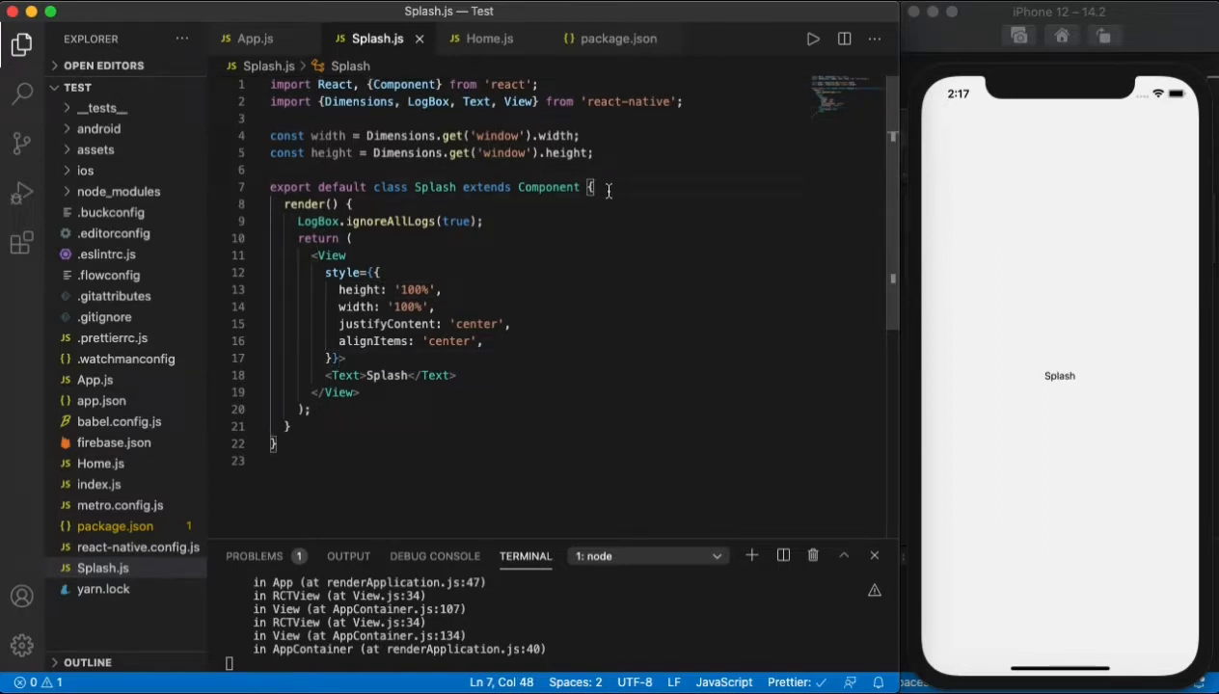
# - Add componentDidMount(){ above render with the comment 'is called immediately after a component is mounted'
pyautogui.press('enter')
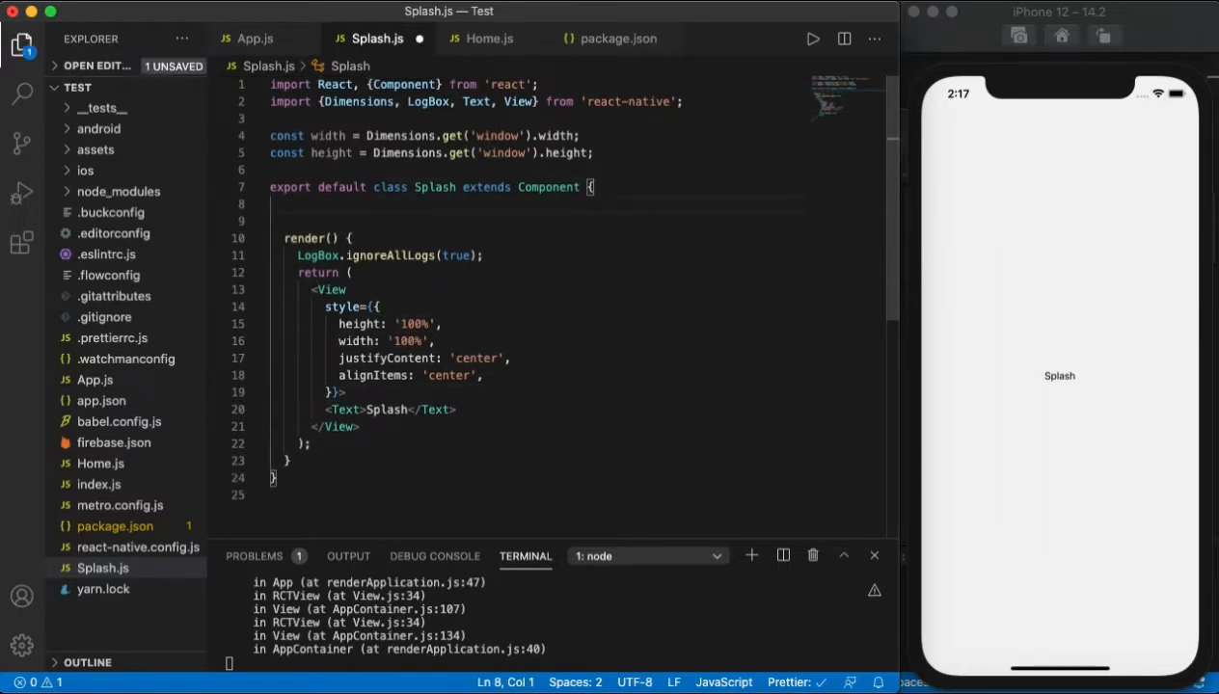
pyautogui.write('componentDi')
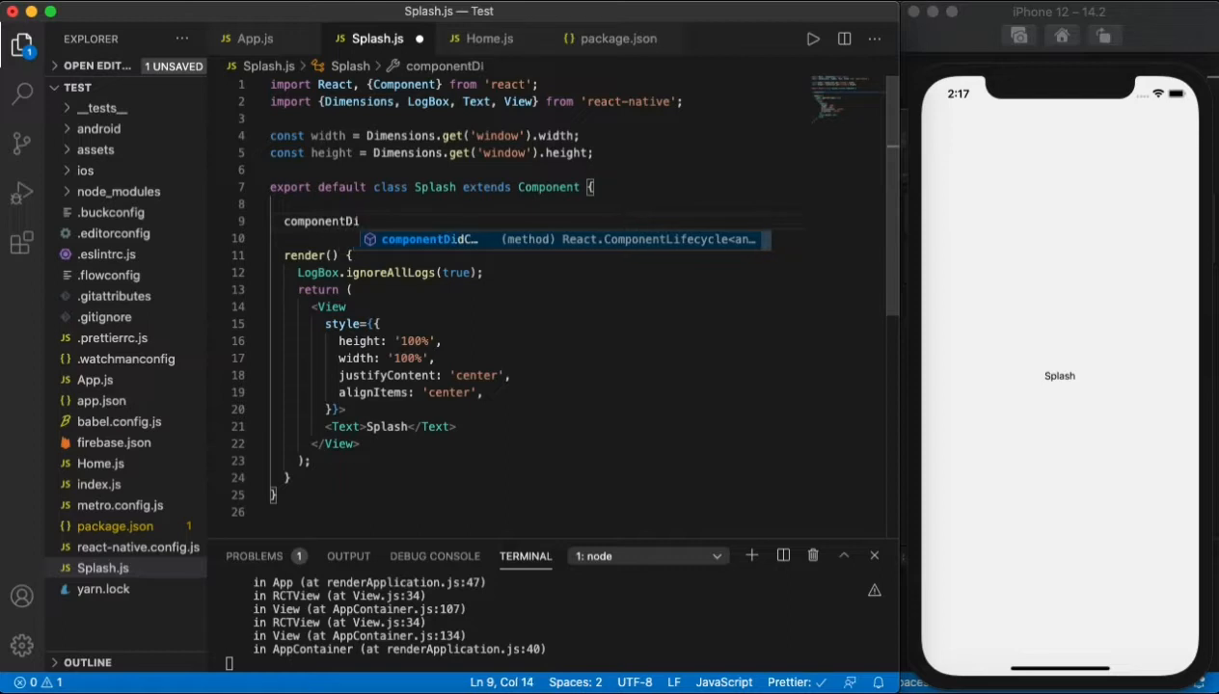
pyautogui.write('dMount')
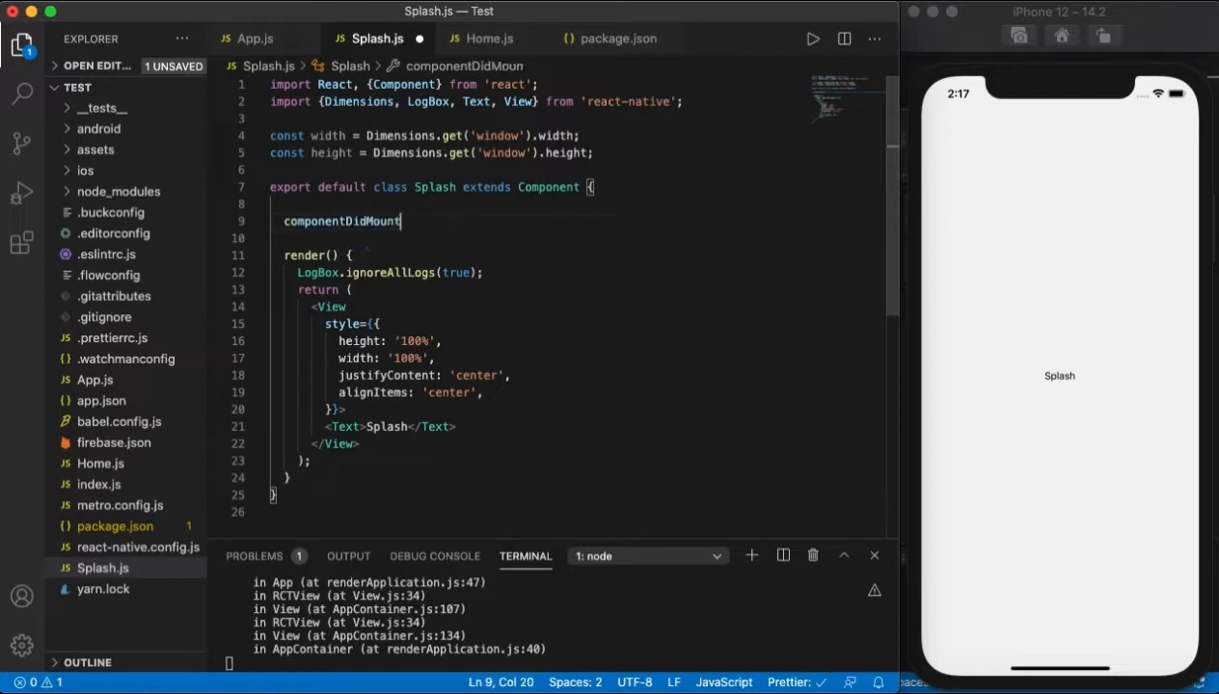
pyautogui.write('(){')
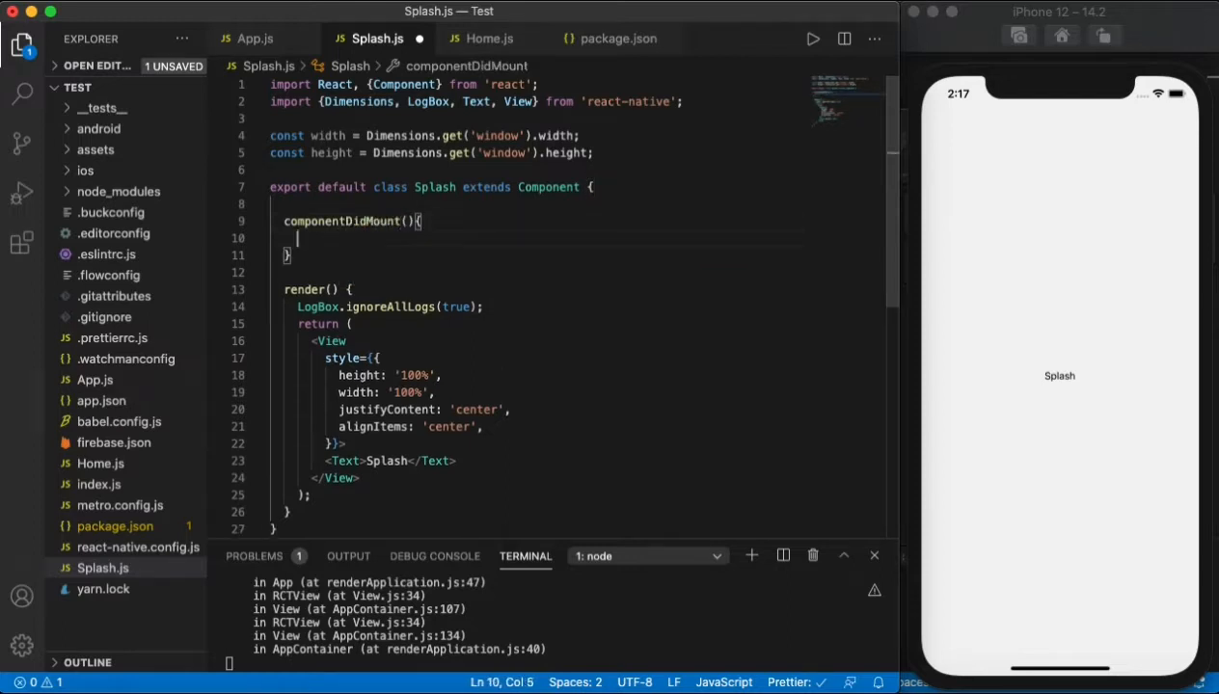
pyautogui.write('//')
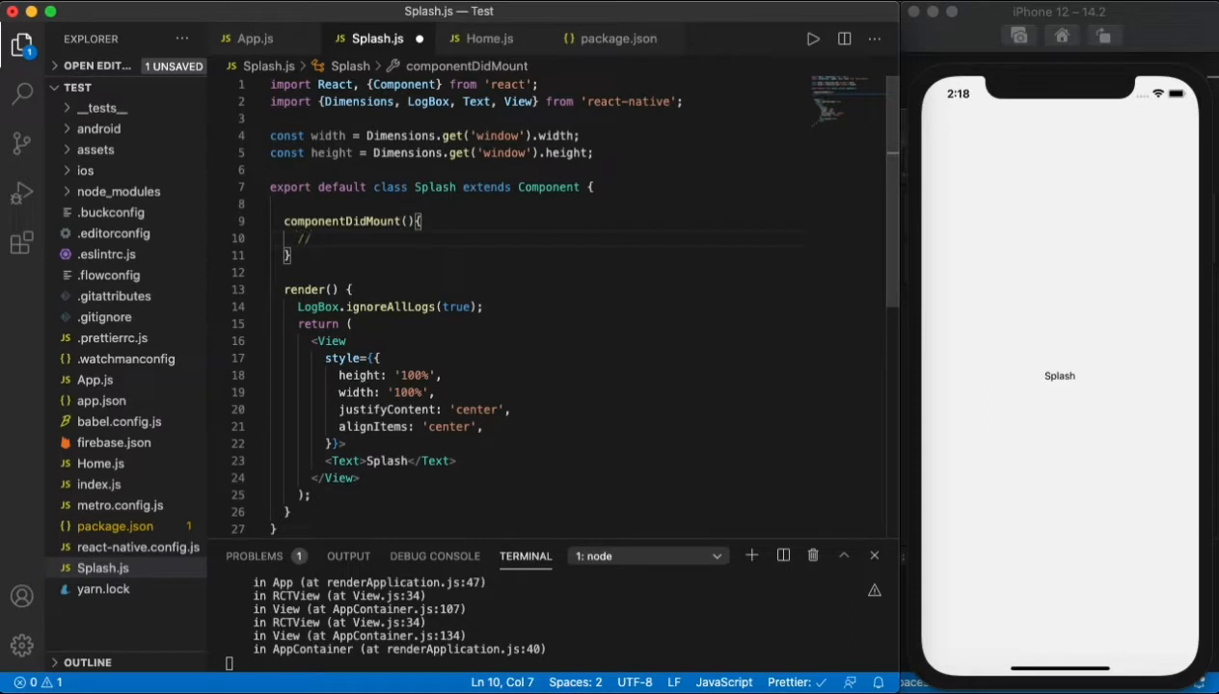
pyautogui.write('is')
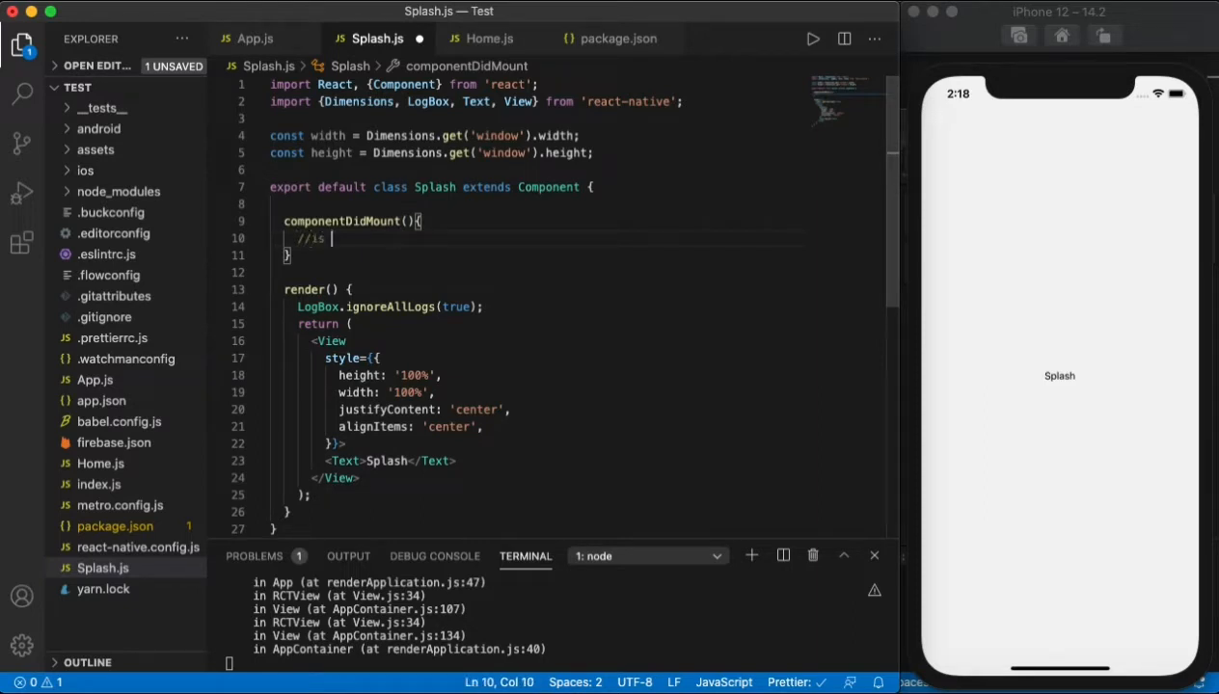
pyautogui.write('called immediately after a component is m')
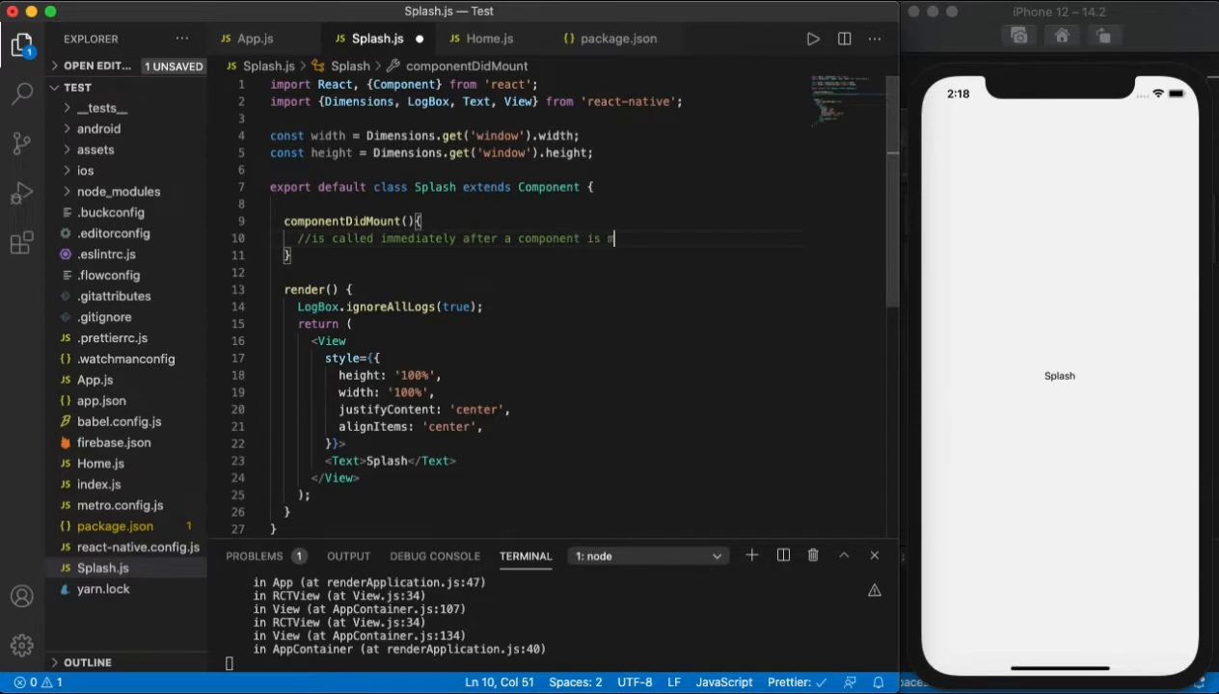
pyautogui.write('ounted')
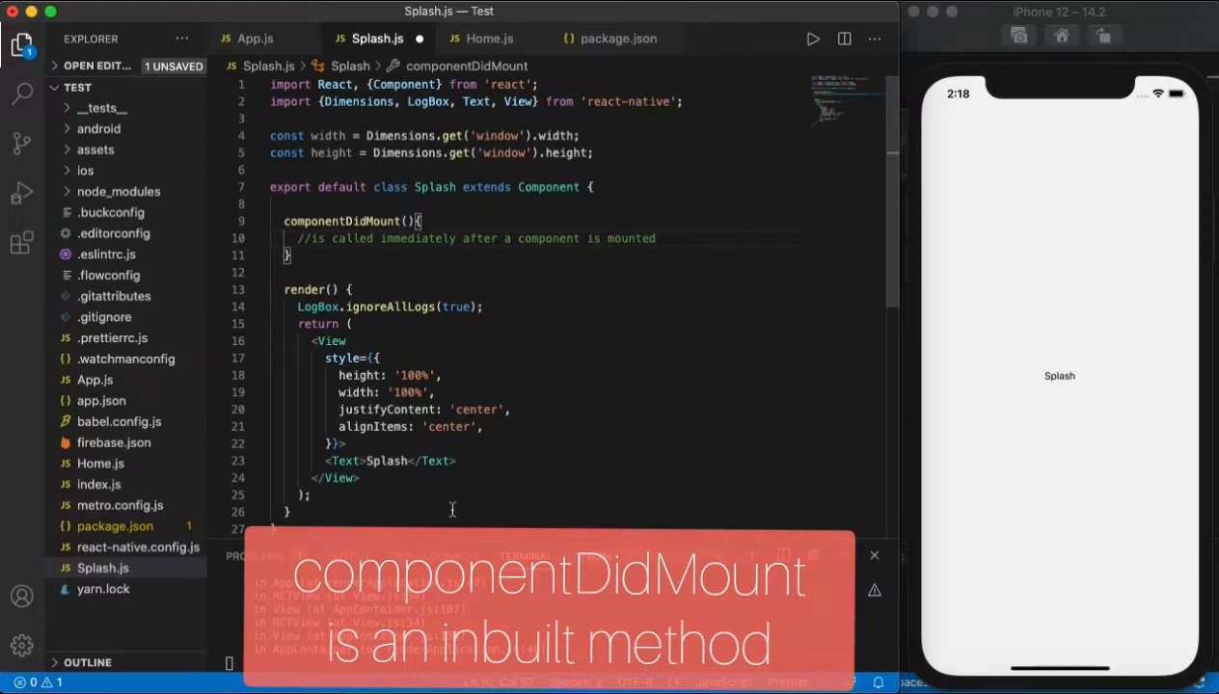
pyautogui.moveTo(673, 244)
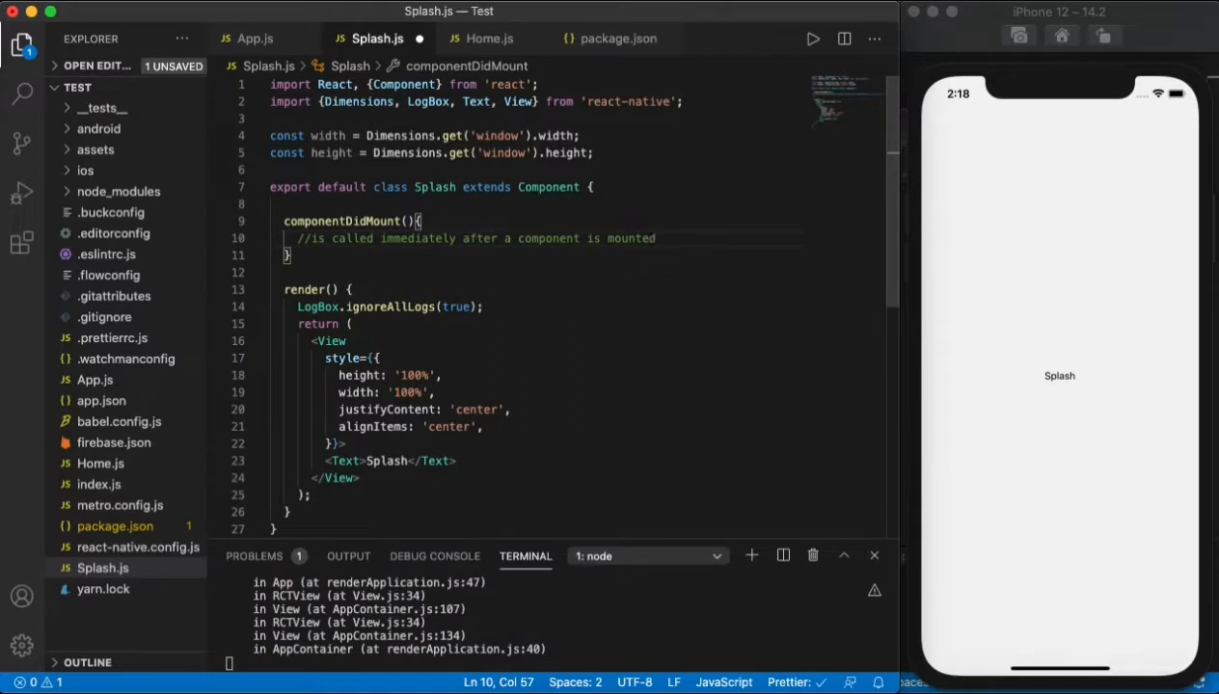
pyautogui.press('enter')
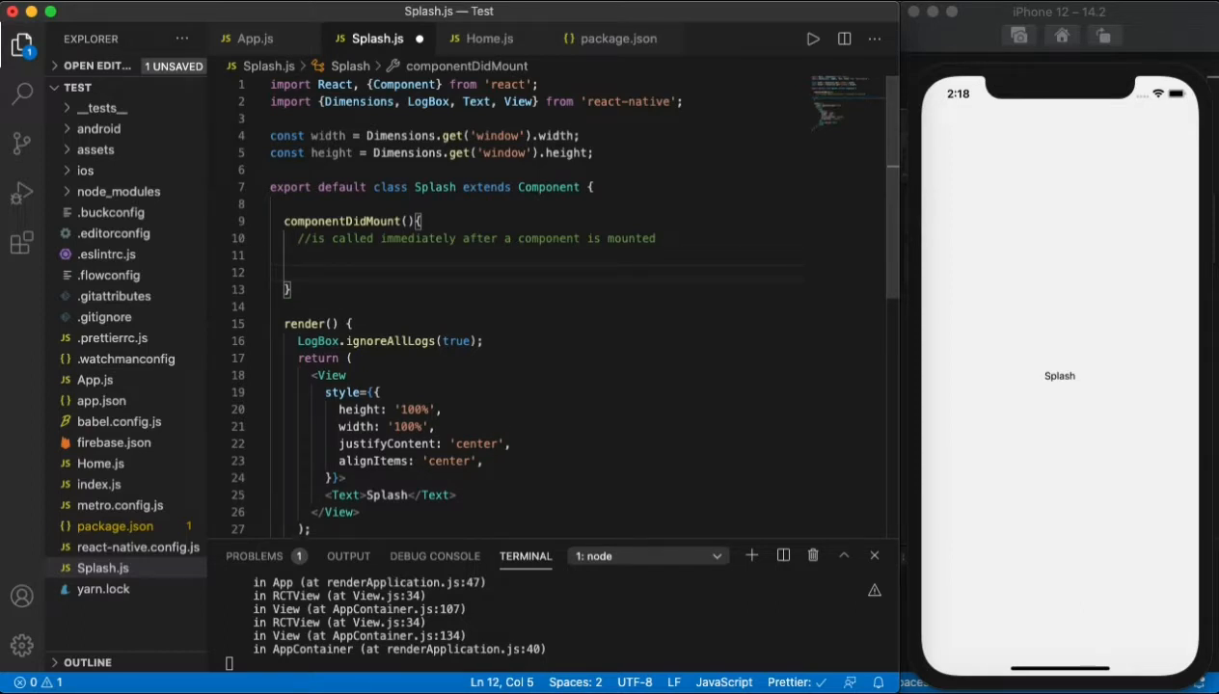
# - Insert a setTimeout with an arrow-function callback and an explanatory comment
pyautogui.write('setT')
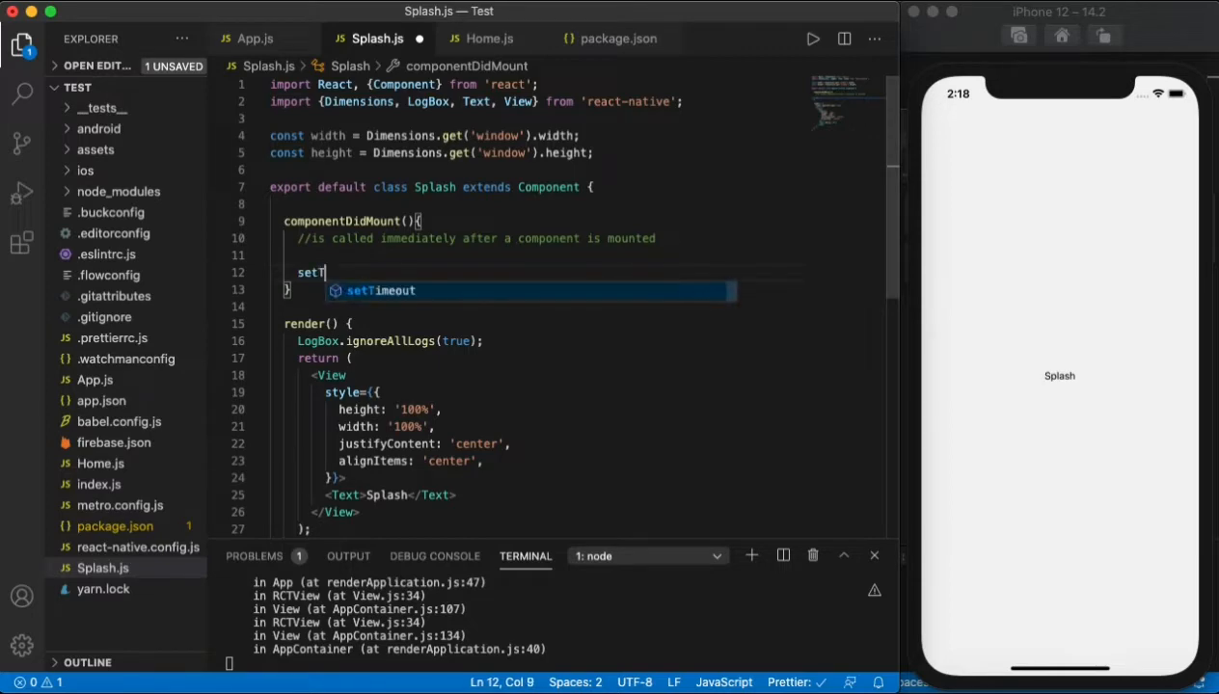
pyautogui.press('Tab')
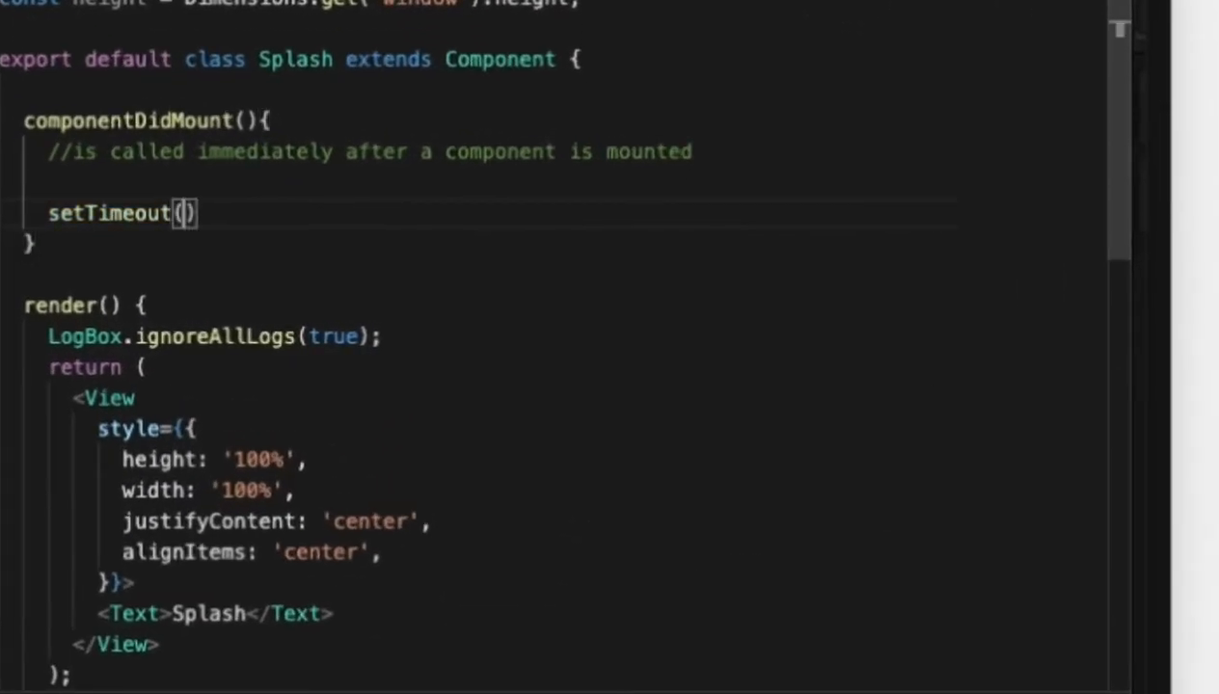
pyautogui.write('()=>{')
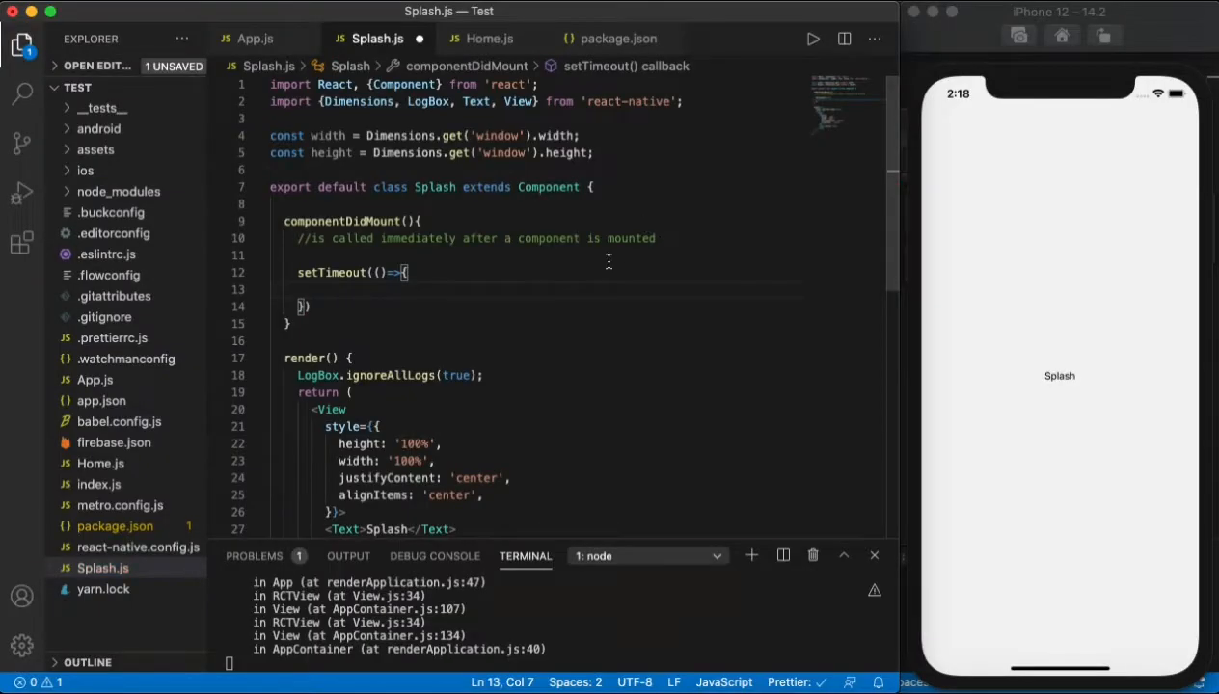
pyautogui.write('//')
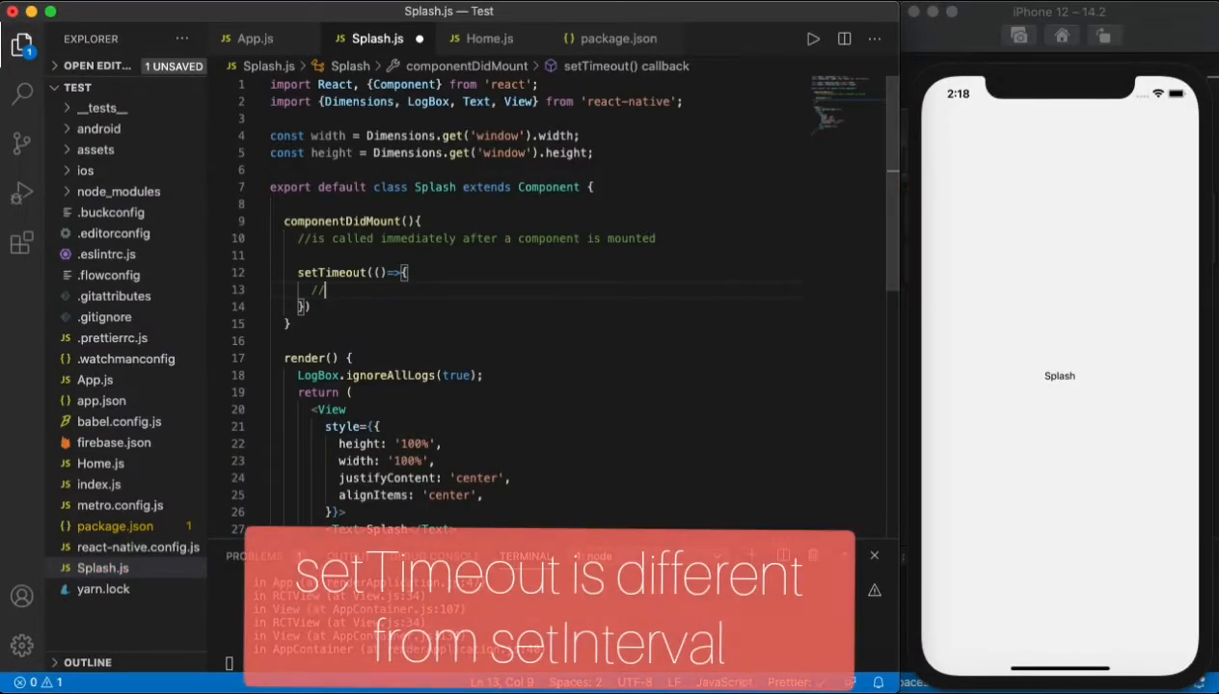
pyautogui.write('in')
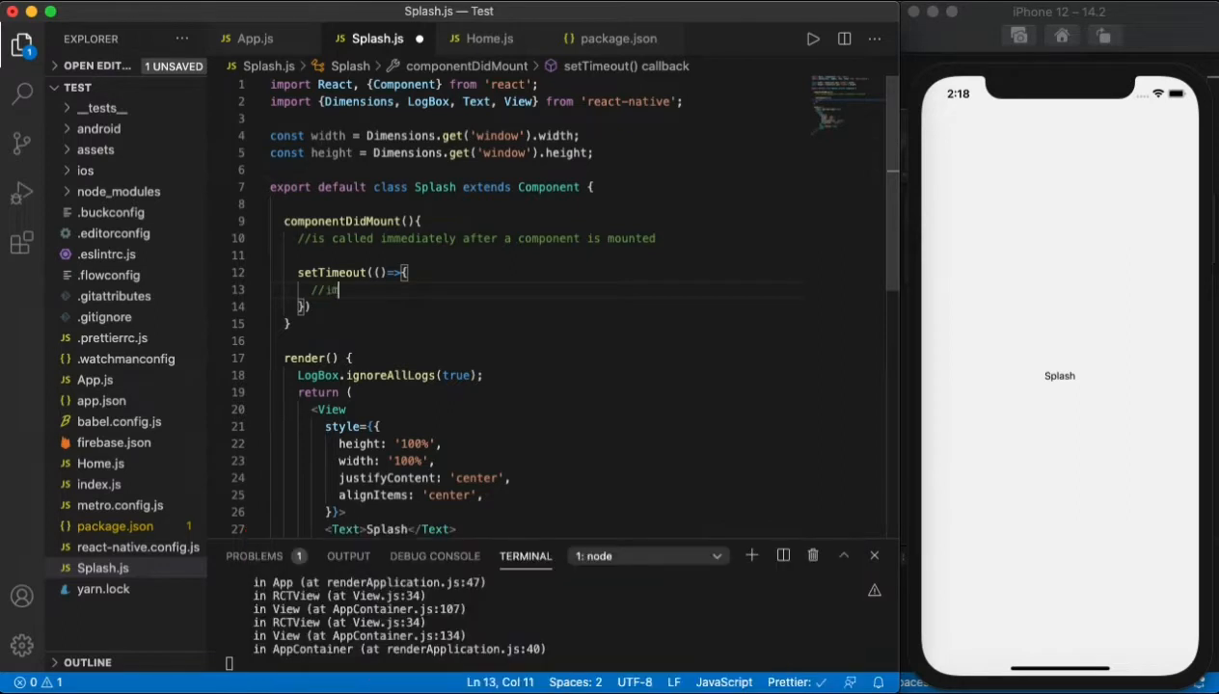
pyautogui.write('mplements a condition after a n')
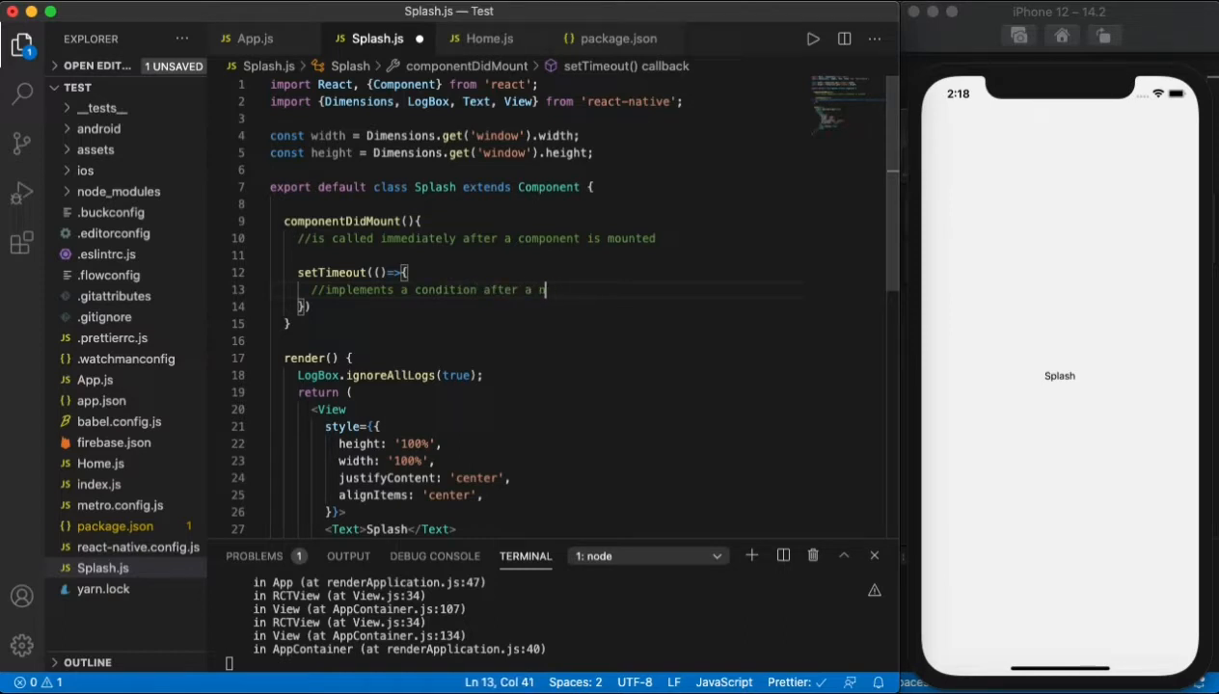
pyautogui.write('period of time')
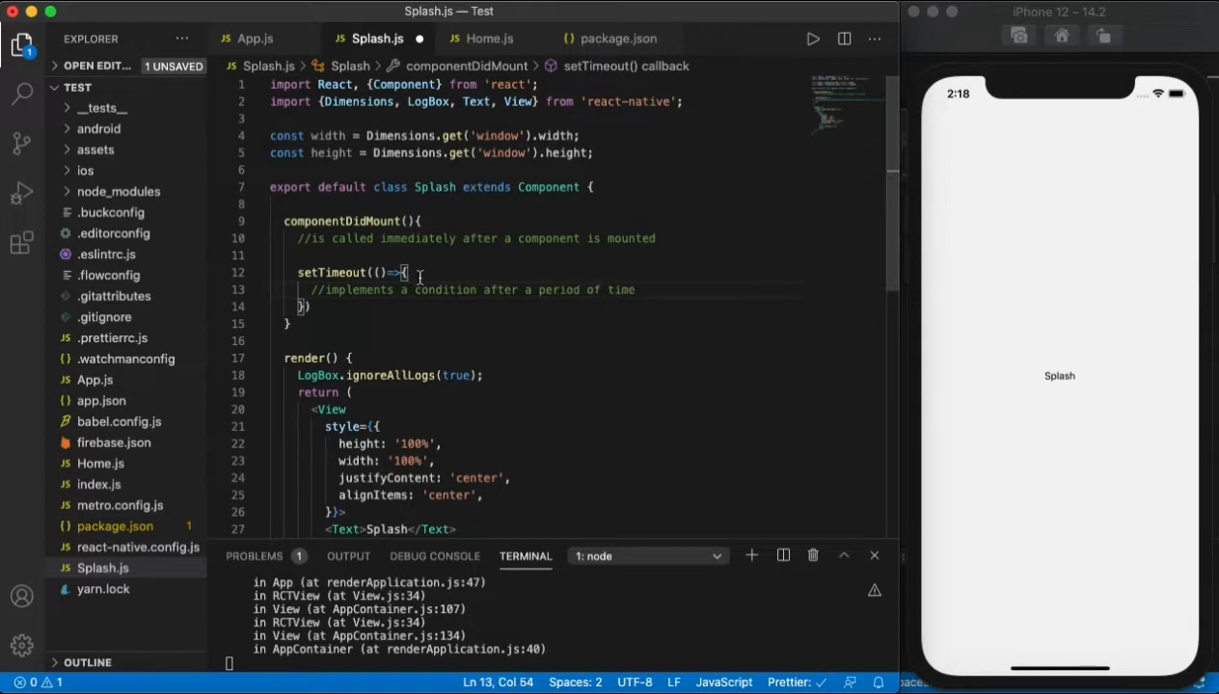
# - Put alert("time out") inside the callback, with a 2000 ms delay
pyautogui.click(341, 300)
pyautogui.write(', 2000')
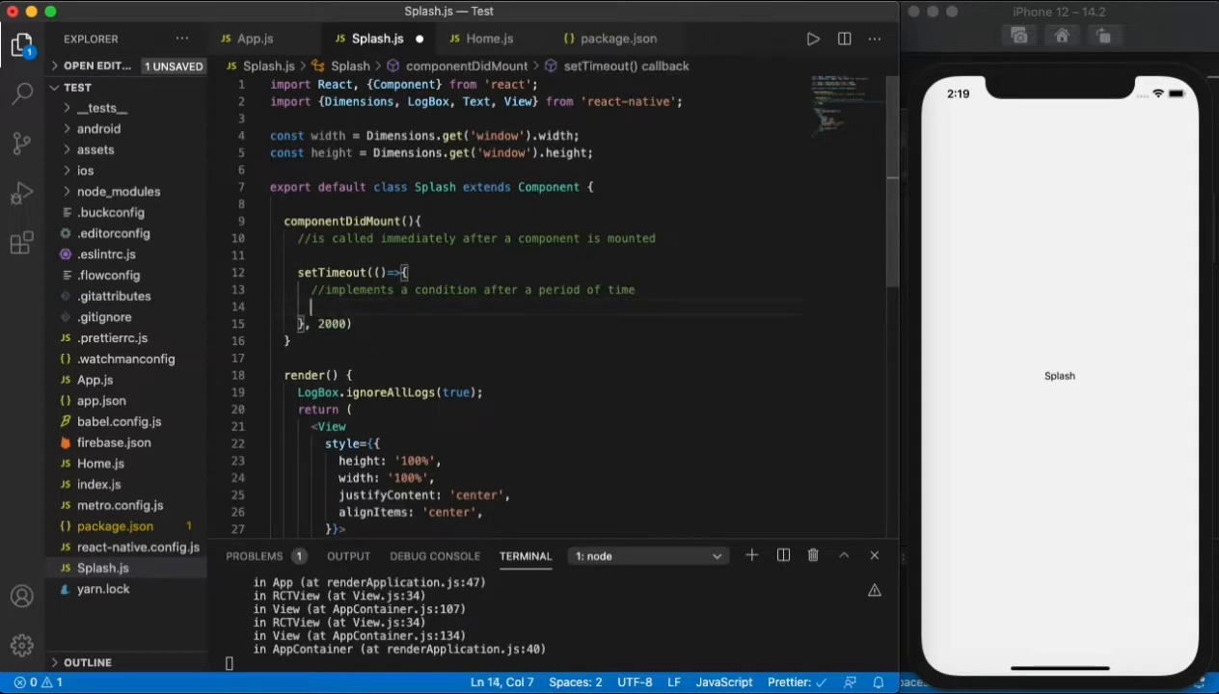
pyautogui.write('alert')
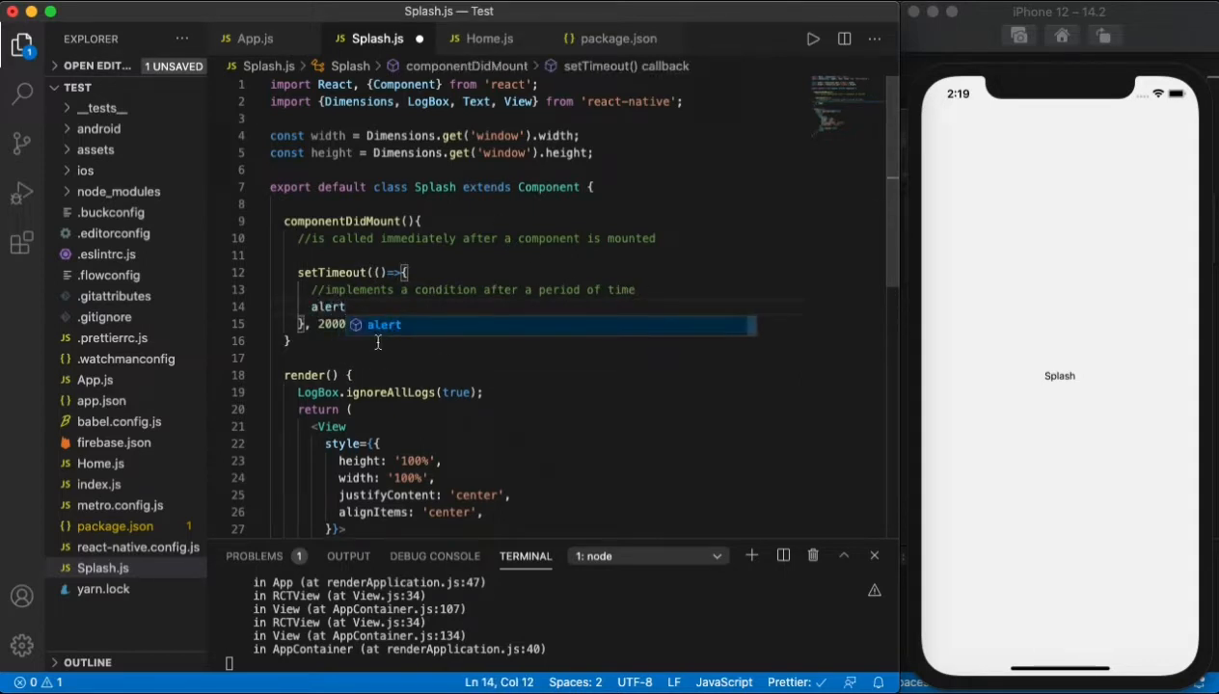
pyautogui.write('(')
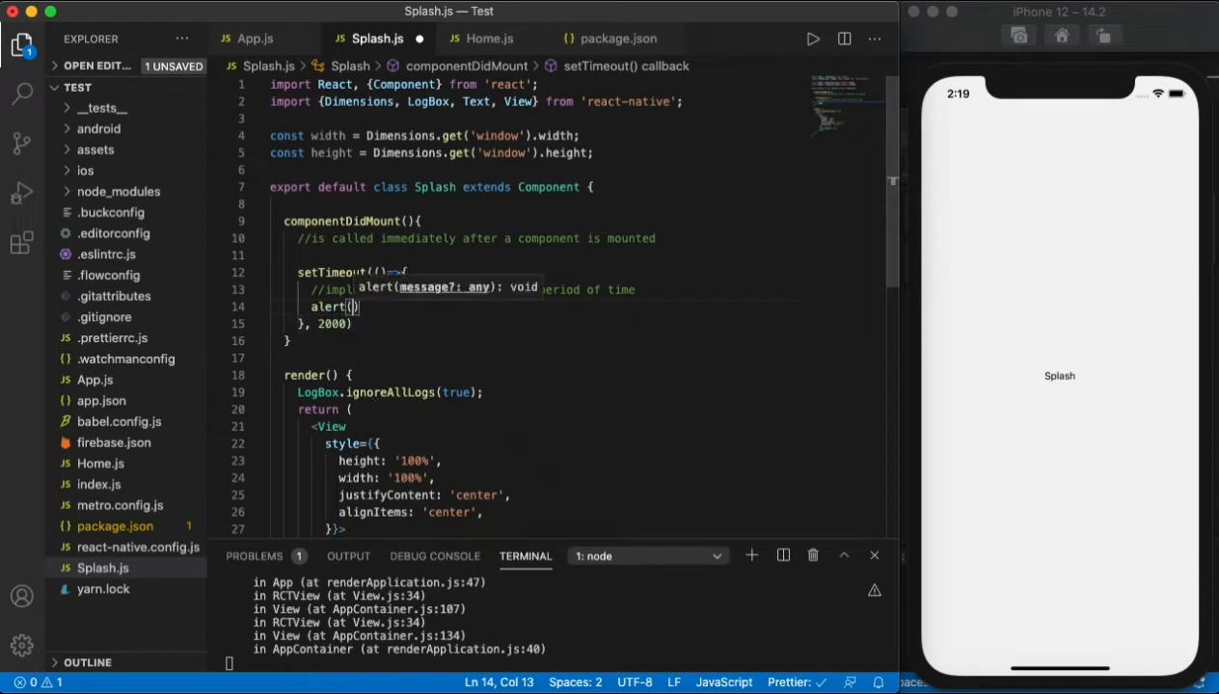
pyautogui.write('""')
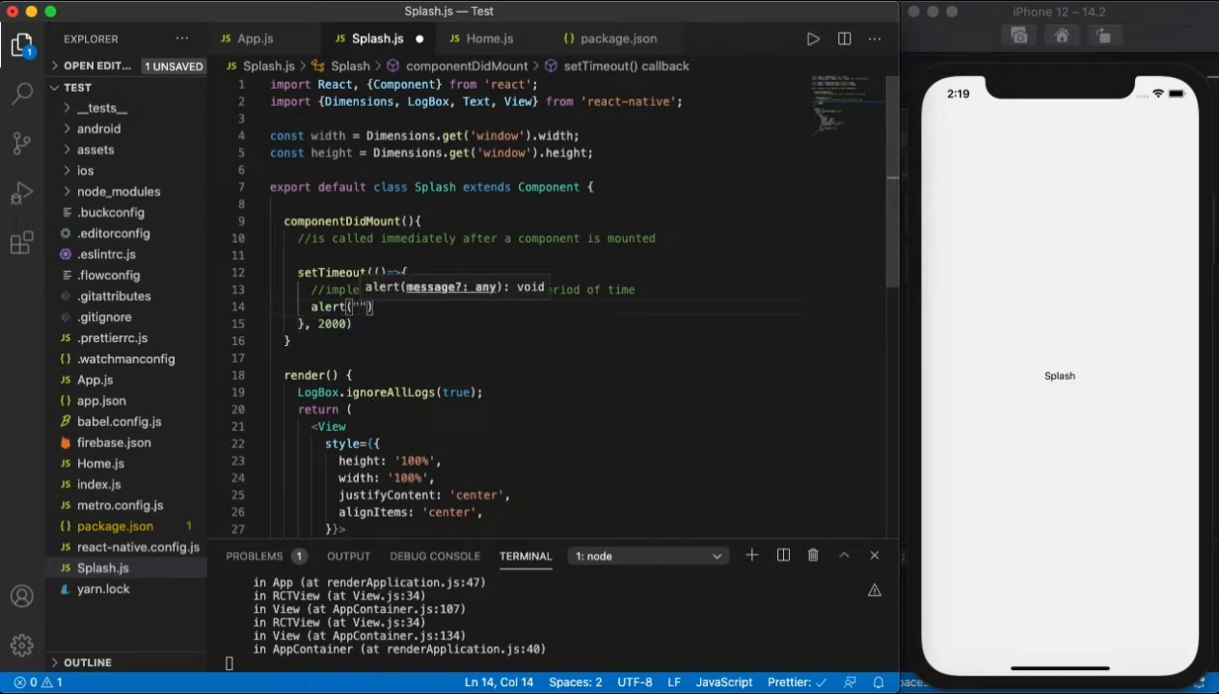
pyautogui.write('time out')
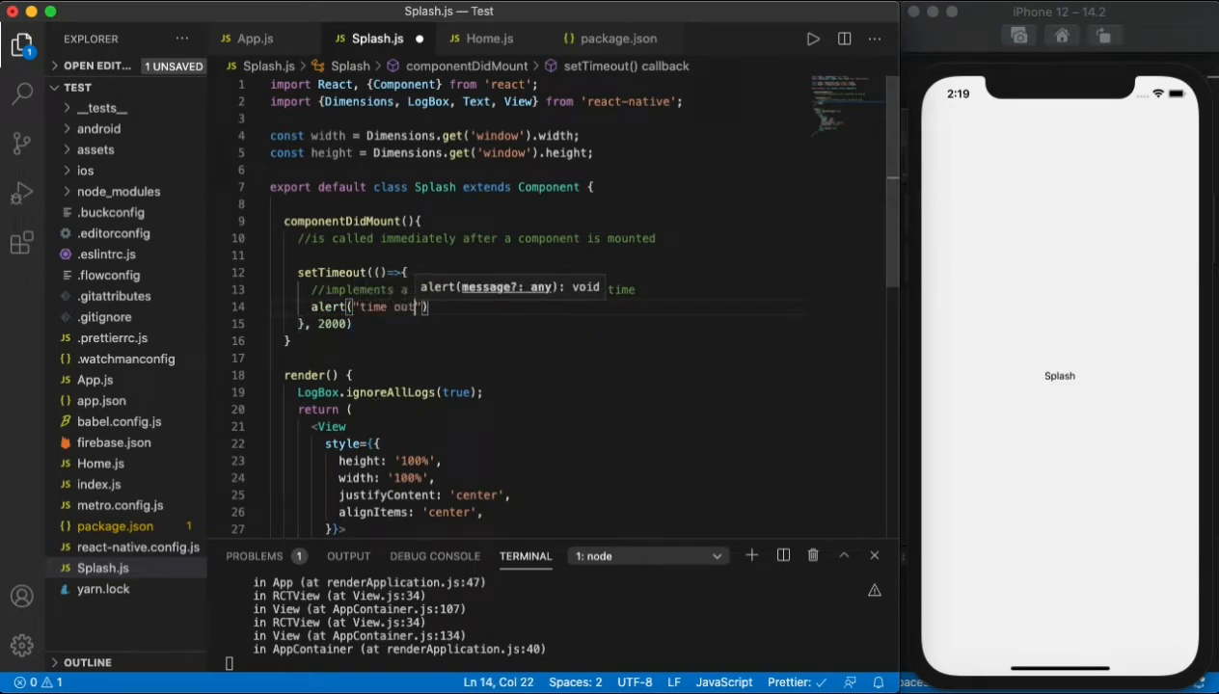
pyautogui.click(444, 357)
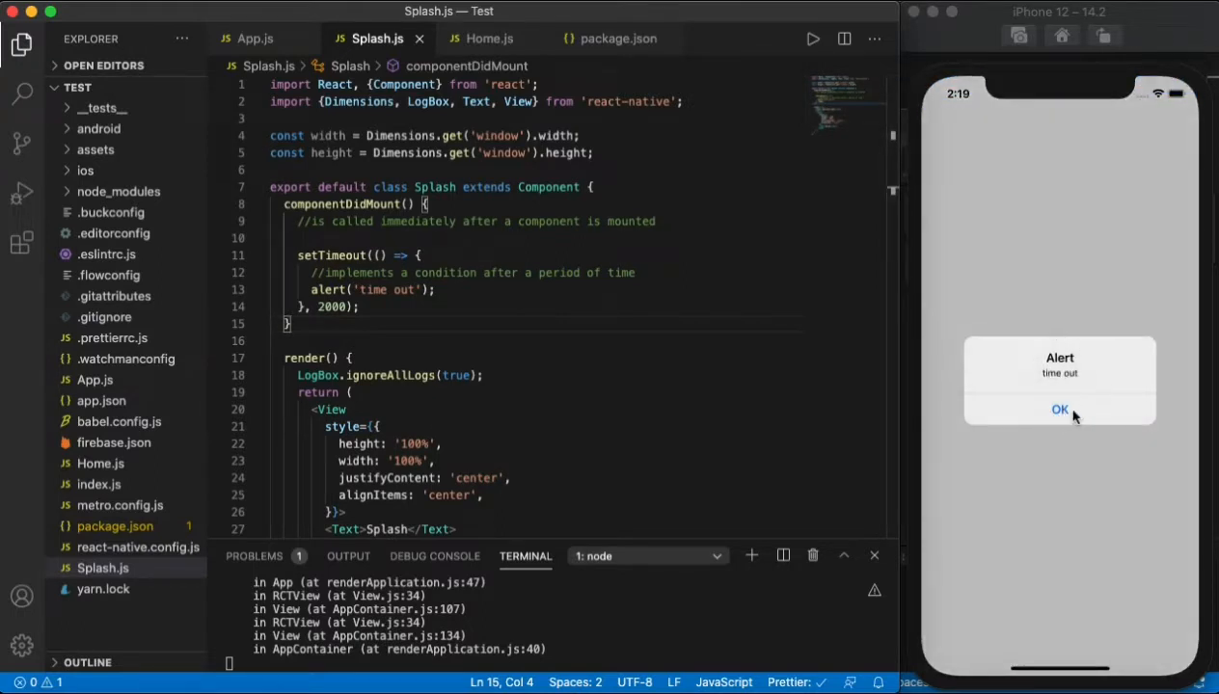
# - Dismiss the 'time out' alert in the iPhone simulator with OK
pyautogui.click(1059, 410)
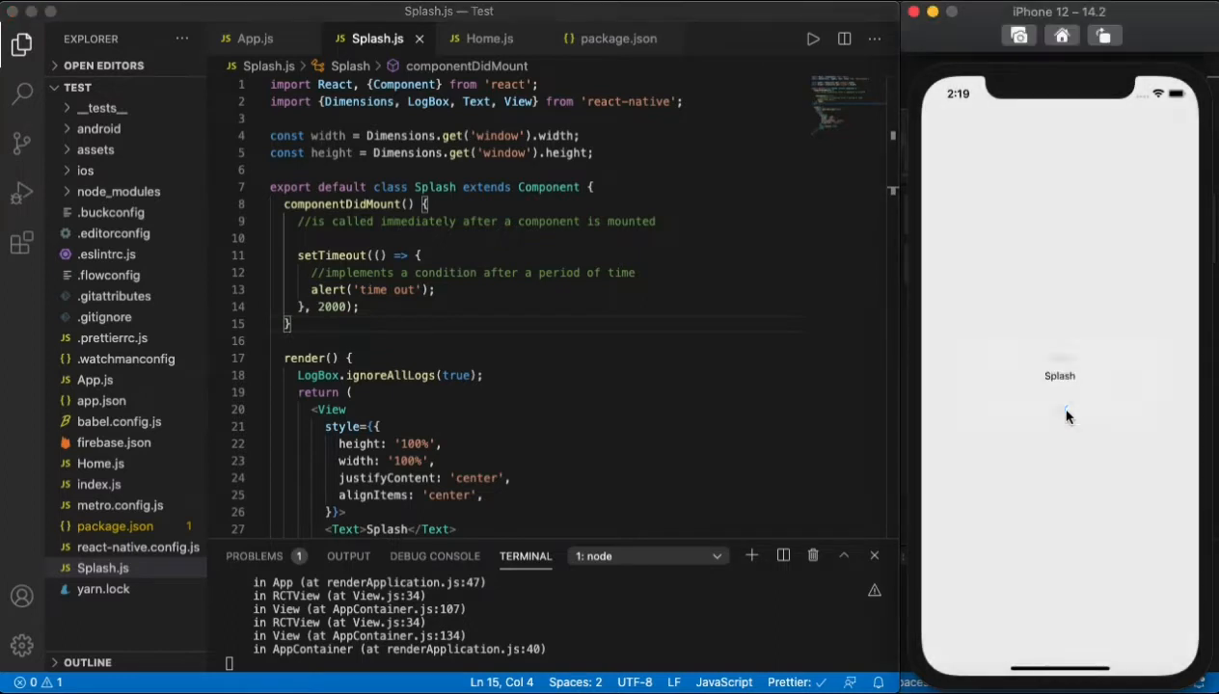
# - Replace the alert call with this.props.navigation.navigate("Home") in the timeout callback
pyautogui.doubleClick(371, 290)
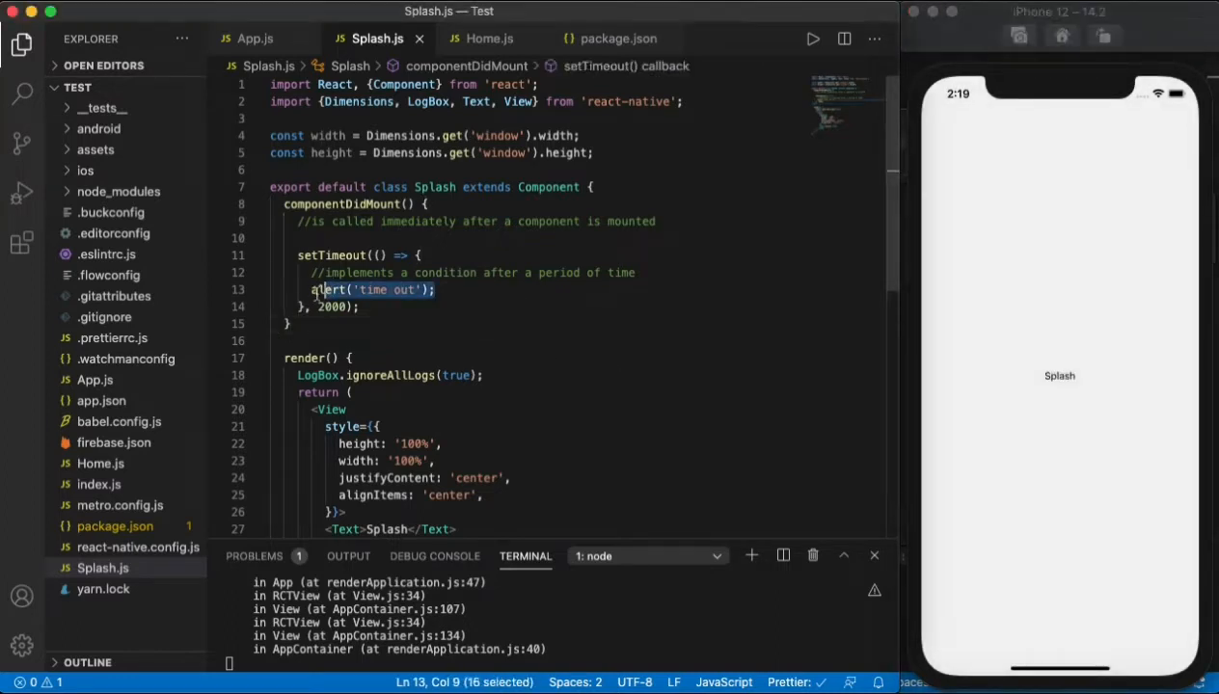
pyautogui.write('this')
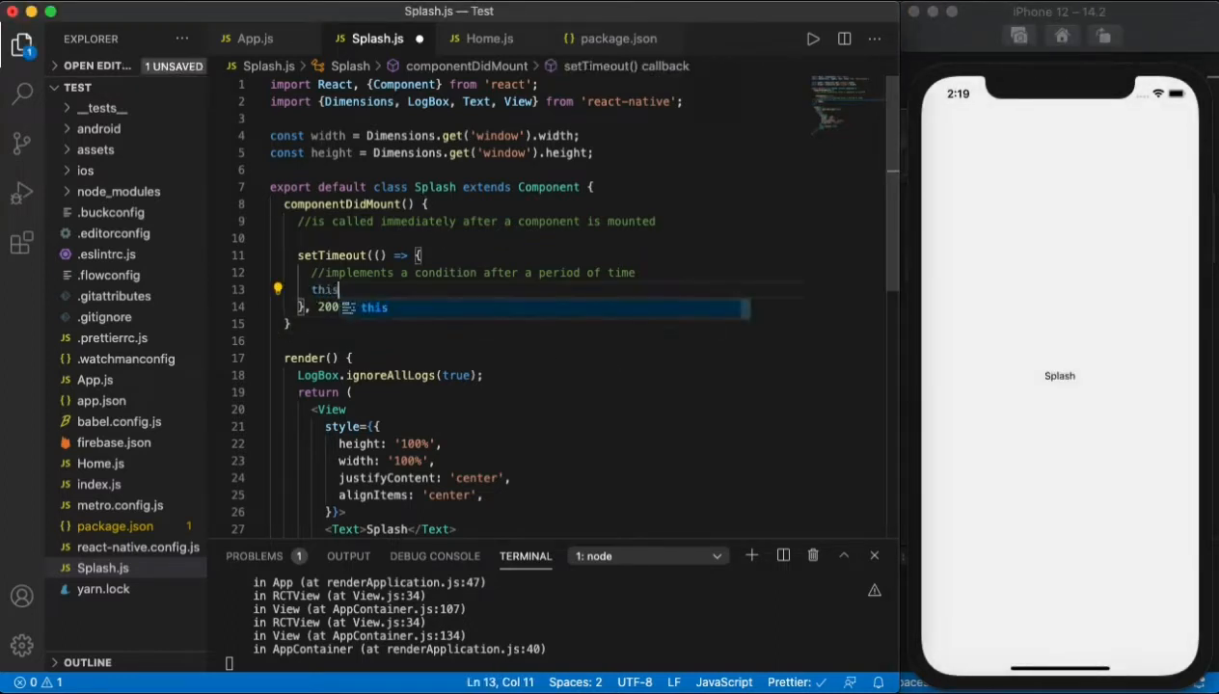
pyautogui.write('.props.na')
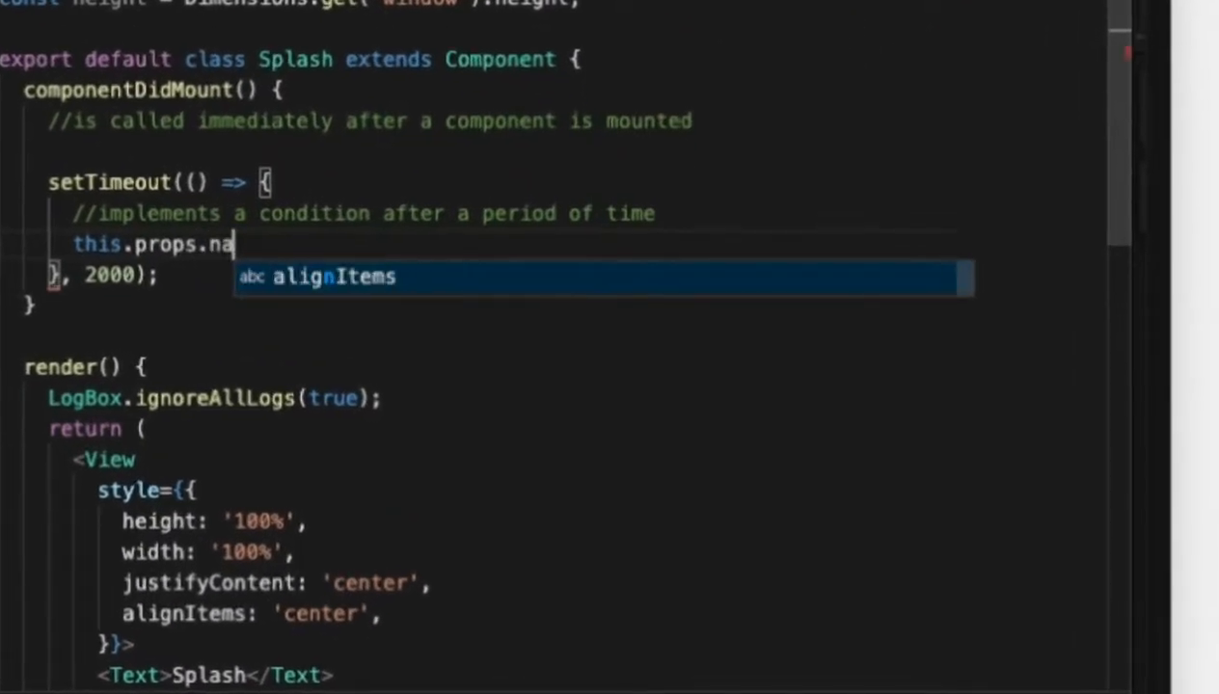
pyautogui.write('vi')
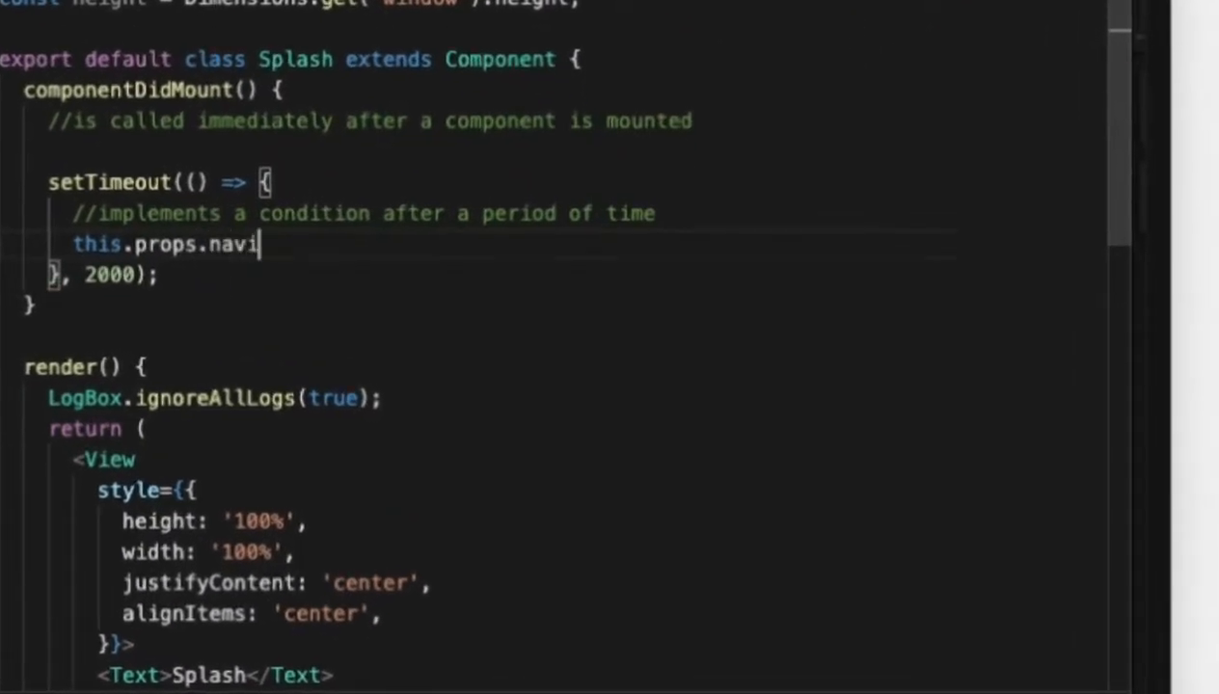
pyautogui.write('gation.n')
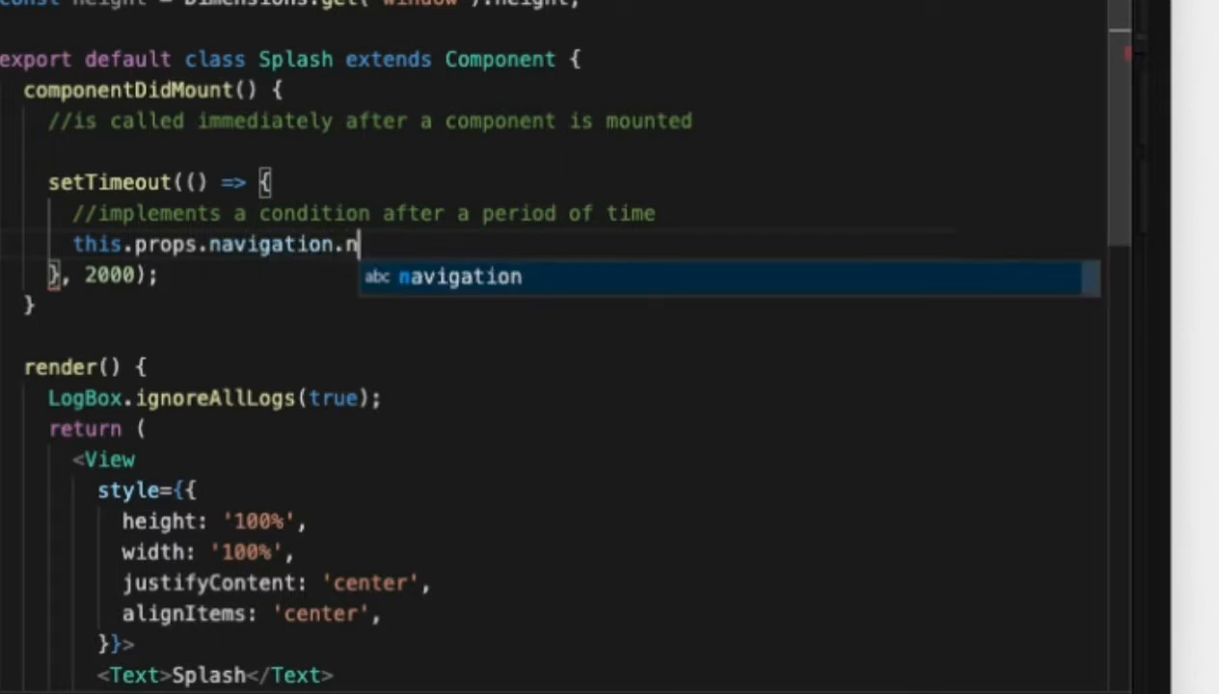
pyautogui.write('avigate')
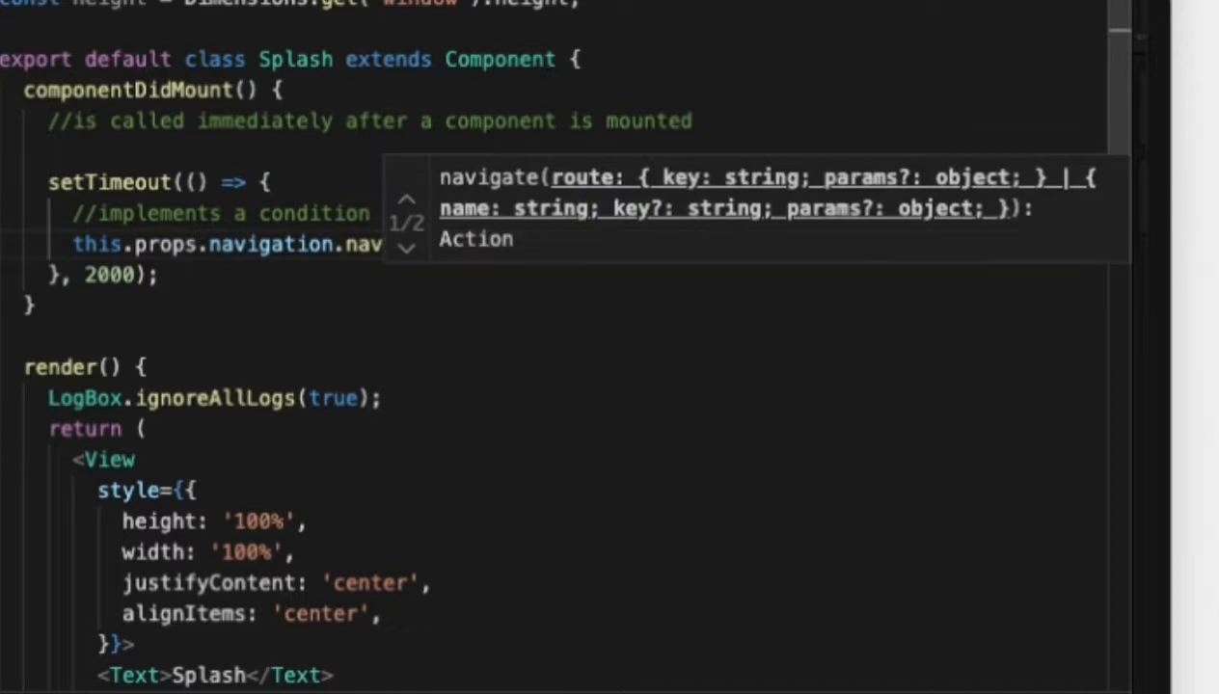
pyautogui.write('("Home")')
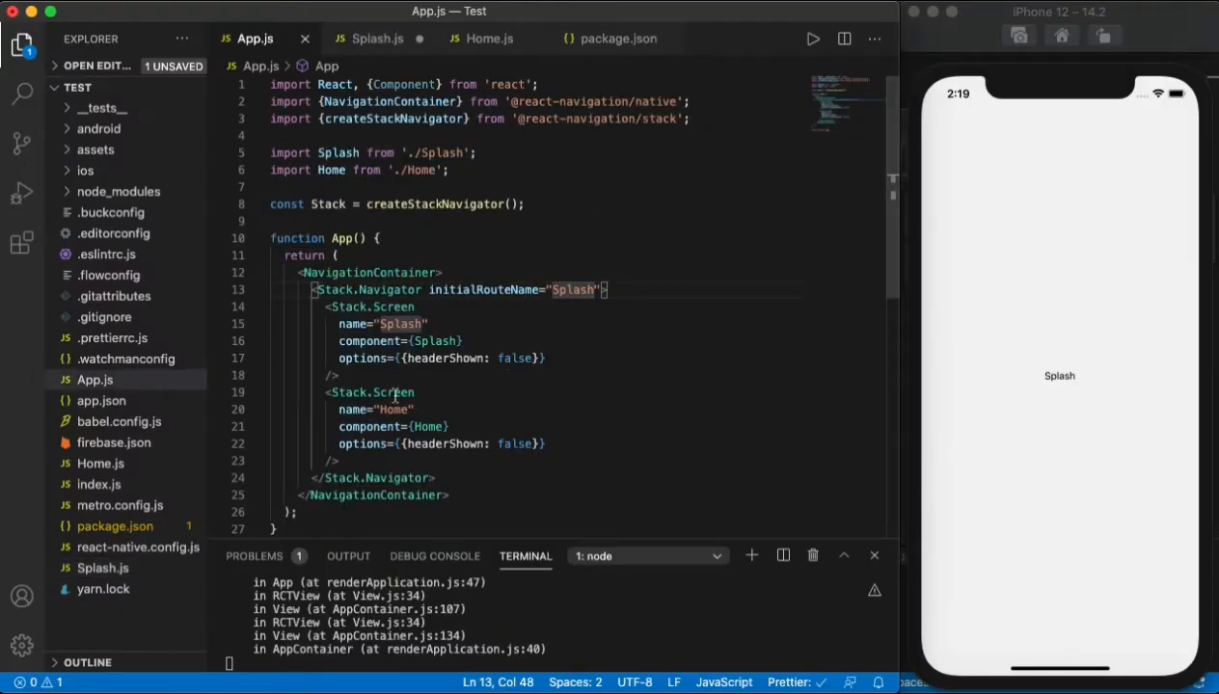
pyautogui.click(377, 38)
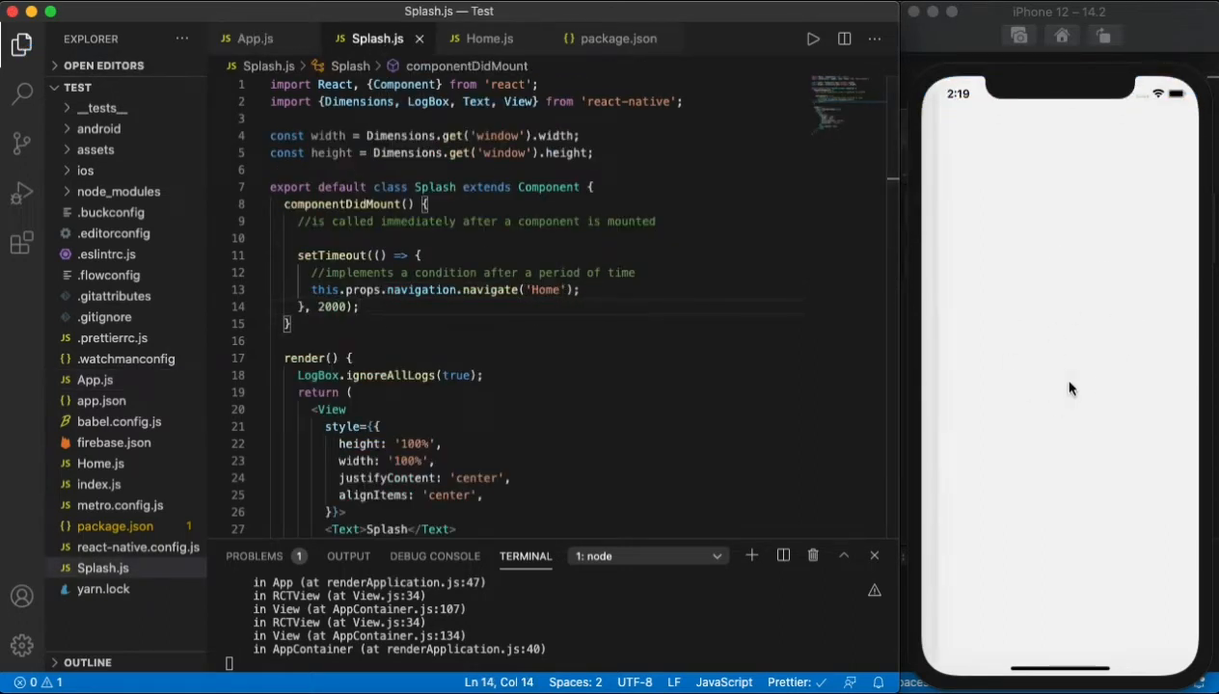
# - Copy Splash.js's View block into Home.js's render and change its text to 'Home'
pyautogui.scroll(-3)
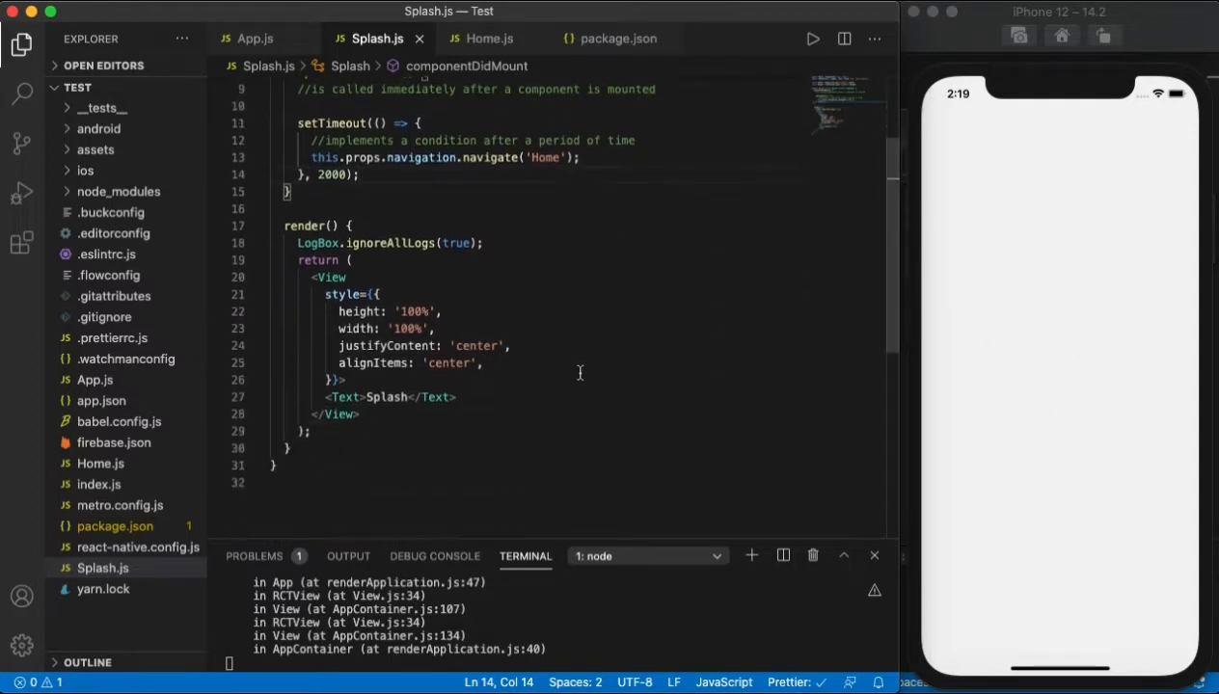
pyautogui.moveTo(311, 267); pyautogui.dragTo(407, 387)
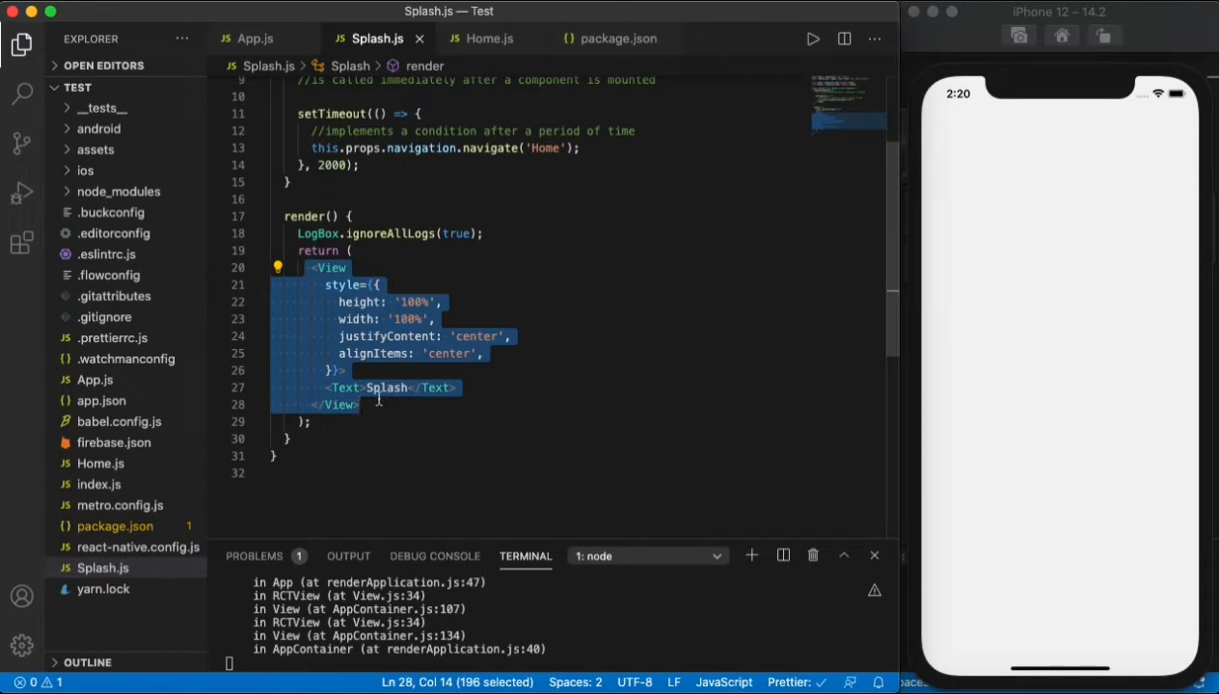
pyautogui.click(489, 38)
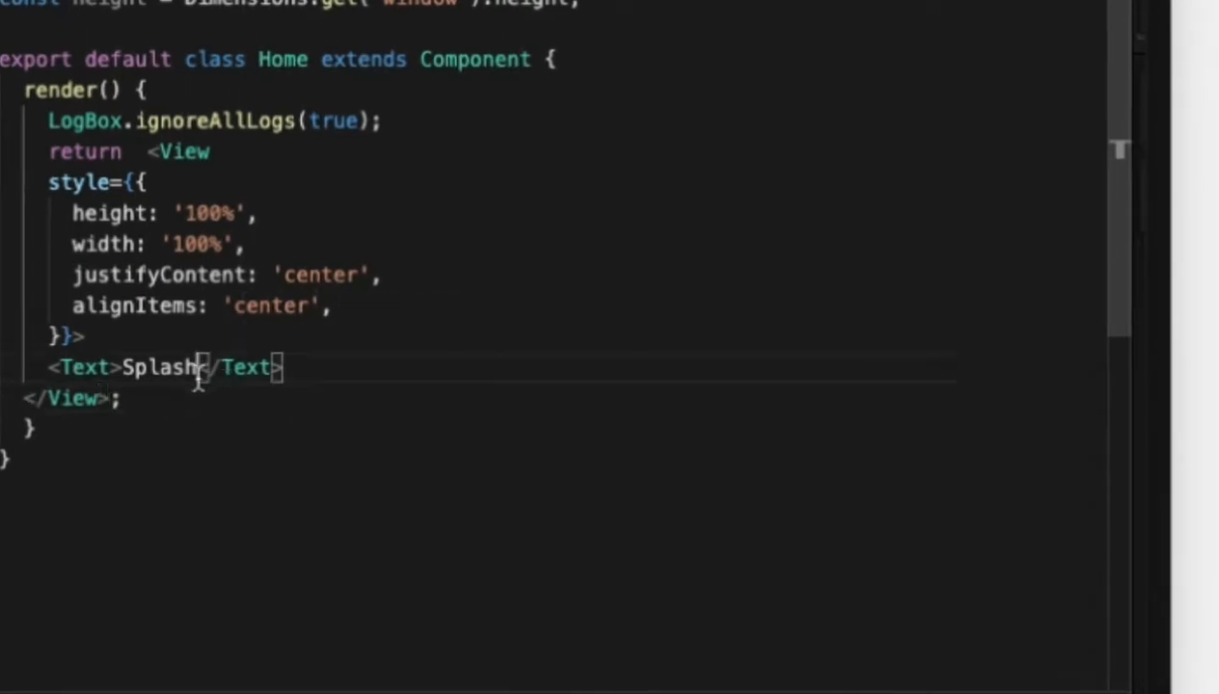
pyautogui.write('Home')
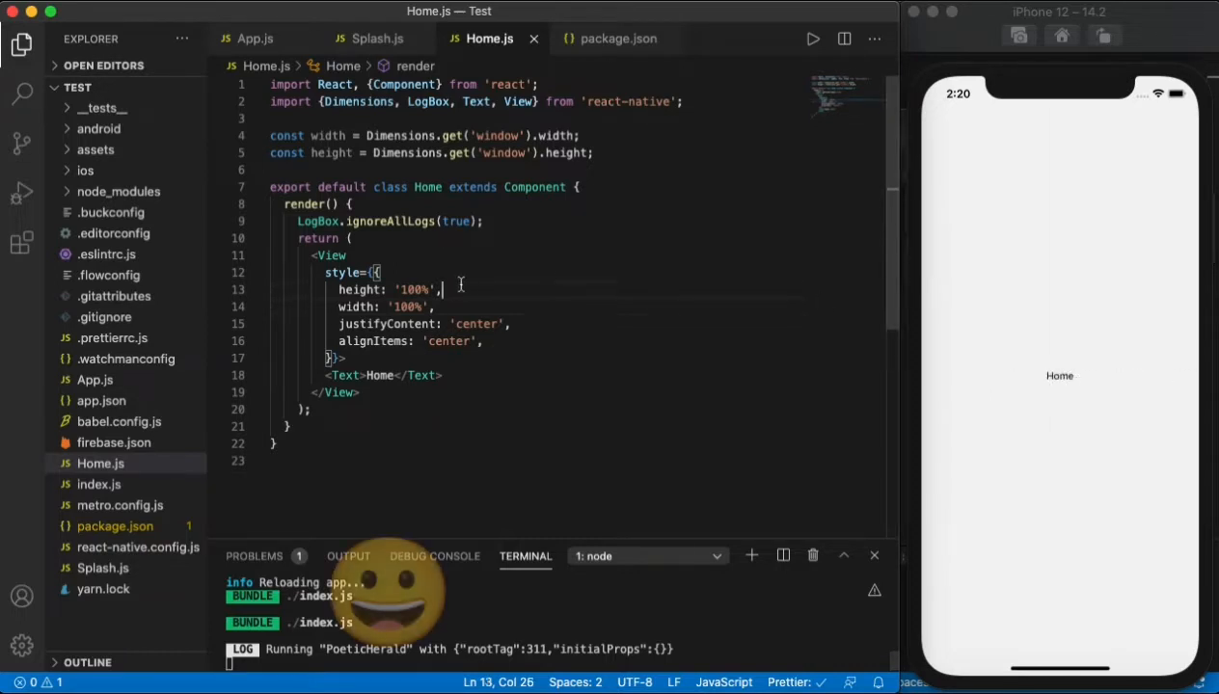
pyautogui.click(377, 39)
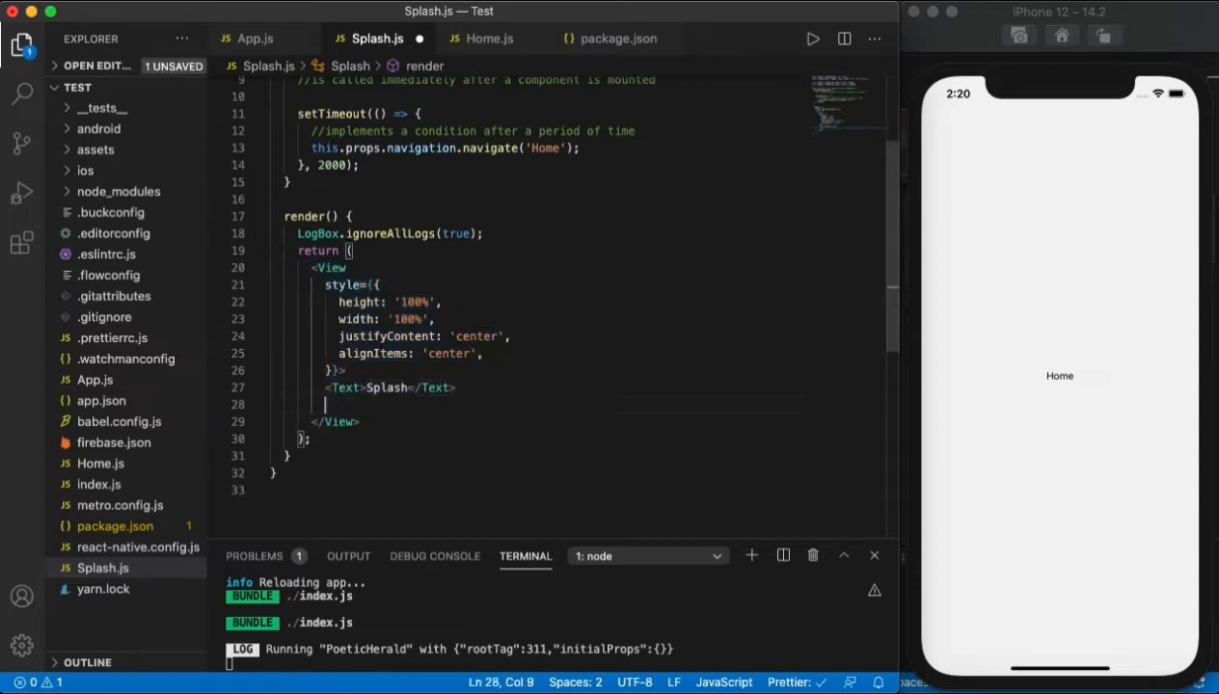
# - Add an Image with source require('.assets/mufu_logo.png') below the Splash text
pyautogui.write('Image>')
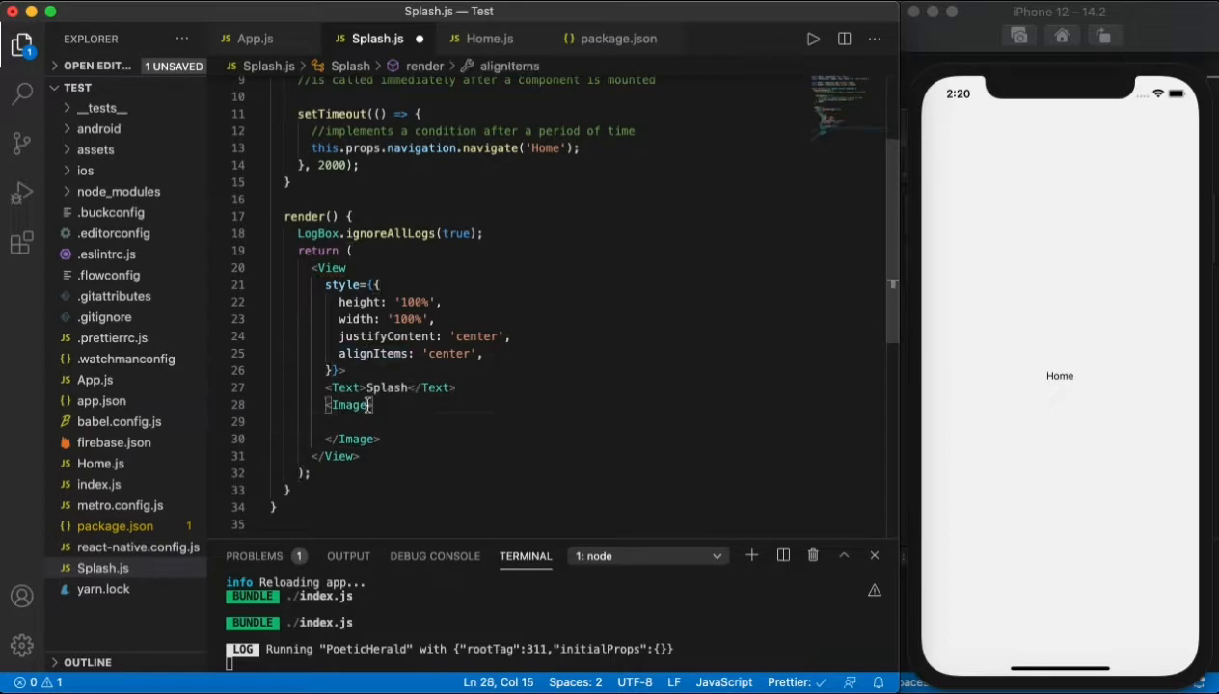
pyautogui.write('source={')
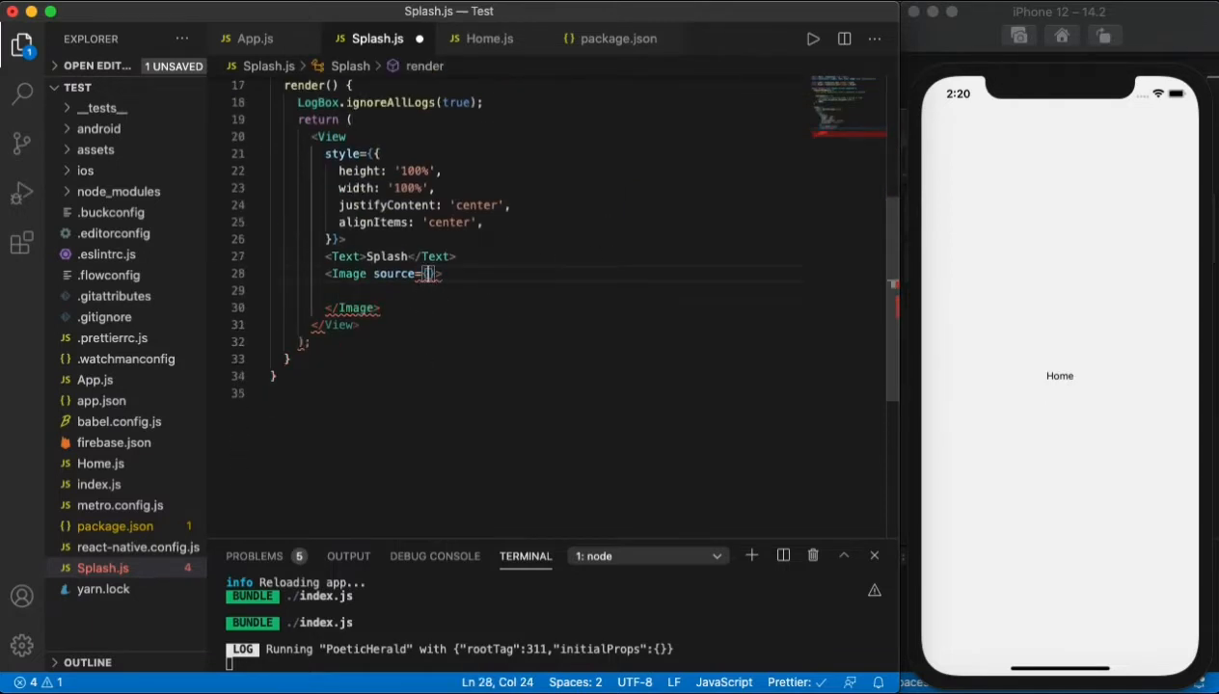
pyautogui.write("require('.")
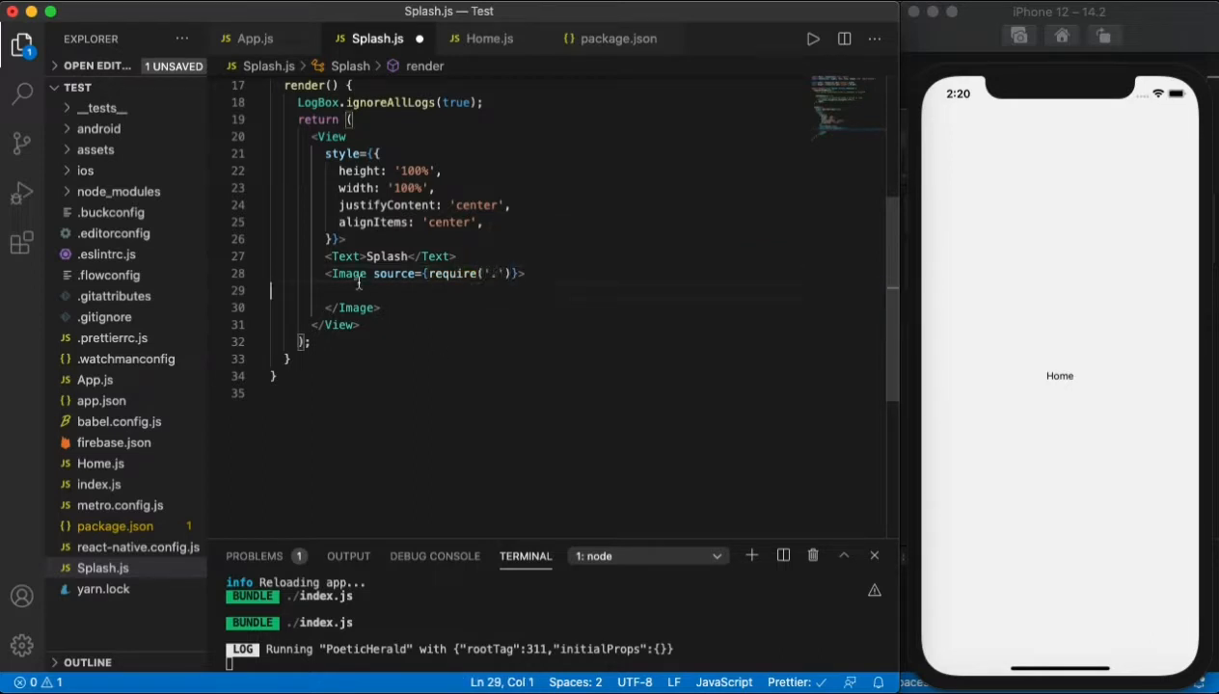
pyautogui.click(95, 150)
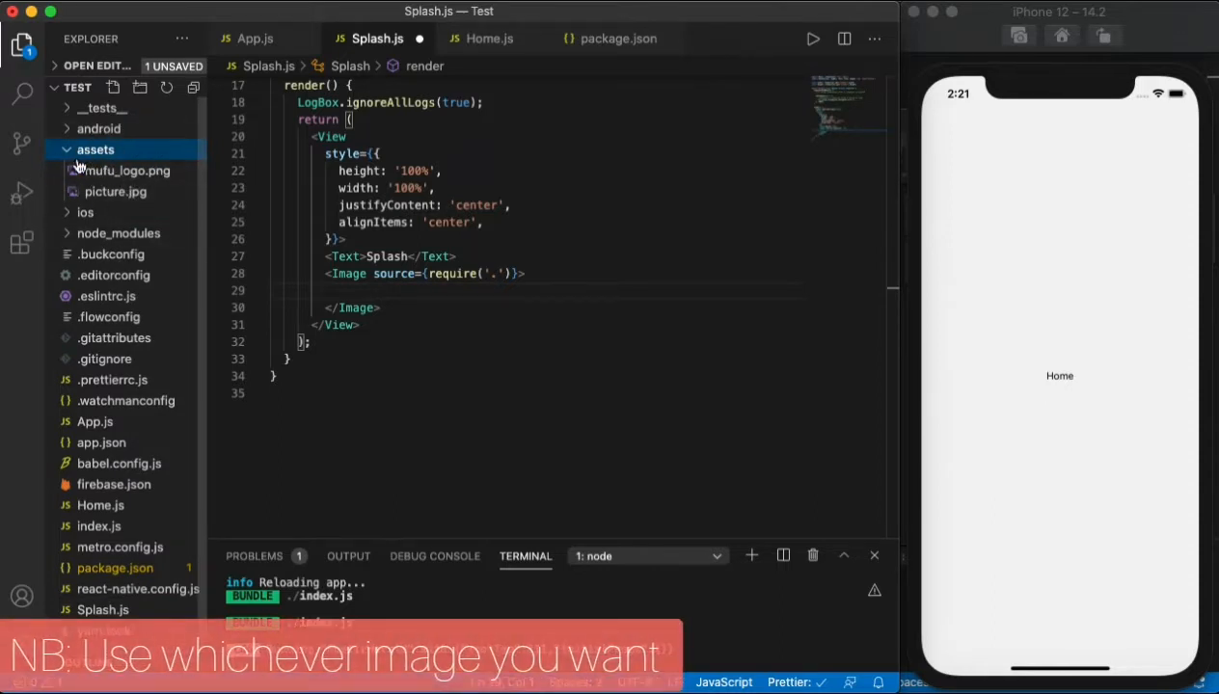
pyautogui.moveTo(126, 171)
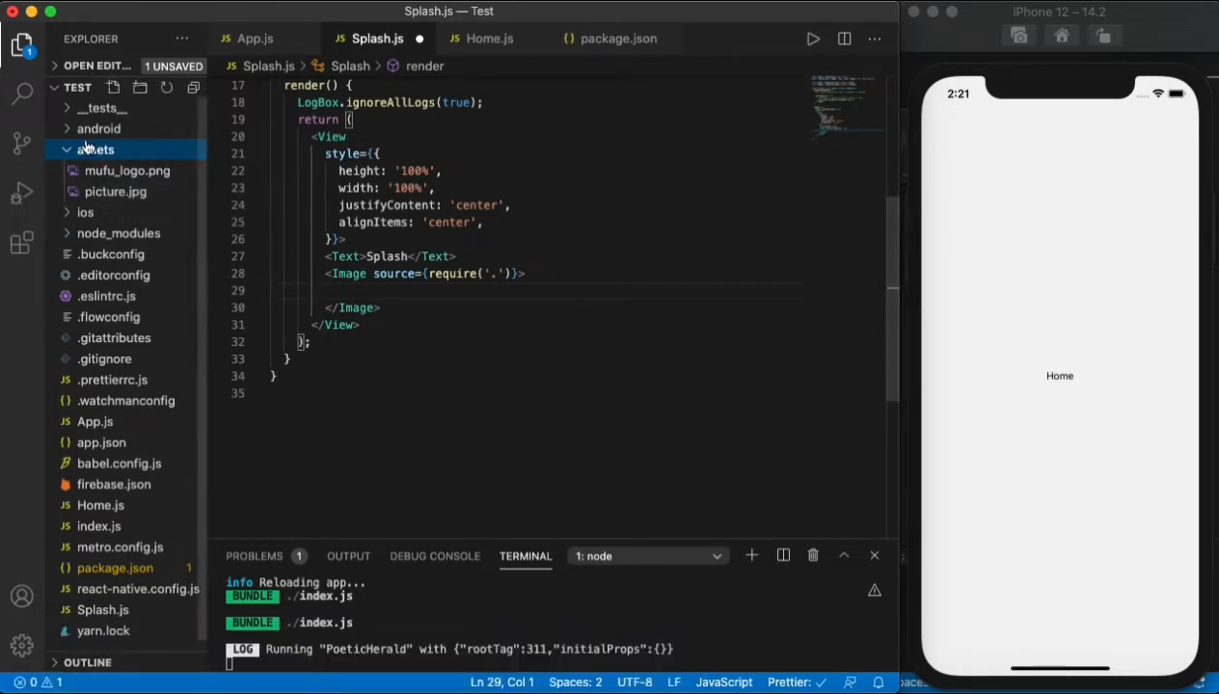
pyautogui.click(96, 149)
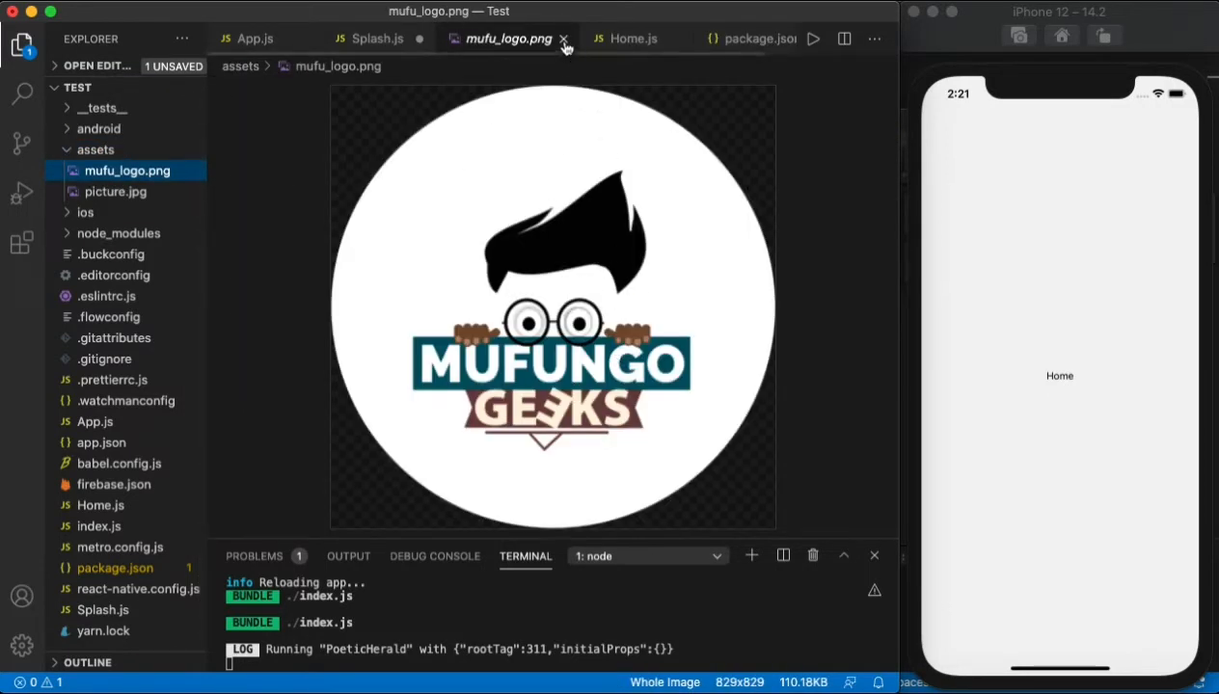
pyautogui.click(564, 38)
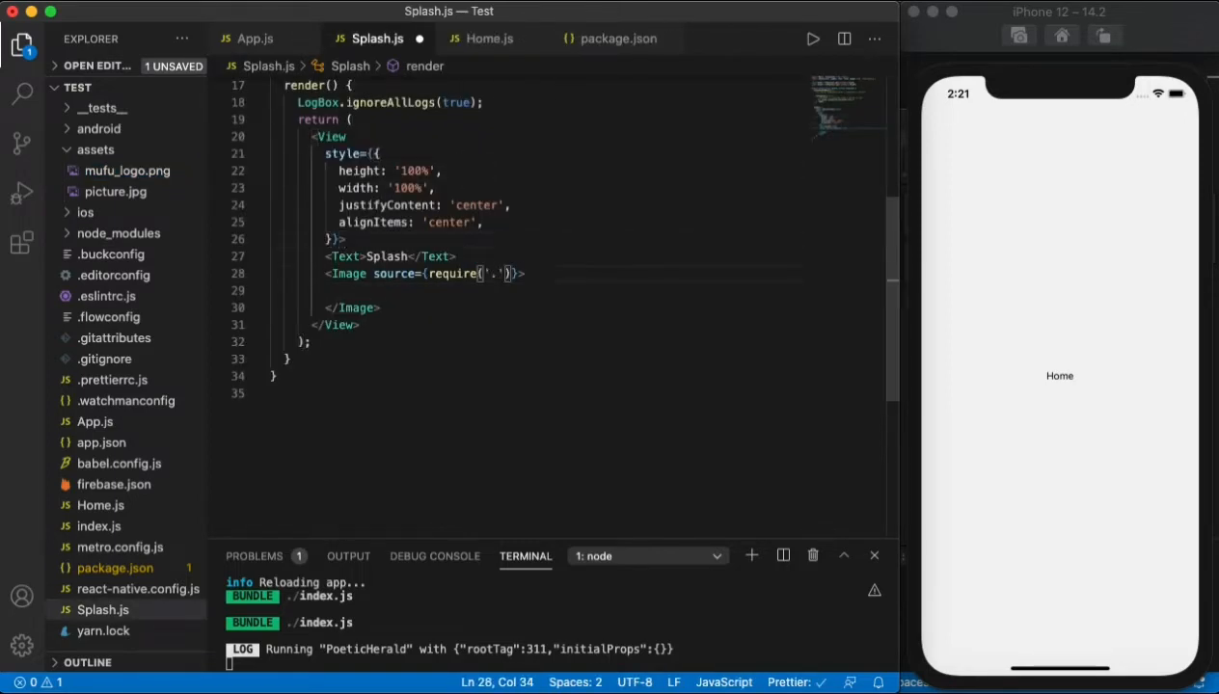
pyautogui.write('assets/')
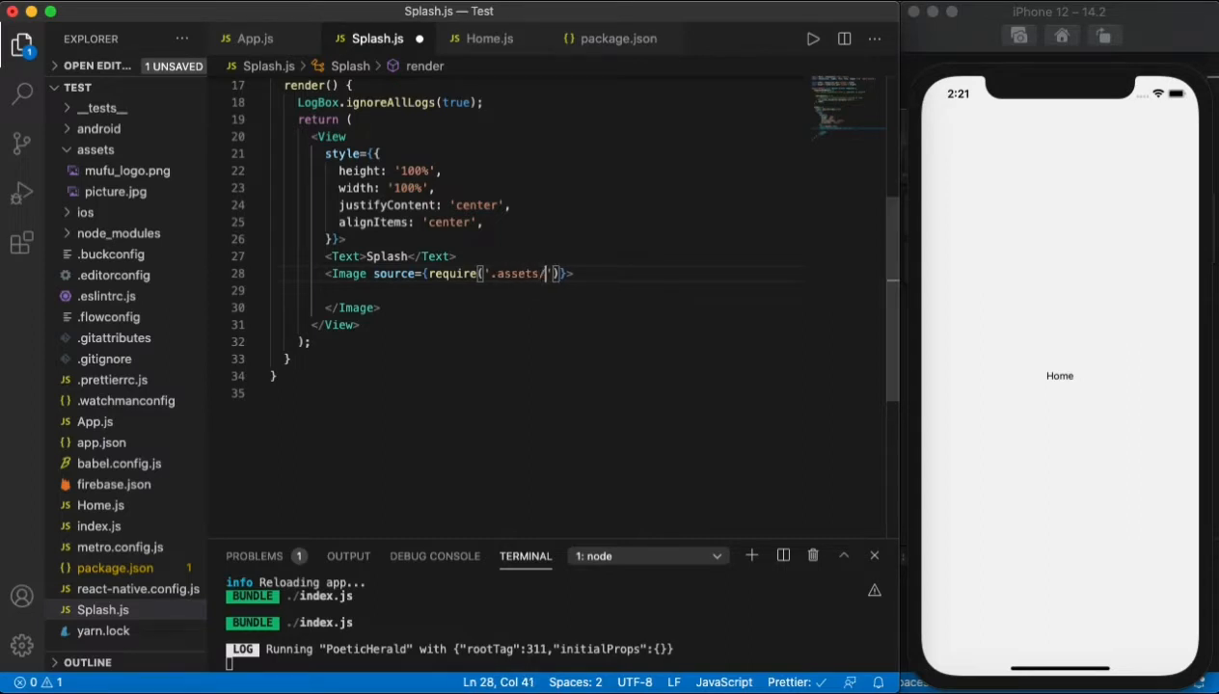
pyautogui.write('mufu_')
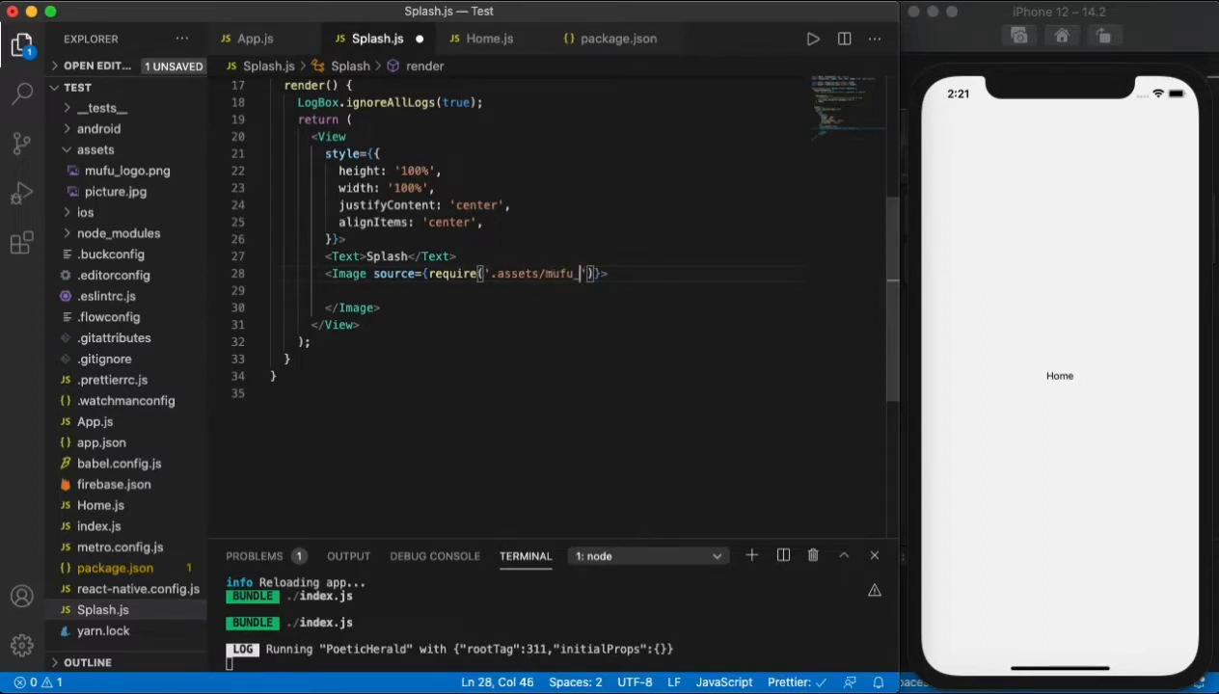
pyautogui.write('logo.png')
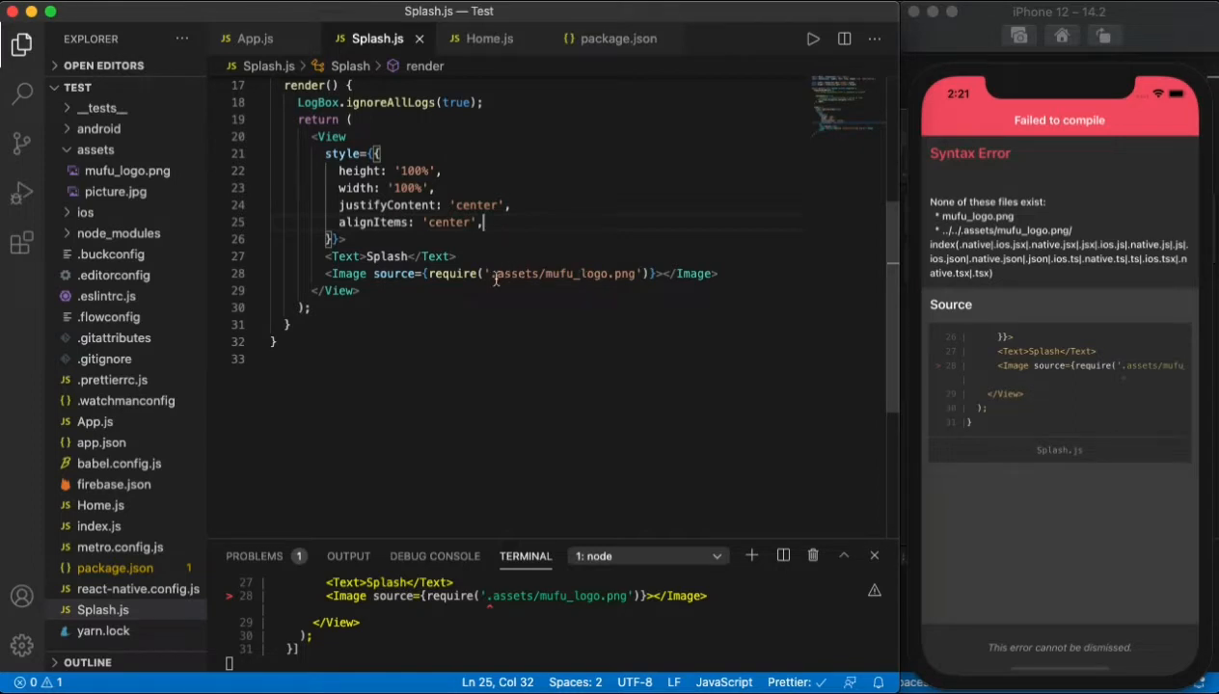
# - Correct the path to './assets/mufu_logo.png' and style the Image with 20% height, resizeMode 'contain'
pyautogui.write('.')
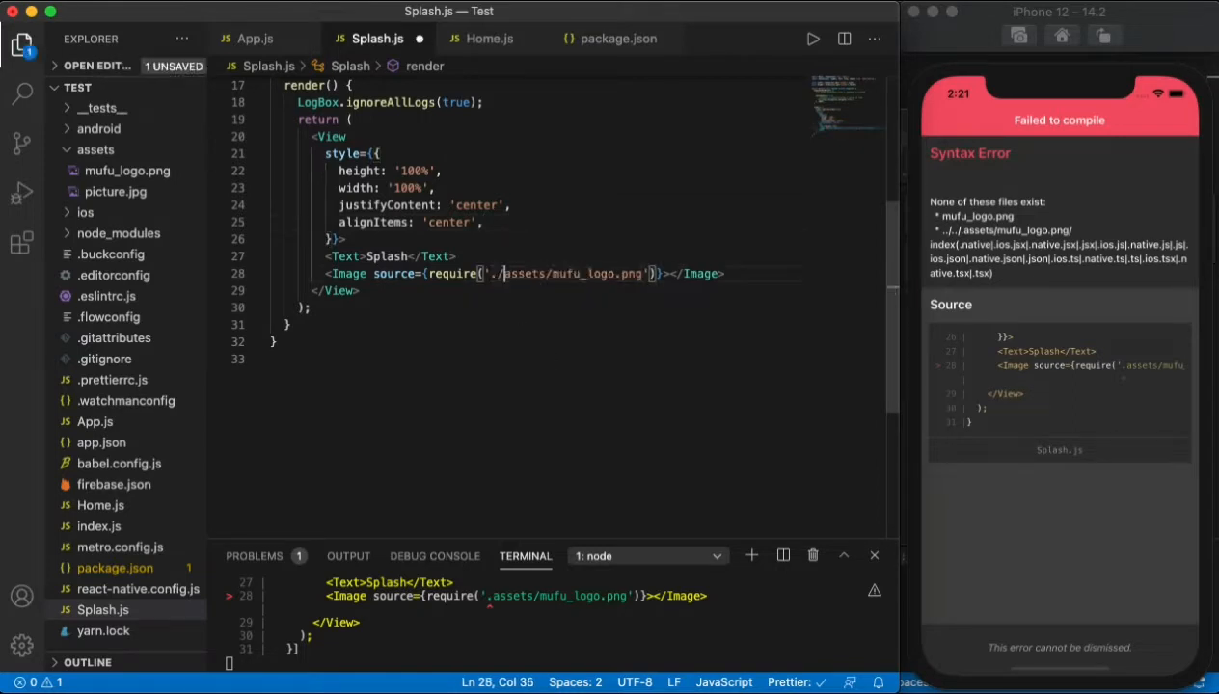
pyautogui.press('cmd+s')
pyautogui.write(" style={{height:'20")
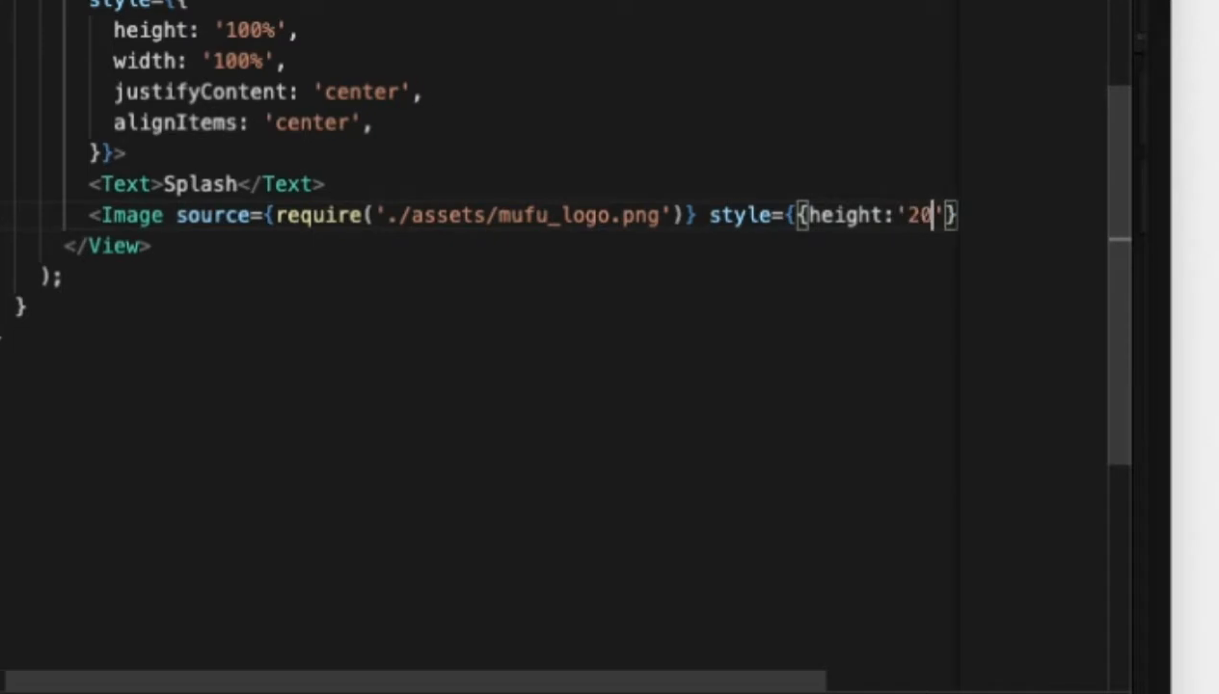
pyautogui.write('%')
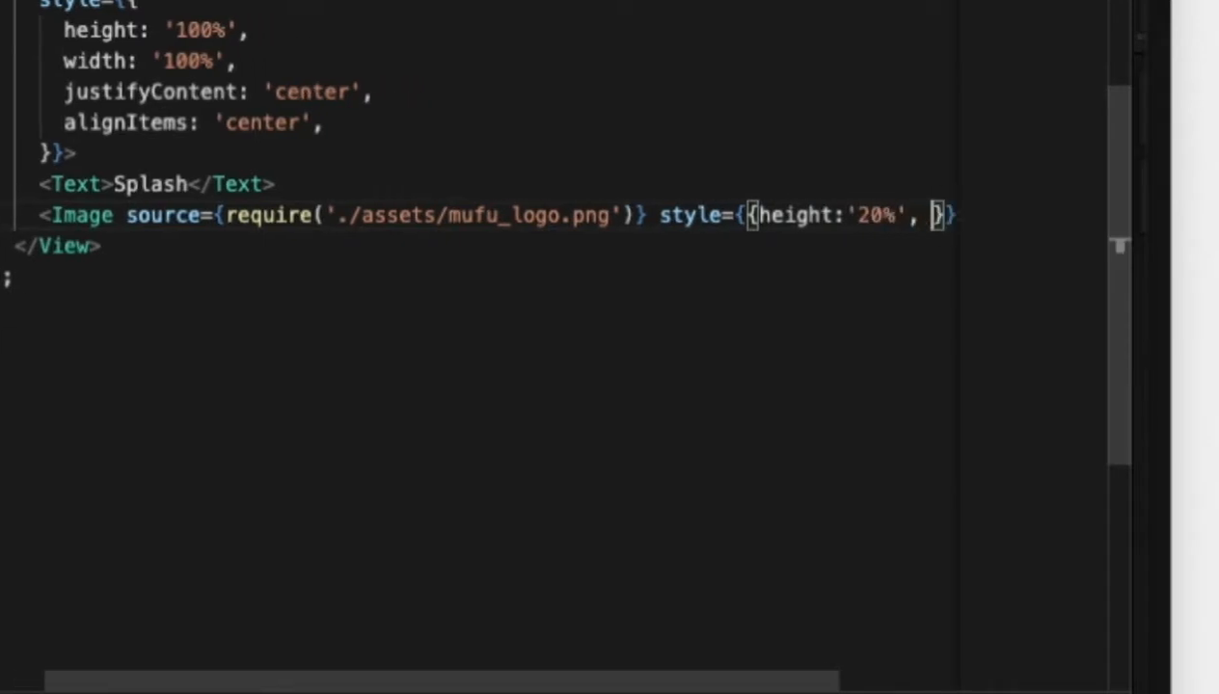
pyautogui.write("resizeMode:'")
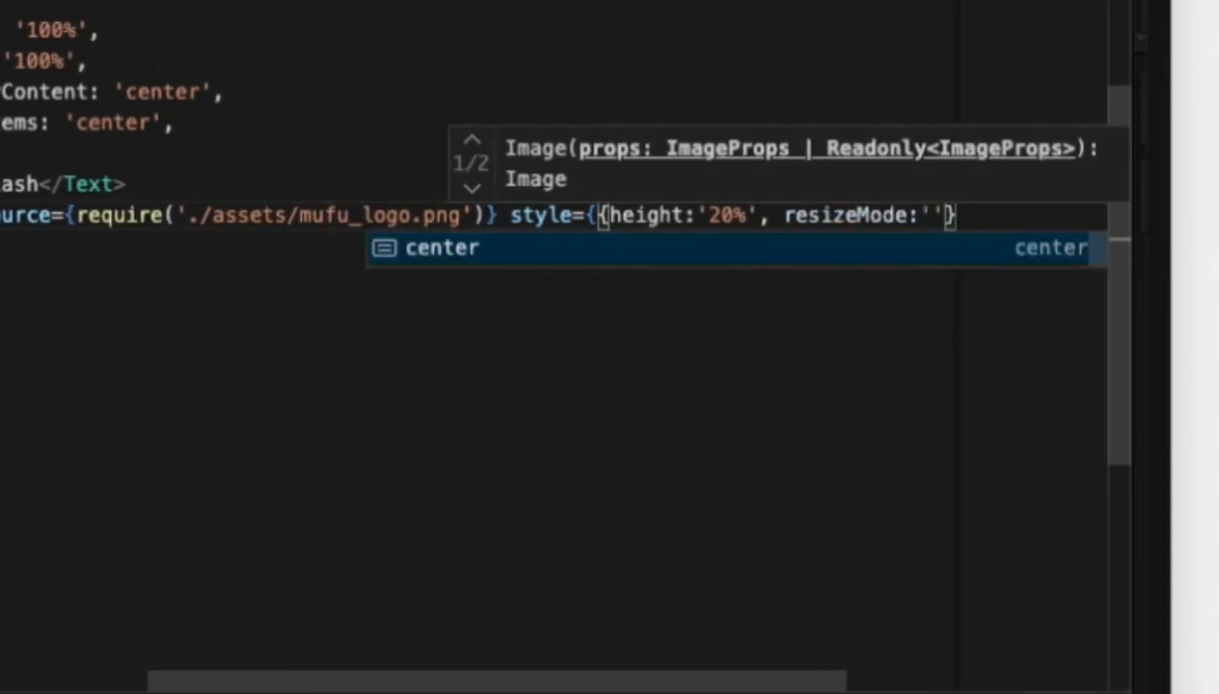
pyautogui.write('contain')
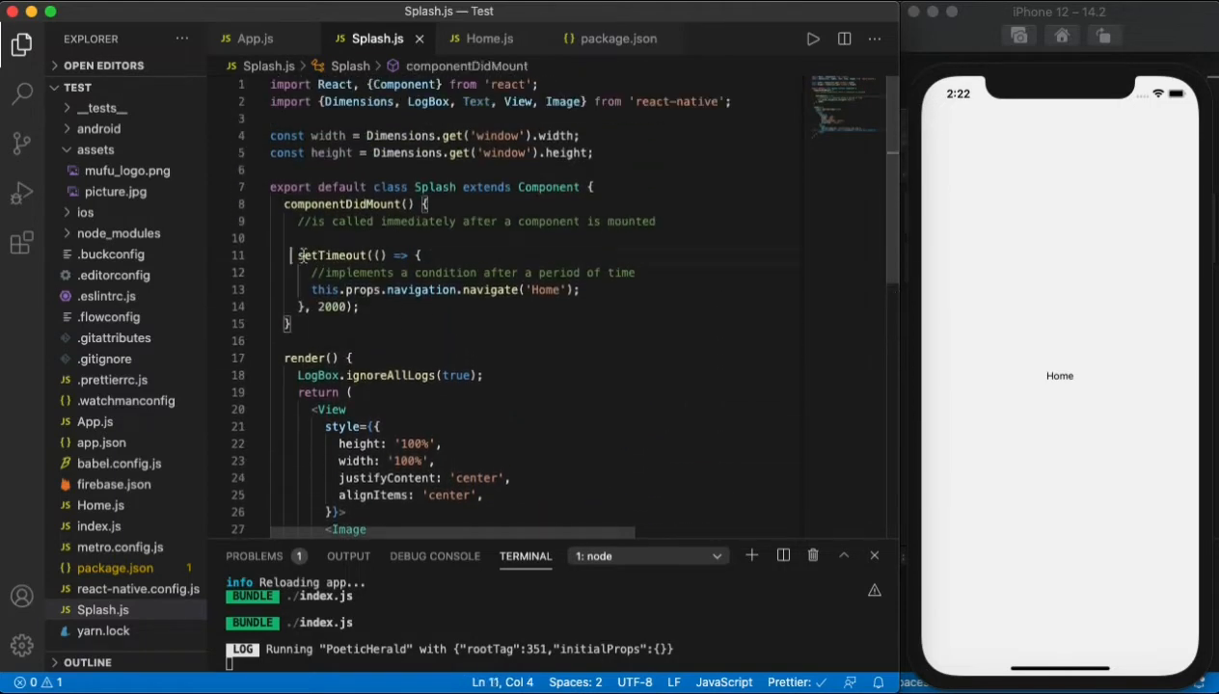
# - Confirm react-native-animatable is listed in package.json's dependencies, then return to Splash.js
pyautogui.scroll(-3)
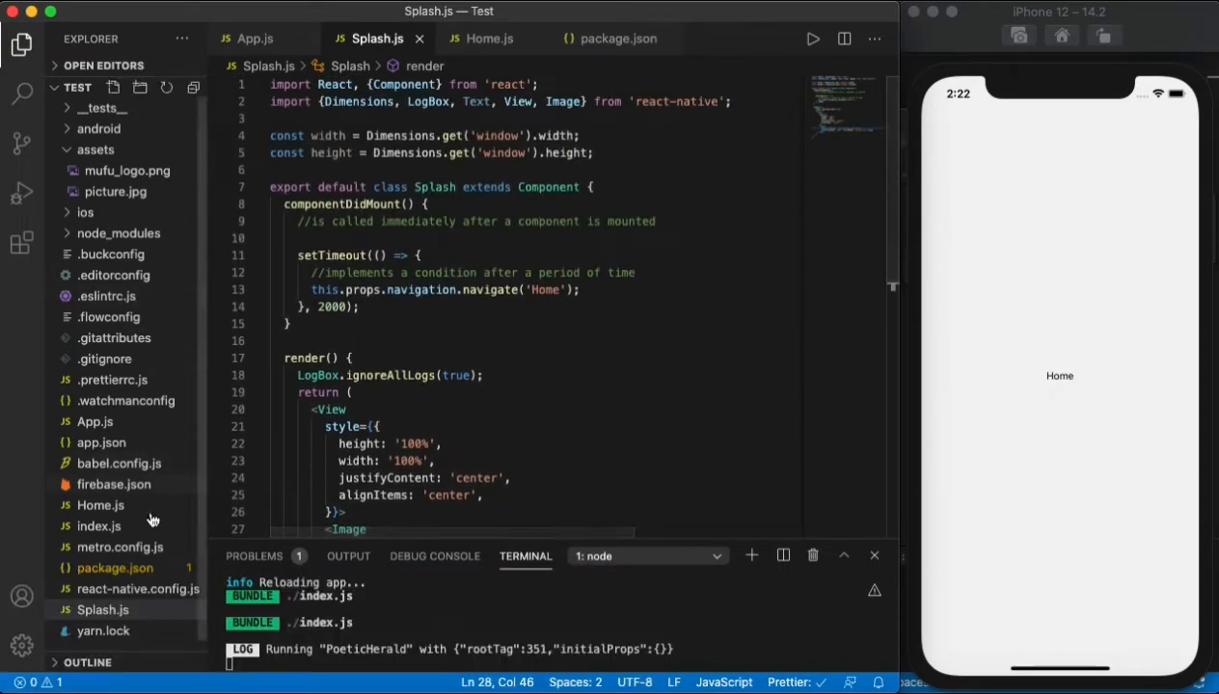
pyautogui.click(618, 39)
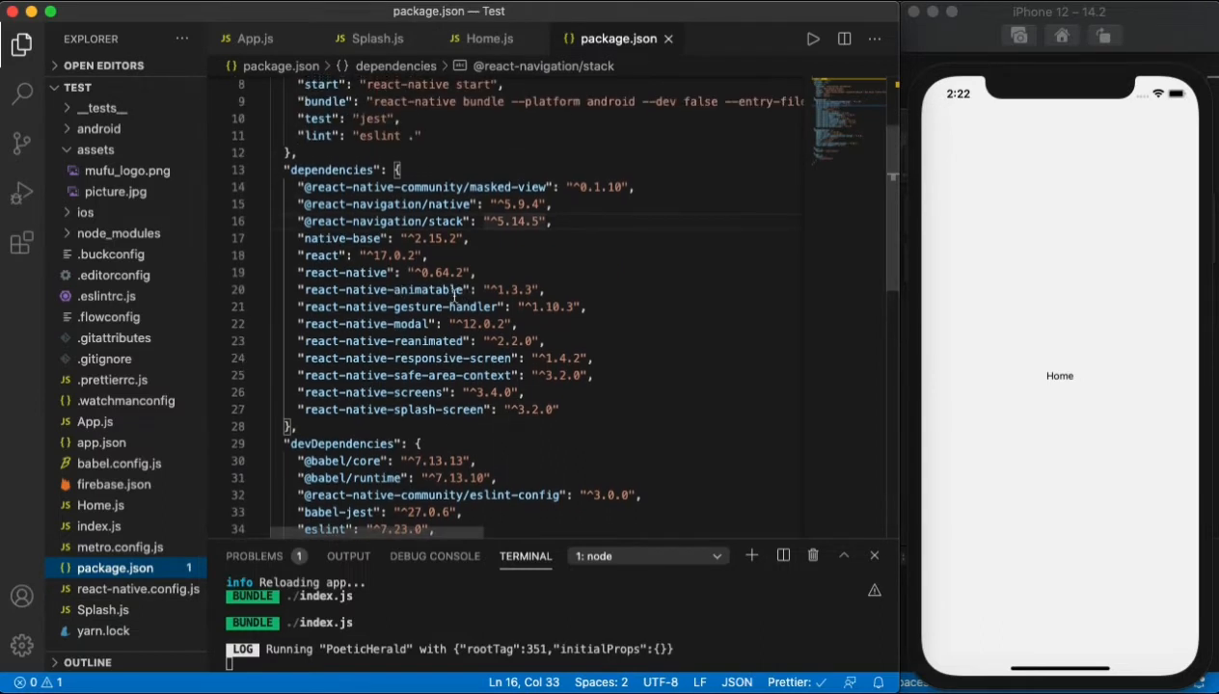
pyautogui.doubleClick(383, 289)
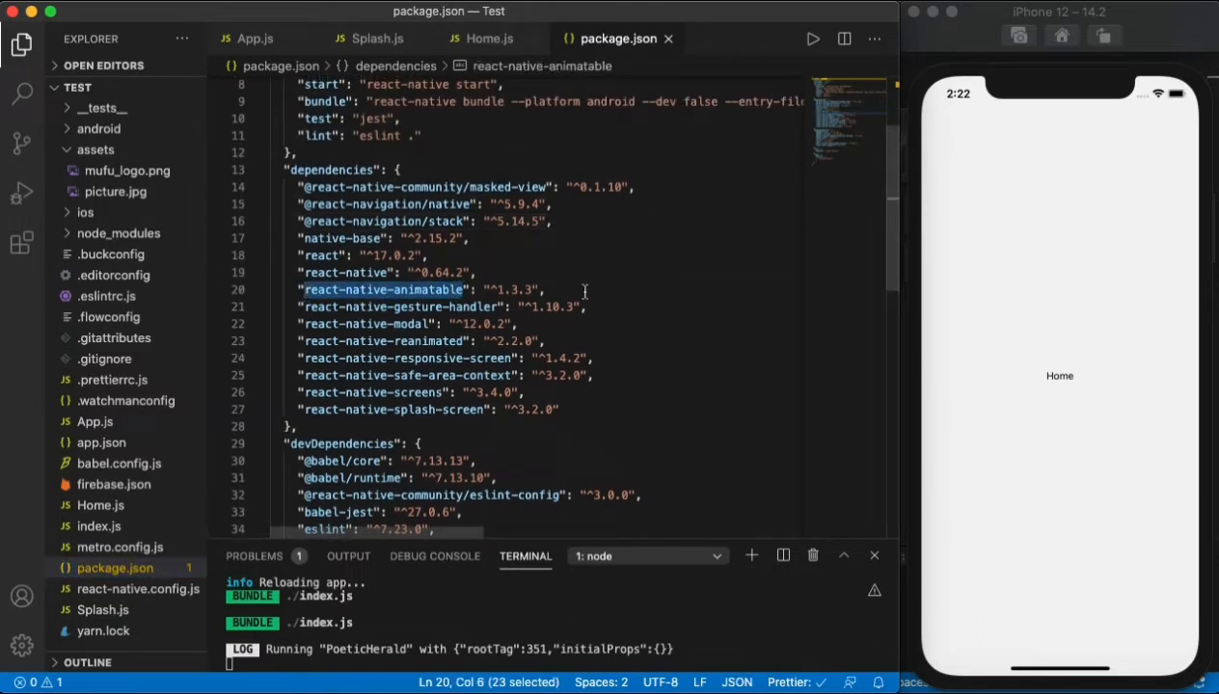
pyautogui.click(545, 290)
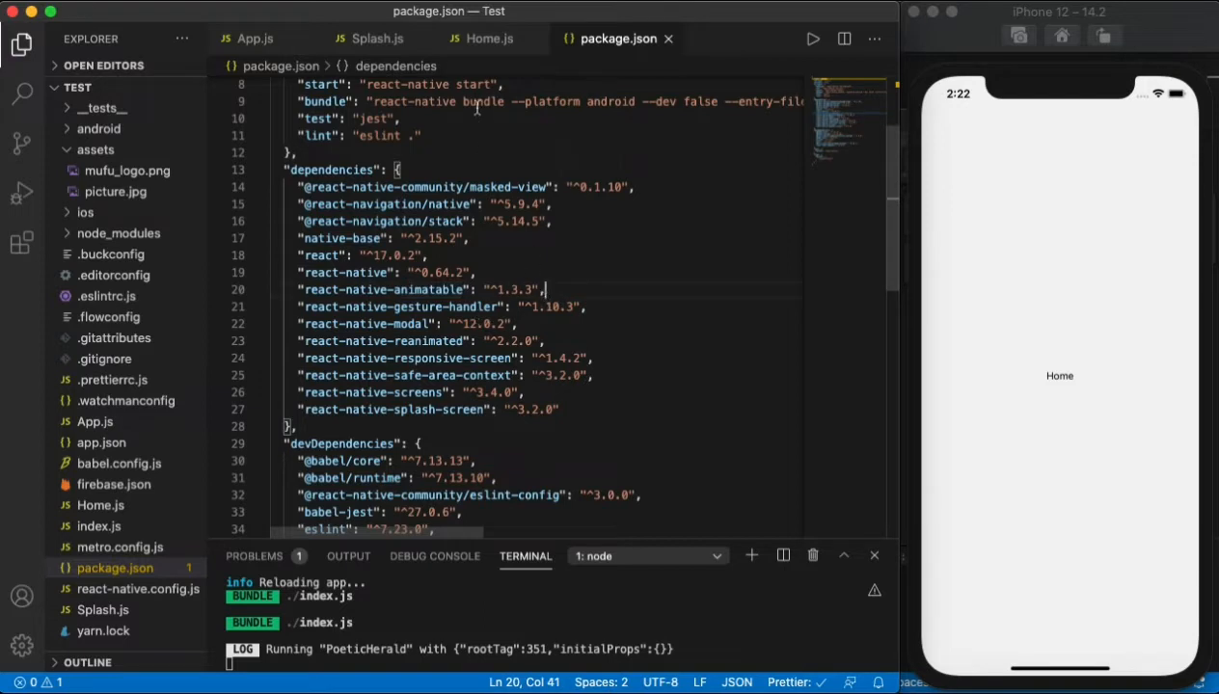
pyautogui.click(377, 38)
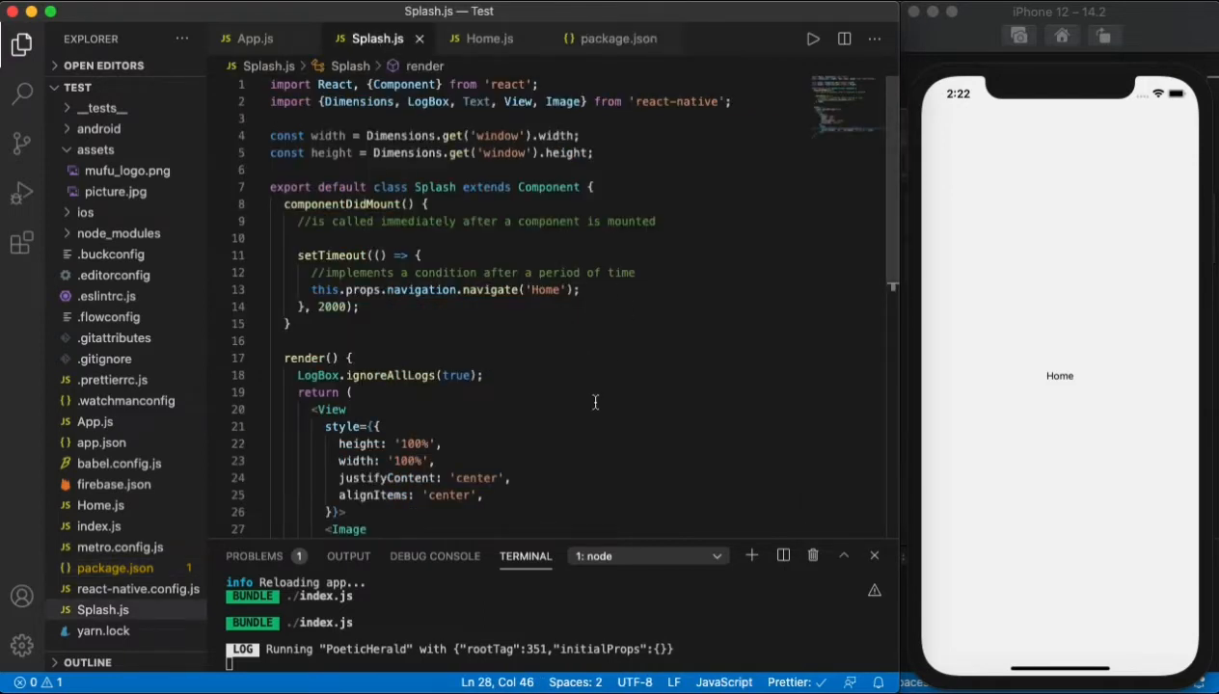
pyautogui.moveTo(739, 104)
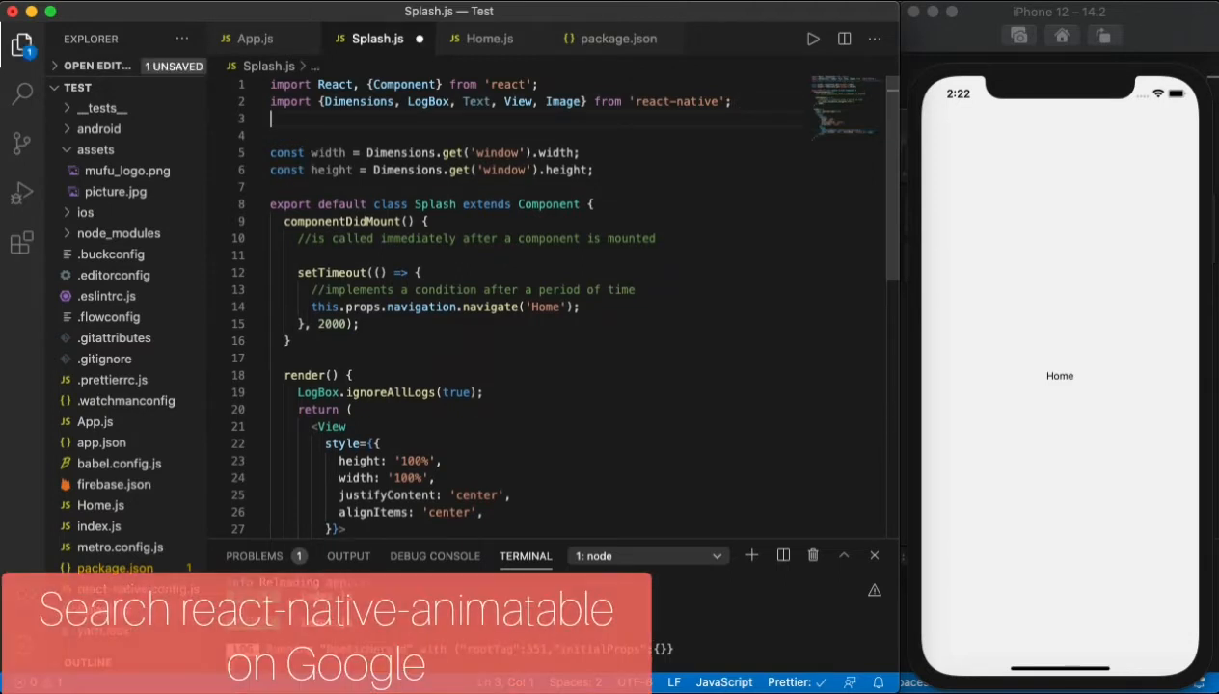
# - Write import * as Animatable from 'react-native-animatable' on line 3
pyautogui.write('import')
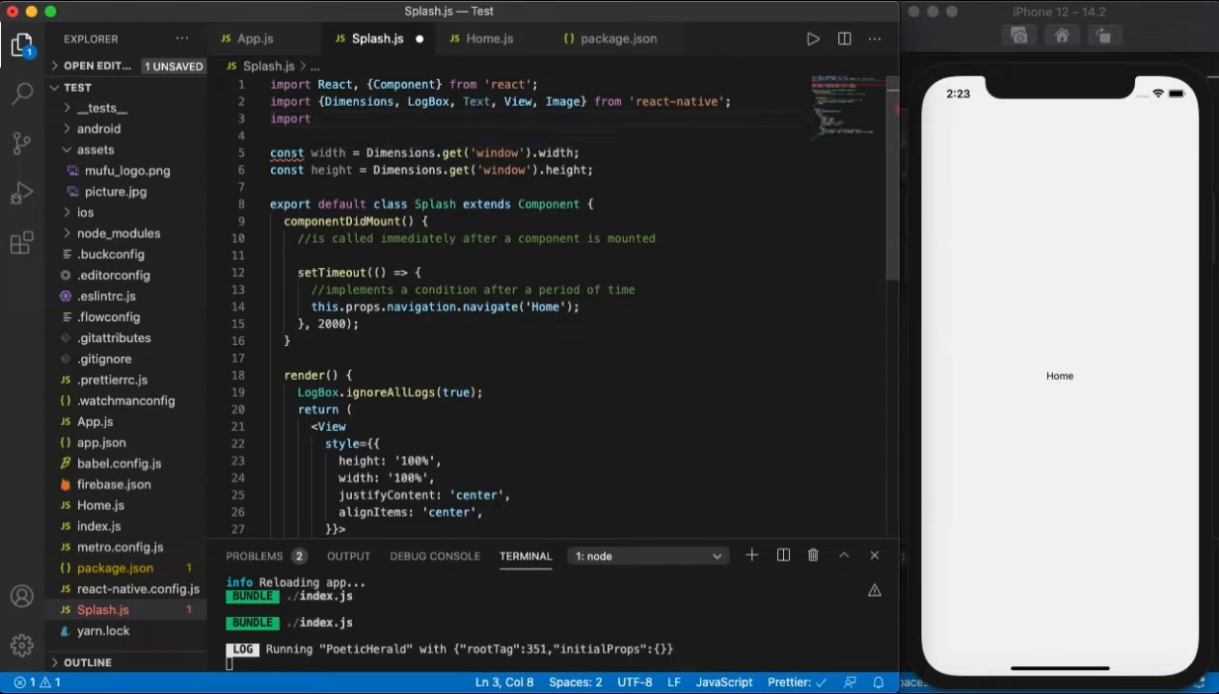
pyautogui.write('* as')
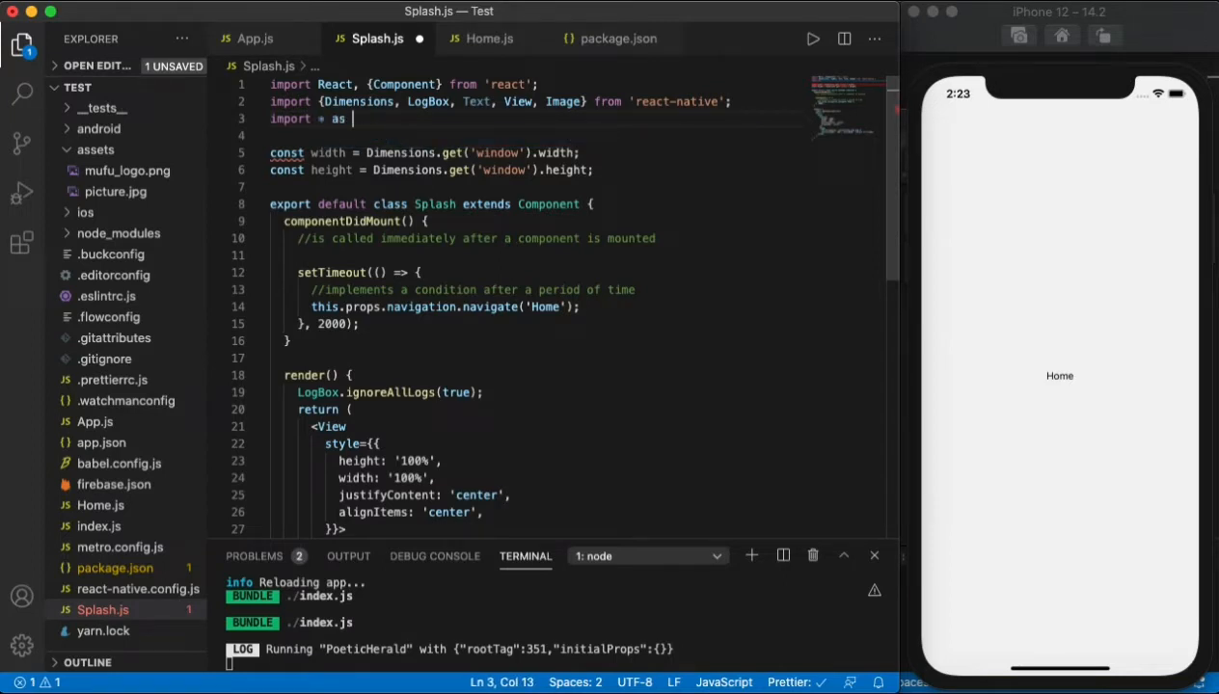
pyautogui.write('Animatab')
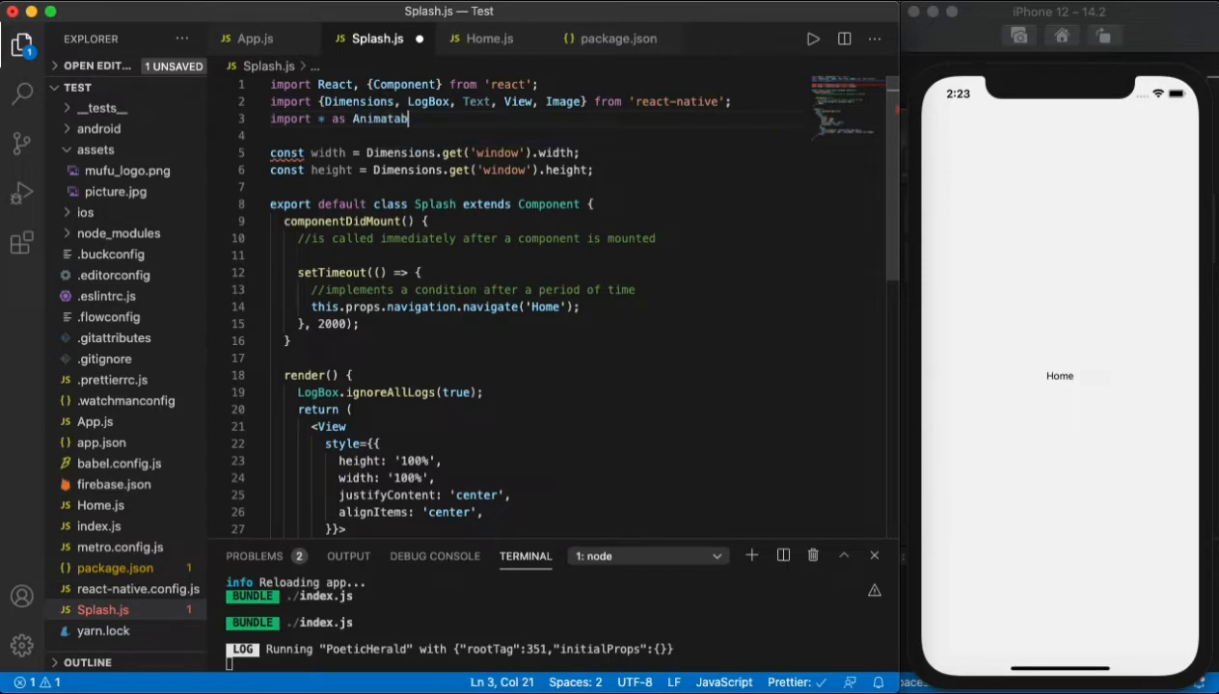
pyautogui.write('le')
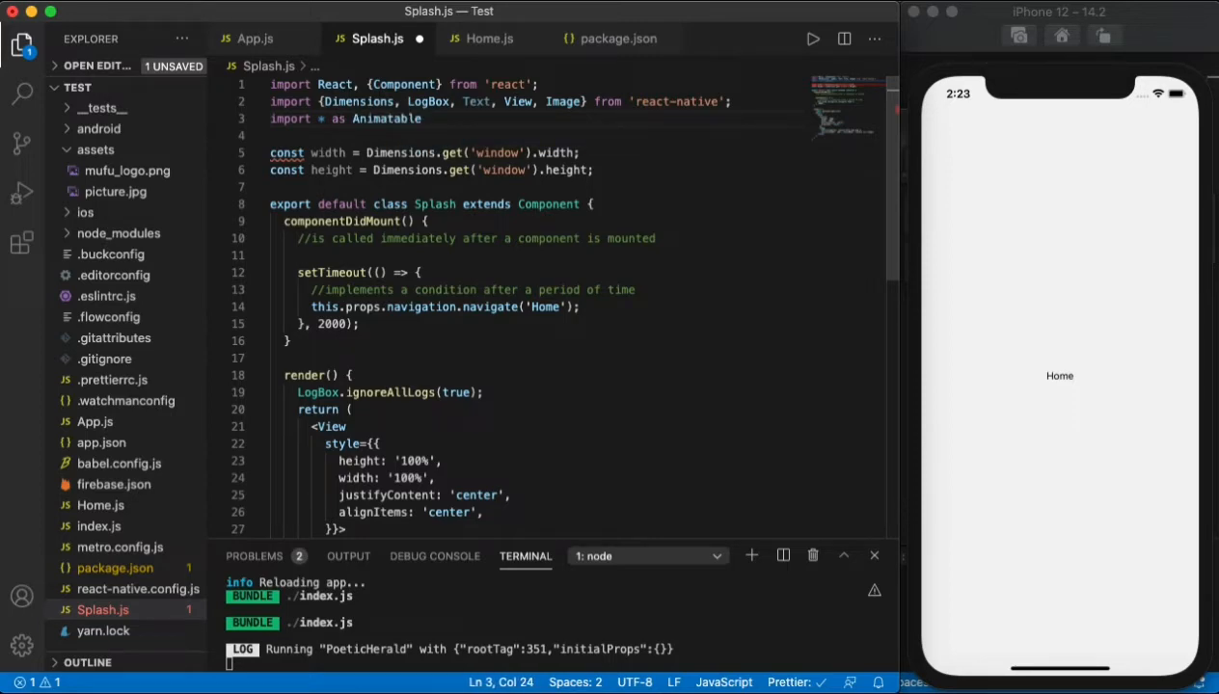
pyautogui.write("from '")
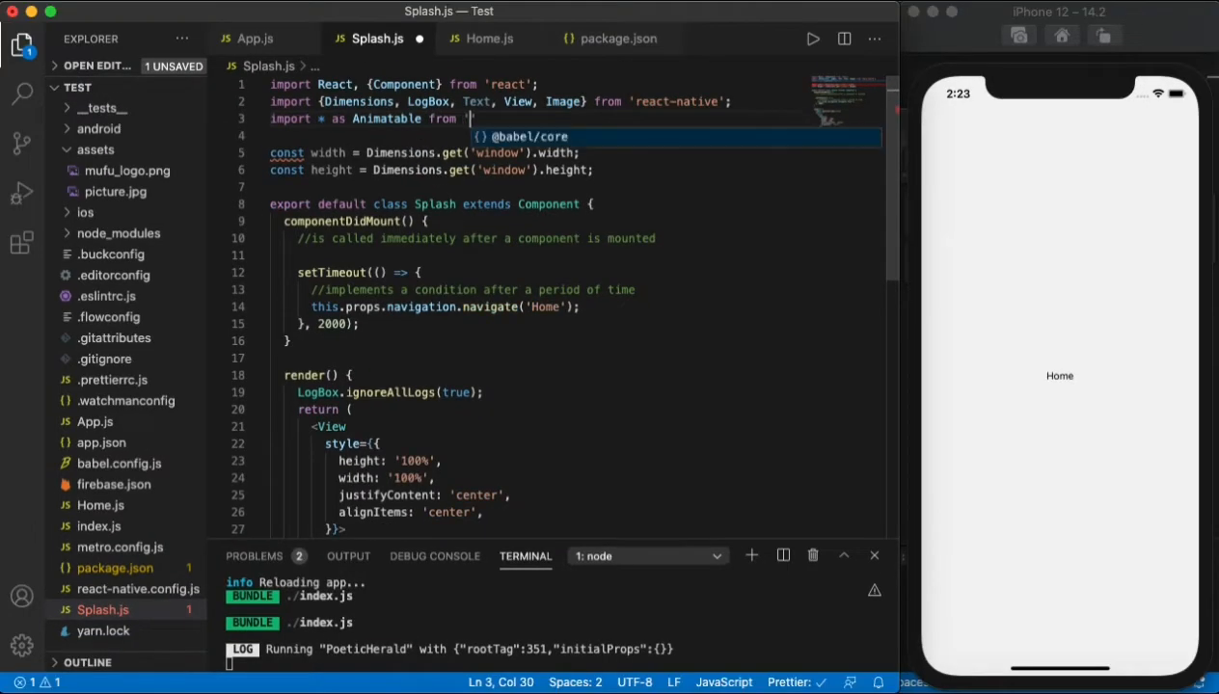
pyautogui.write('react')
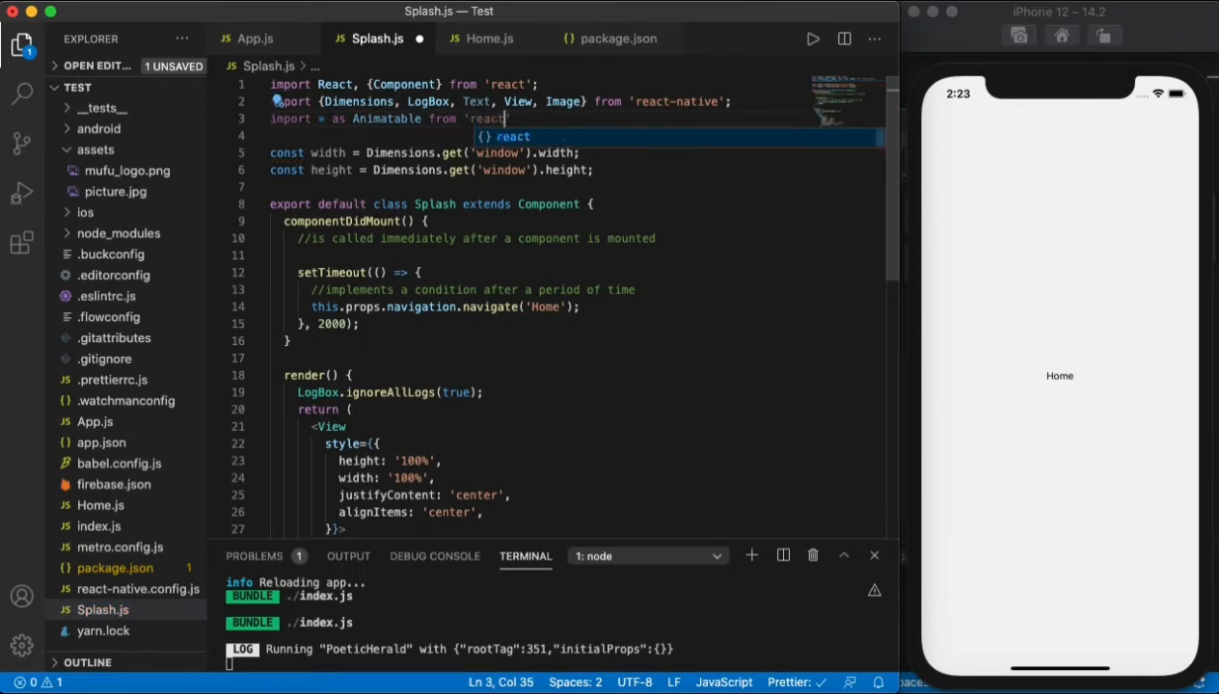
pyautogui.write('-native')
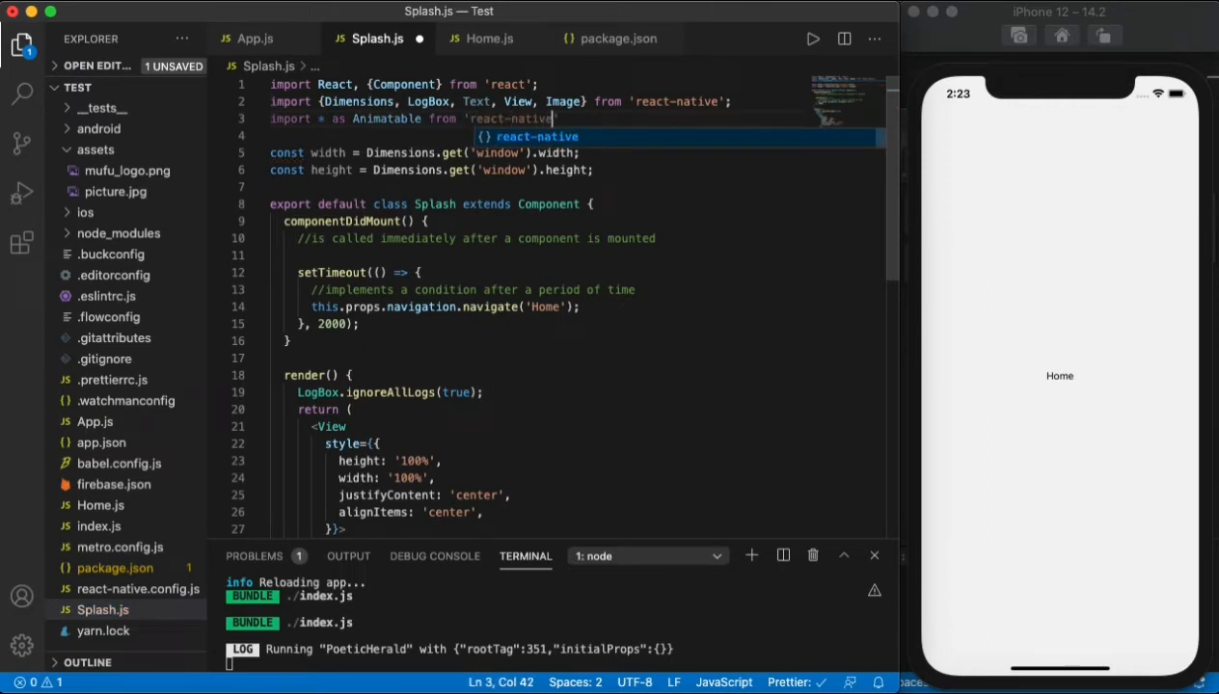
pyautogui.write('animatable')
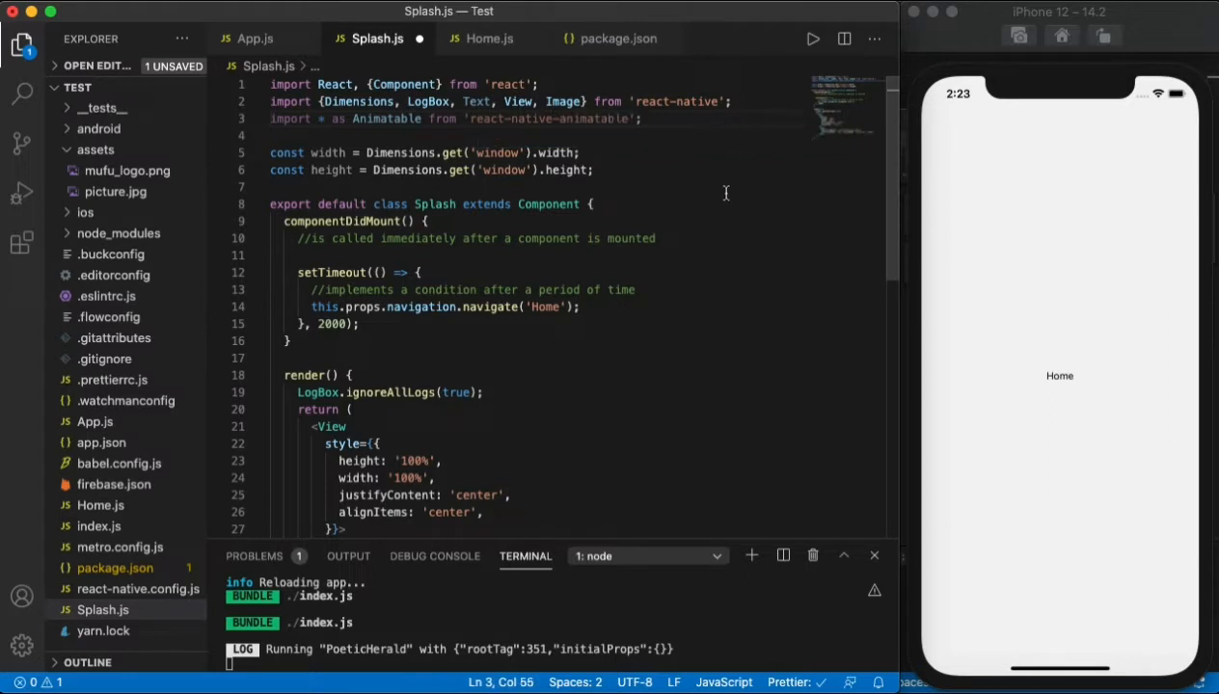
pyautogui.click(309, 135)
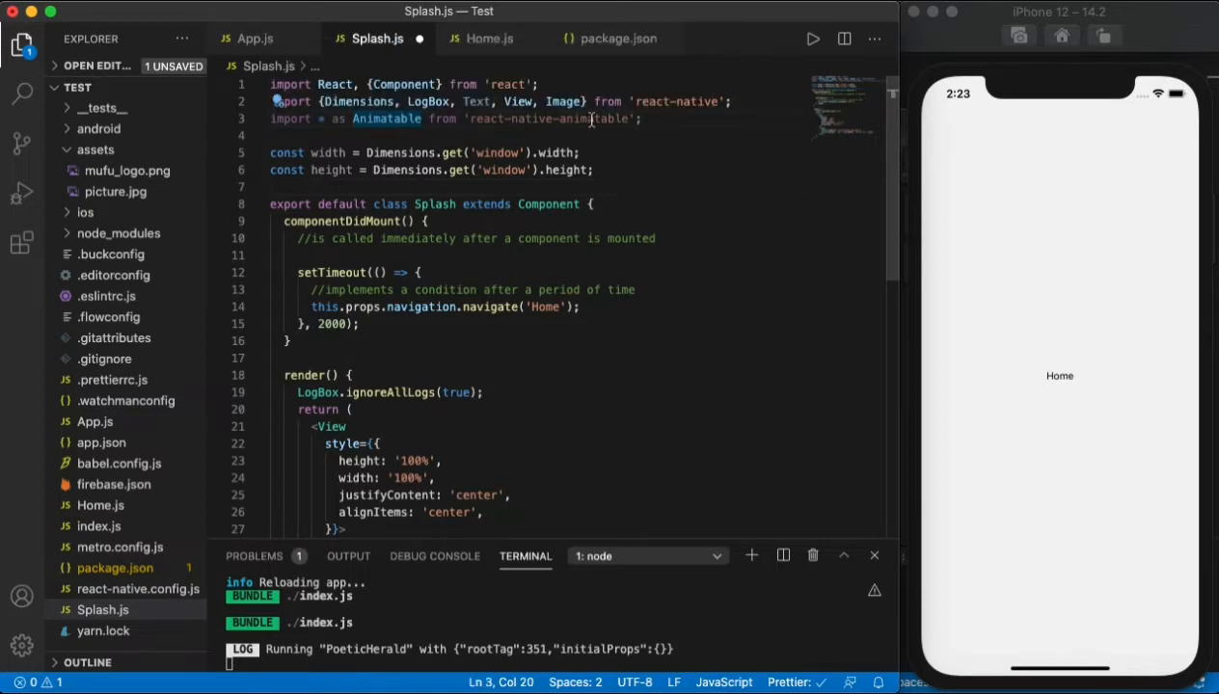
# - Rename the logo's Image tags to Animatable.Image, with source and style on separate lines
pyautogui.scroll(-3)
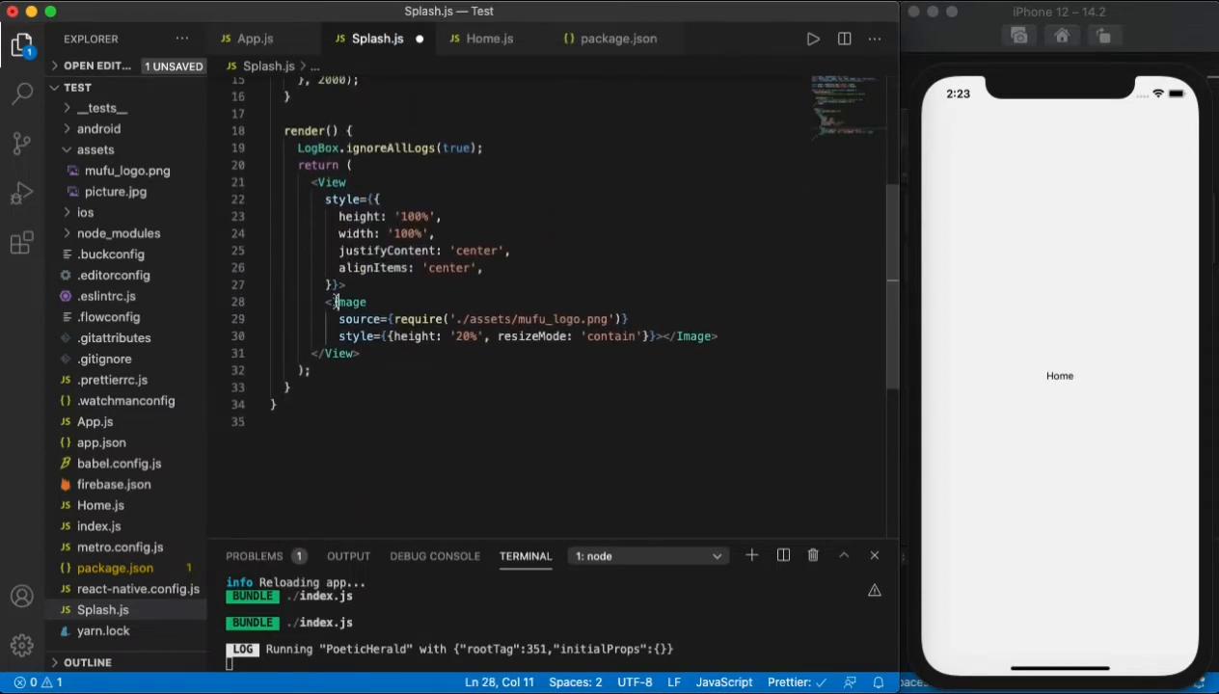
pyautogui.write('Animatable.')
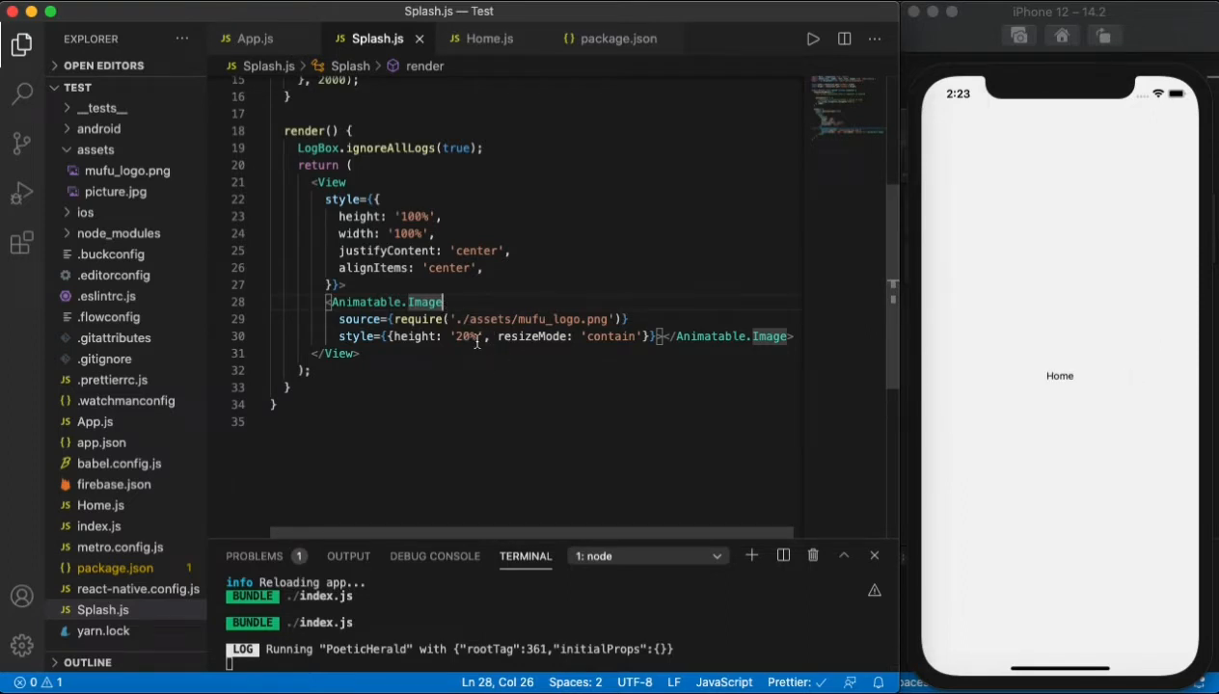
pyautogui.write('animation="z')
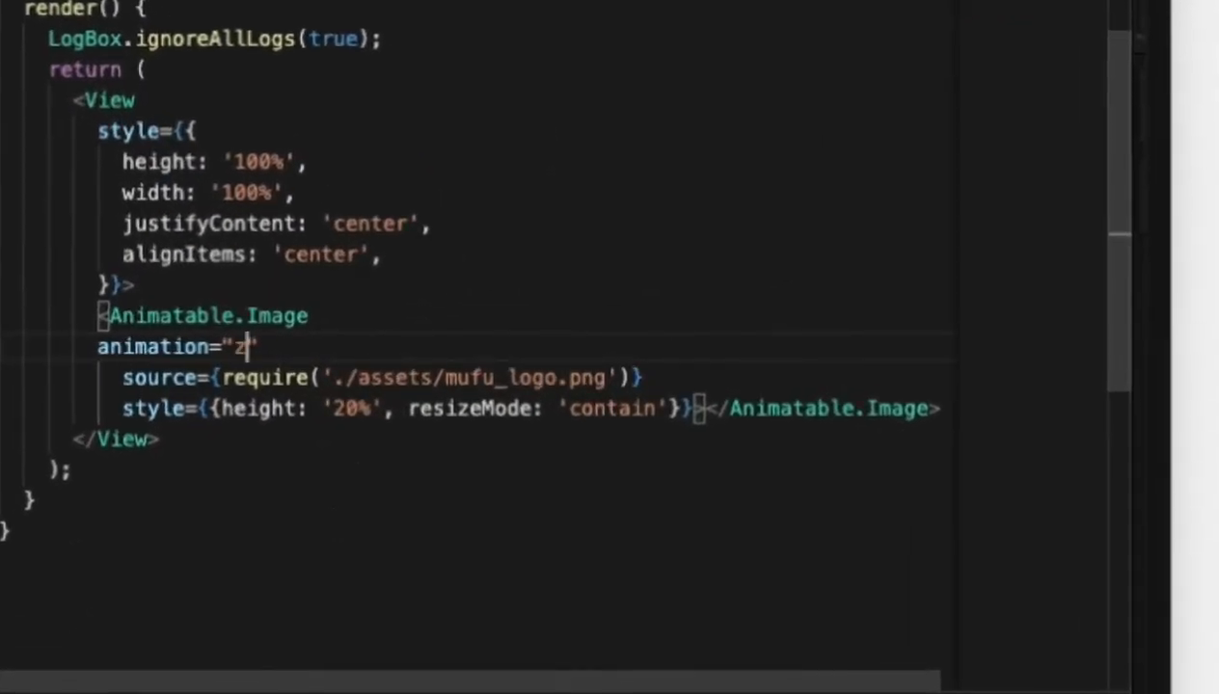
# - Give the logo a zoomIn animation with duration={1500}
pyautogui.write('ooIn')
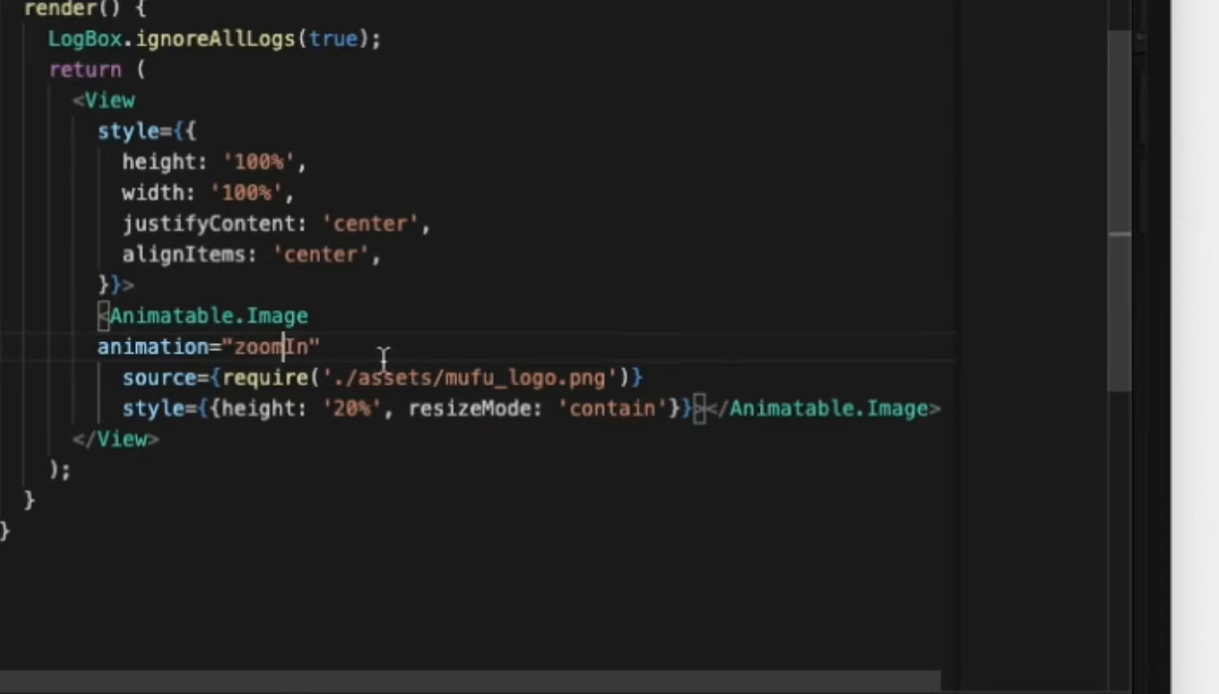
pyautogui.write('du')
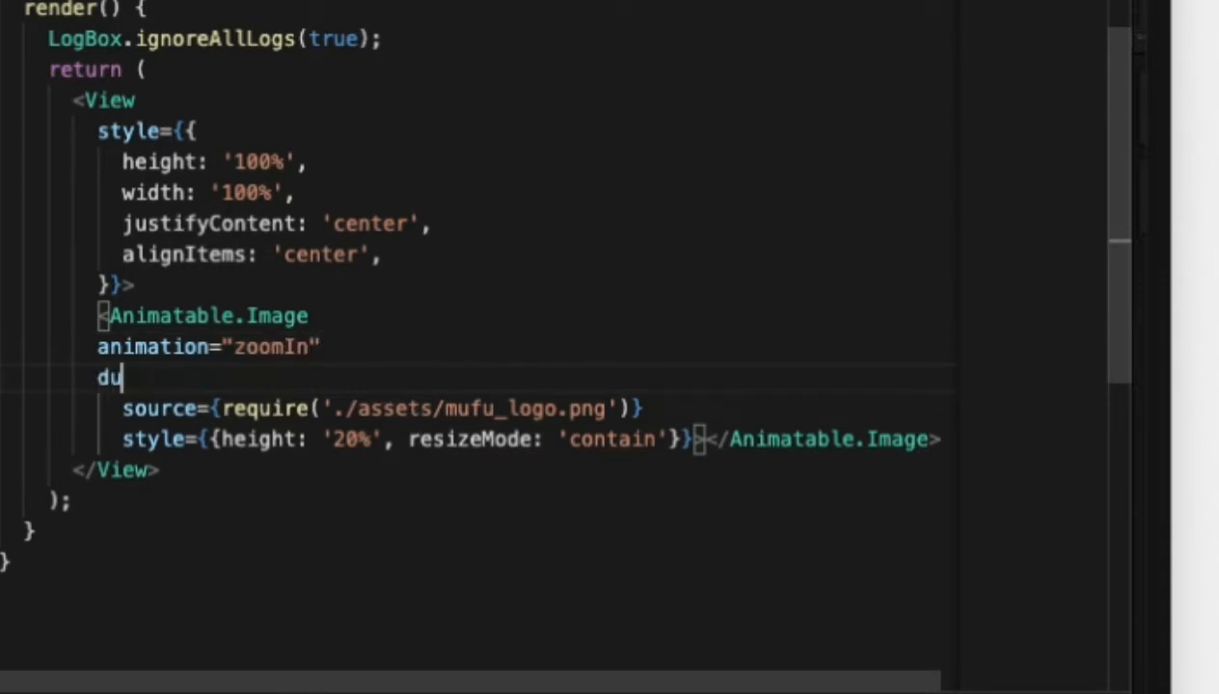
pyautogui.write('ration=')
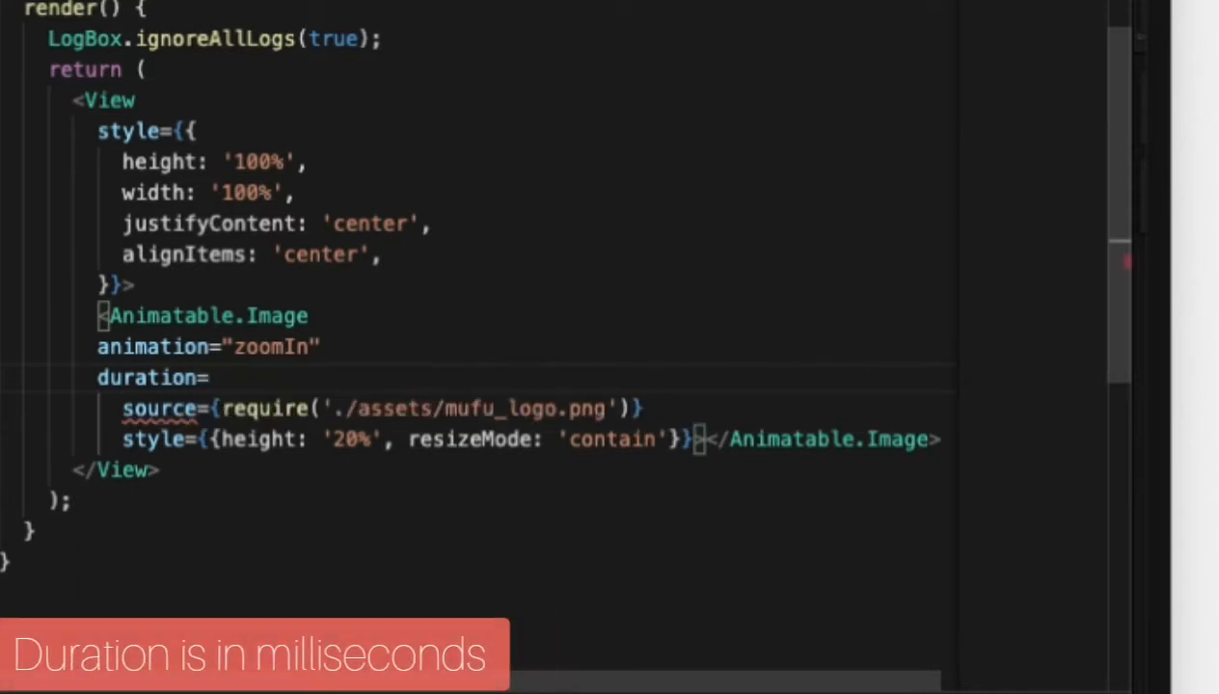
pyautogui.write('{}')
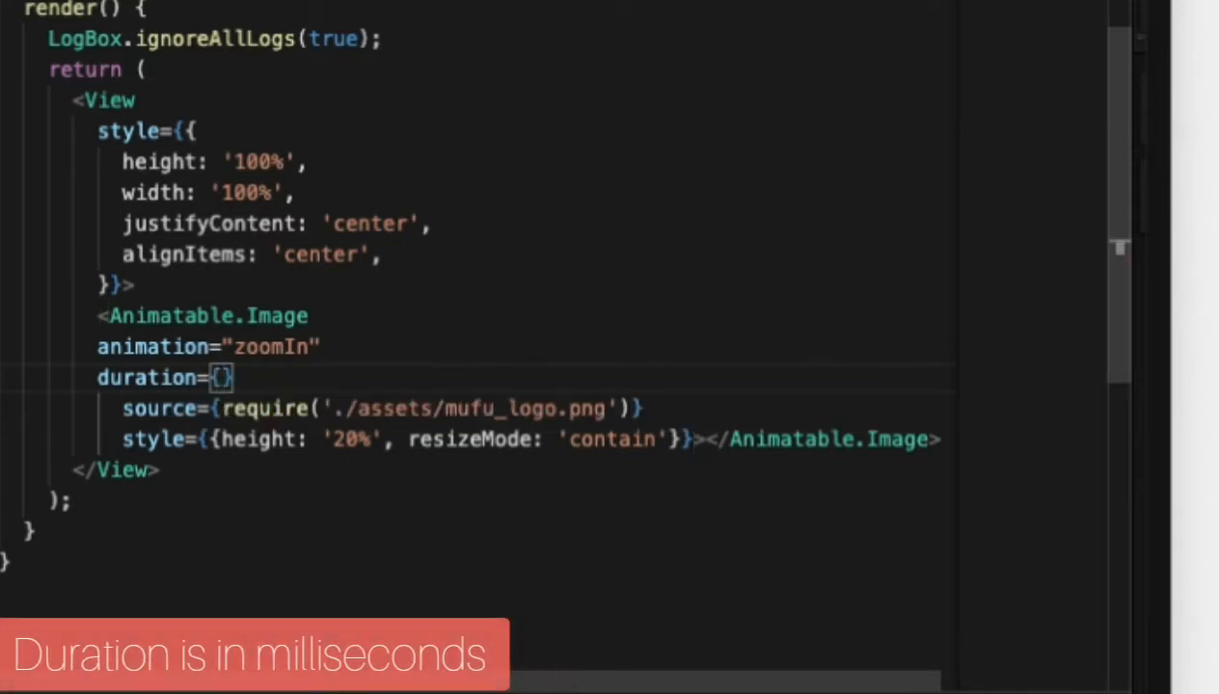
pyautogui.write('1500')
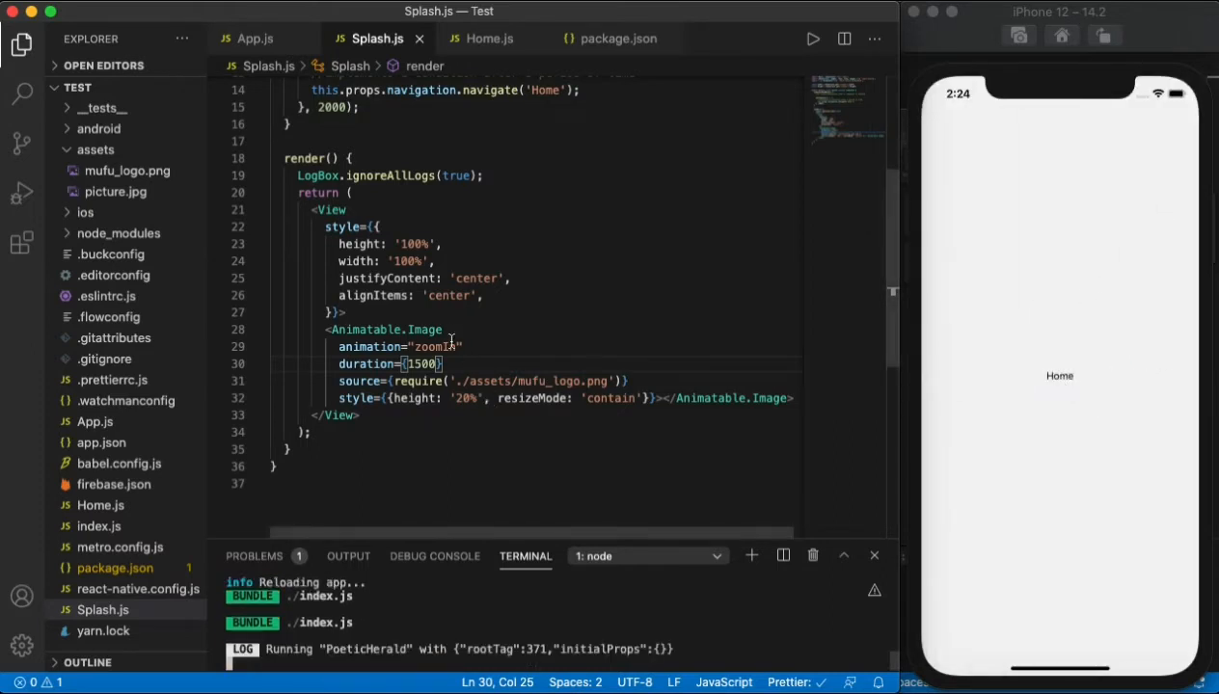
# - Replace zoomIn with bounceInLeft and add an empty line after the Animatable.Image
pyautogui.doubleClick(436, 346)
pyautogui.write('bounceInLeft')
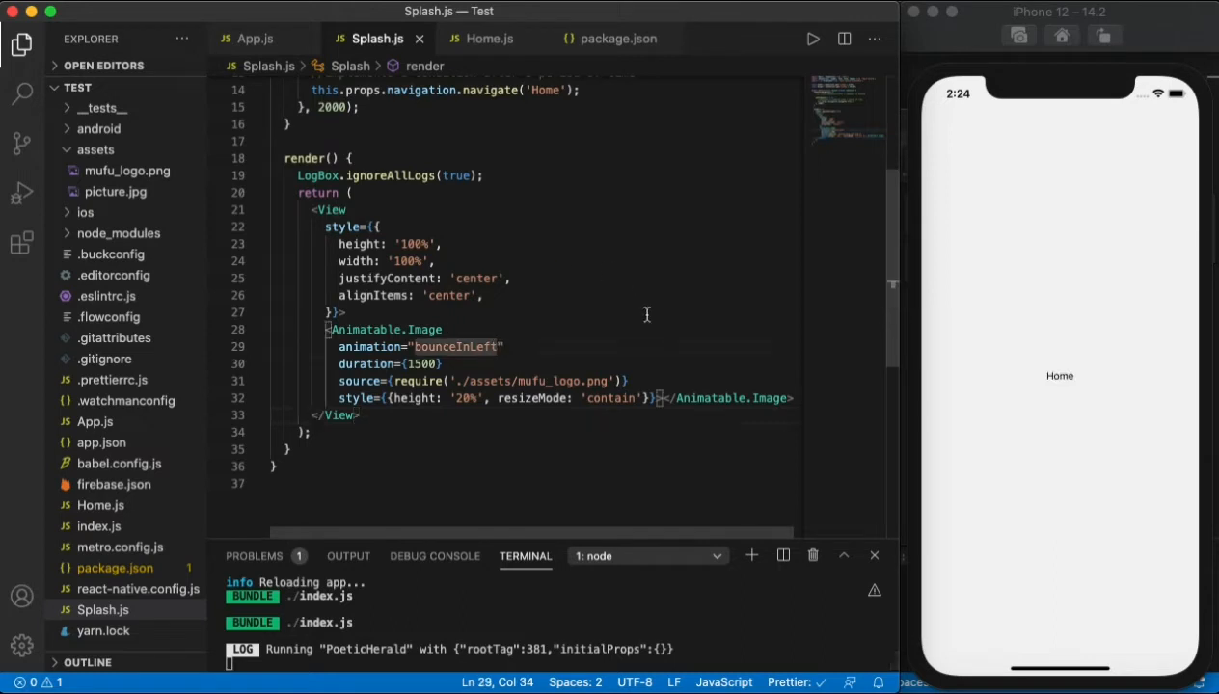
pyautogui.moveTo(528, 286)
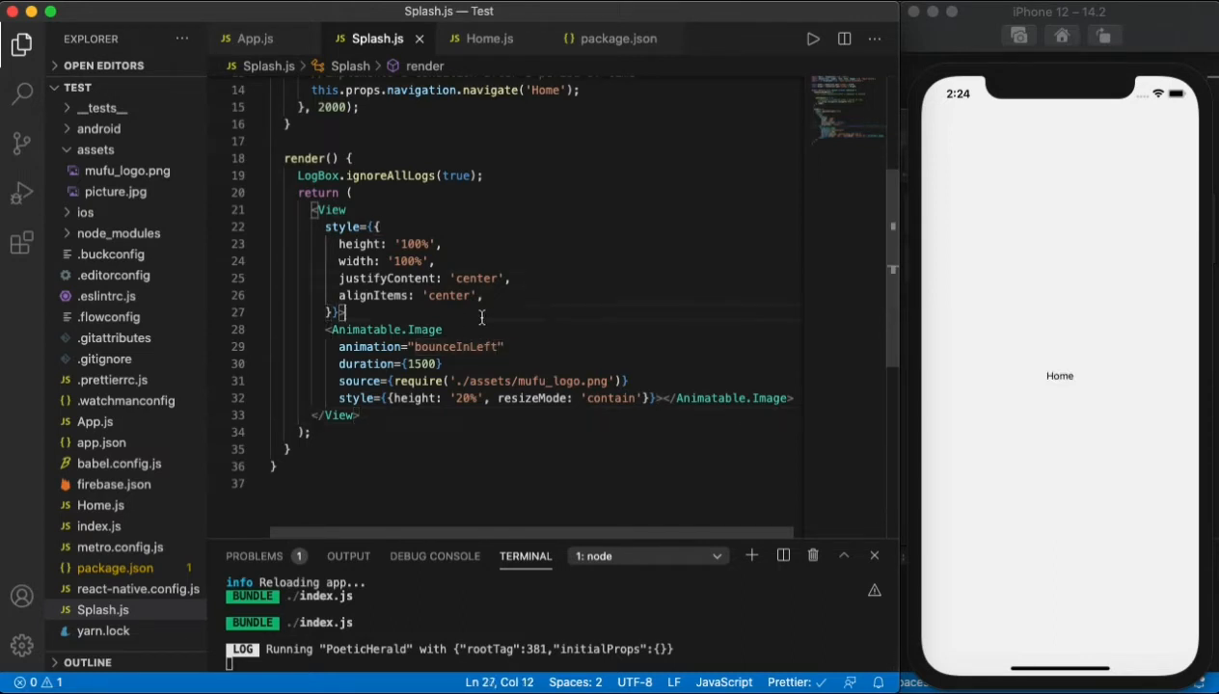
pyautogui.moveTo(603, 371)
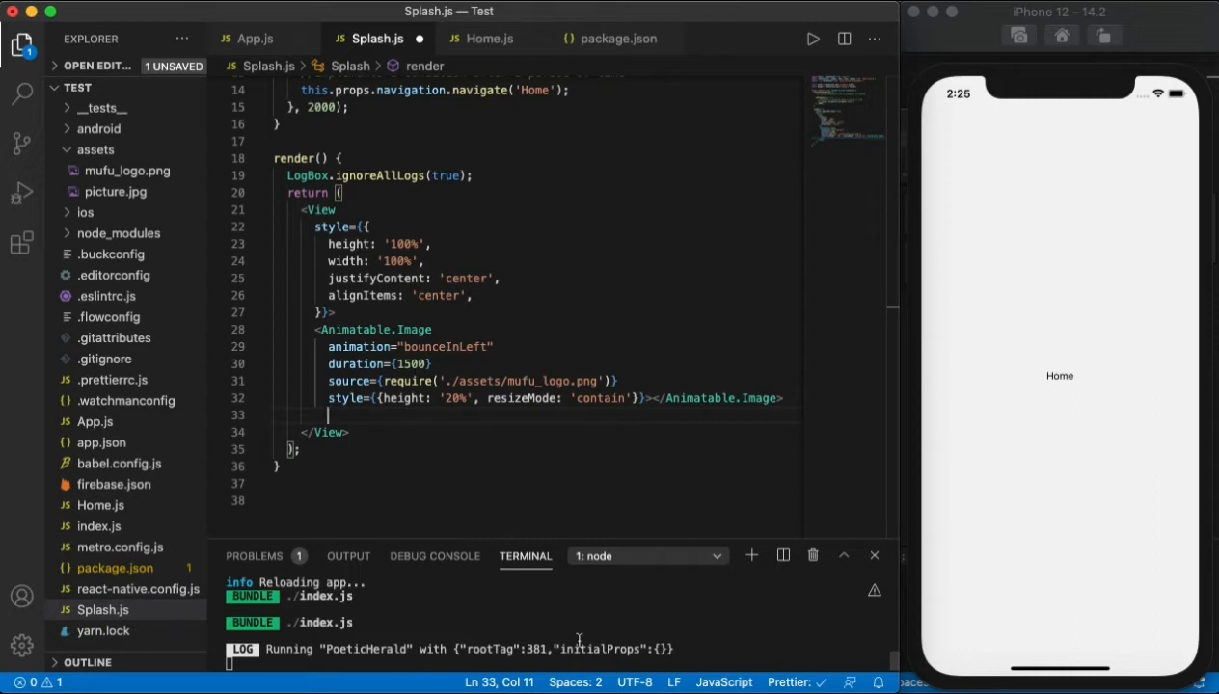
# - Add an ActivityIndicator element below the logo
pyautogui.write('<')
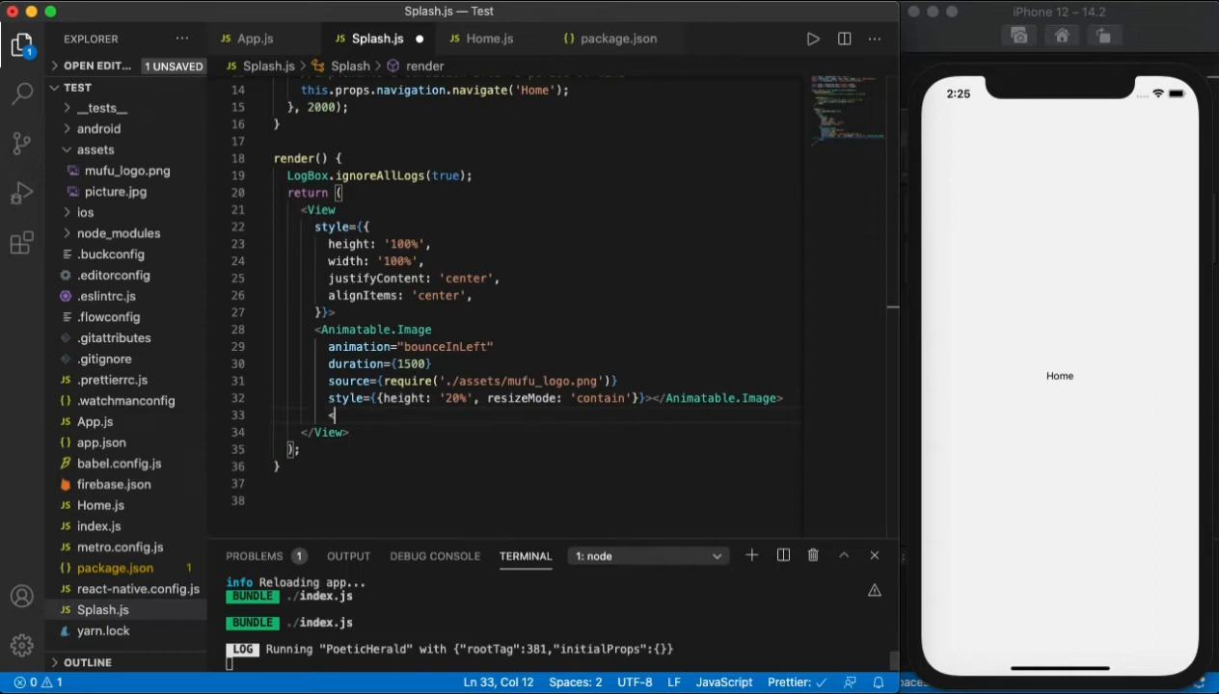
pyautogui.write('A')
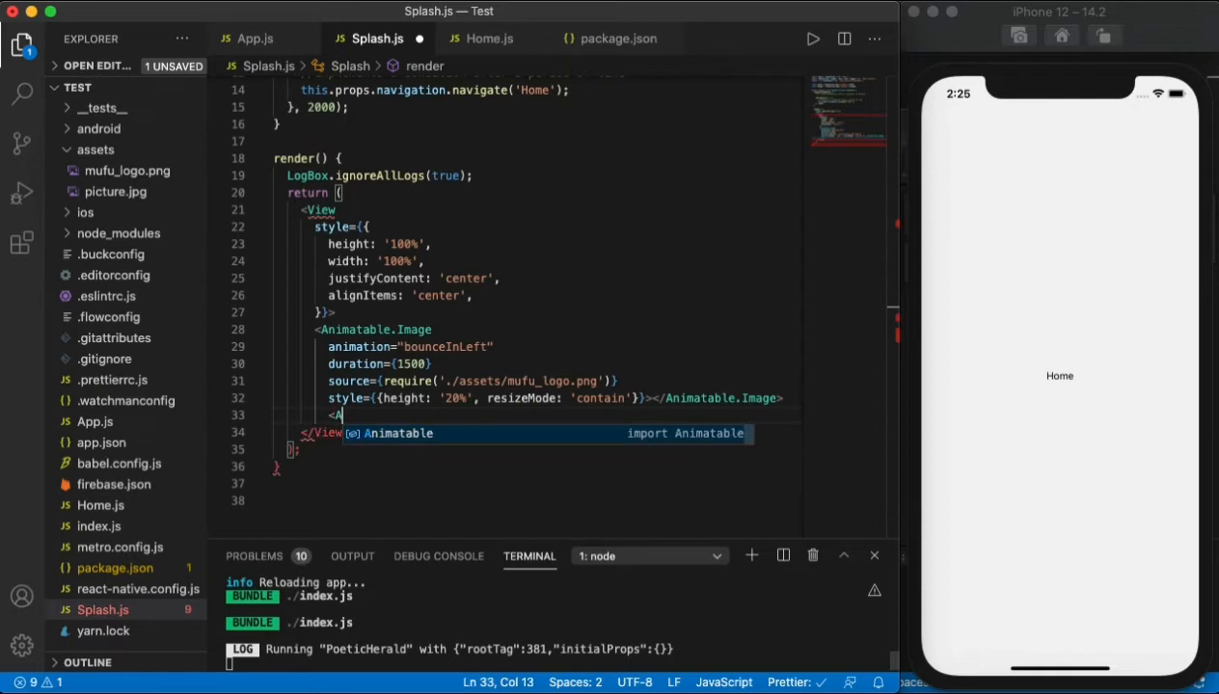
pyautogui.write('ctv')
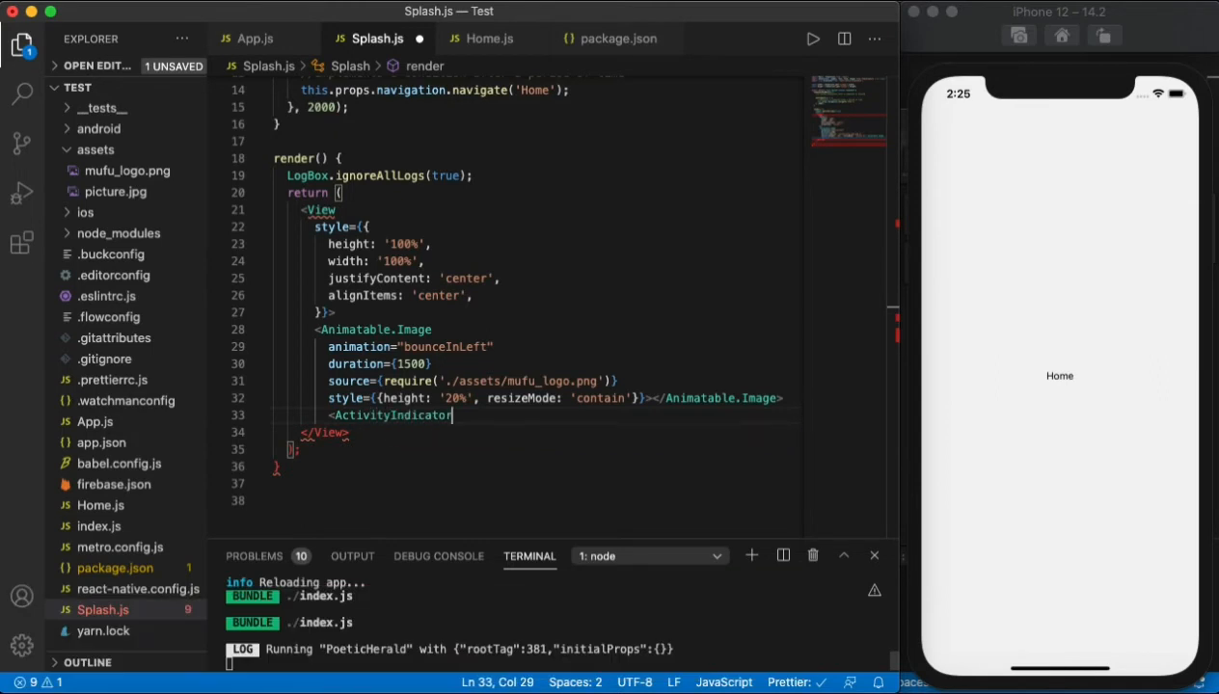
pyautogui.write('</ActivityIndicator>')
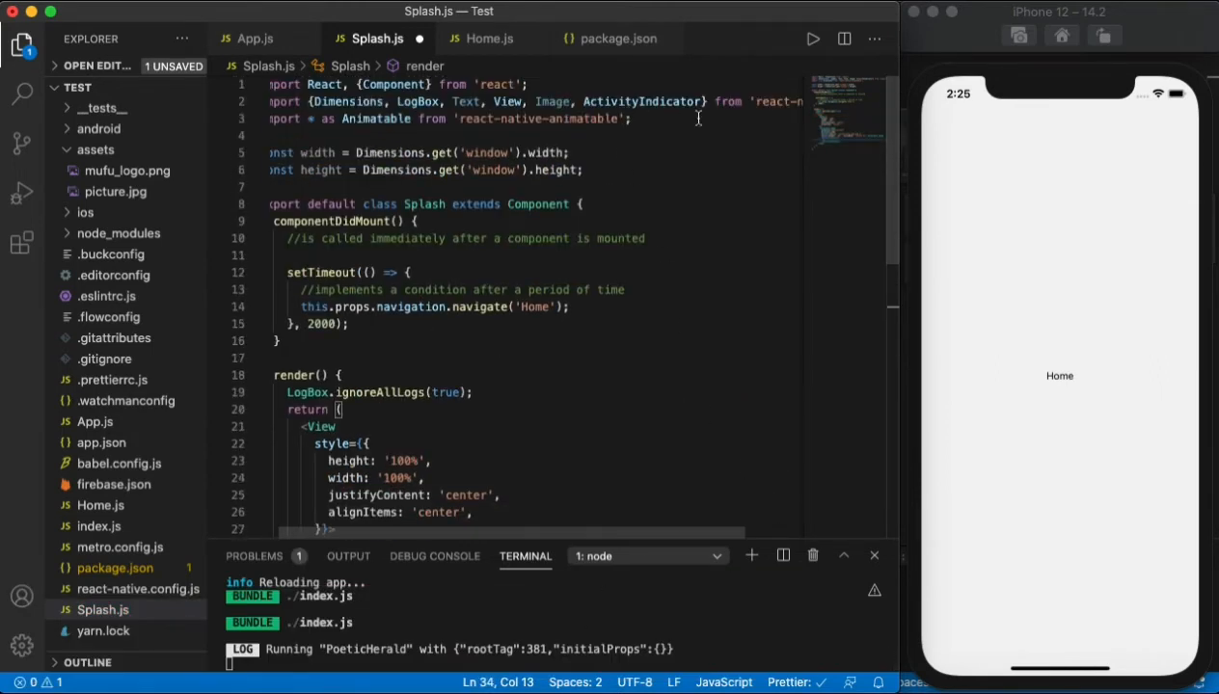
# - Give the ActivityIndicator color #000, size large and style marginTop 30
pyautogui.scroll(-3)
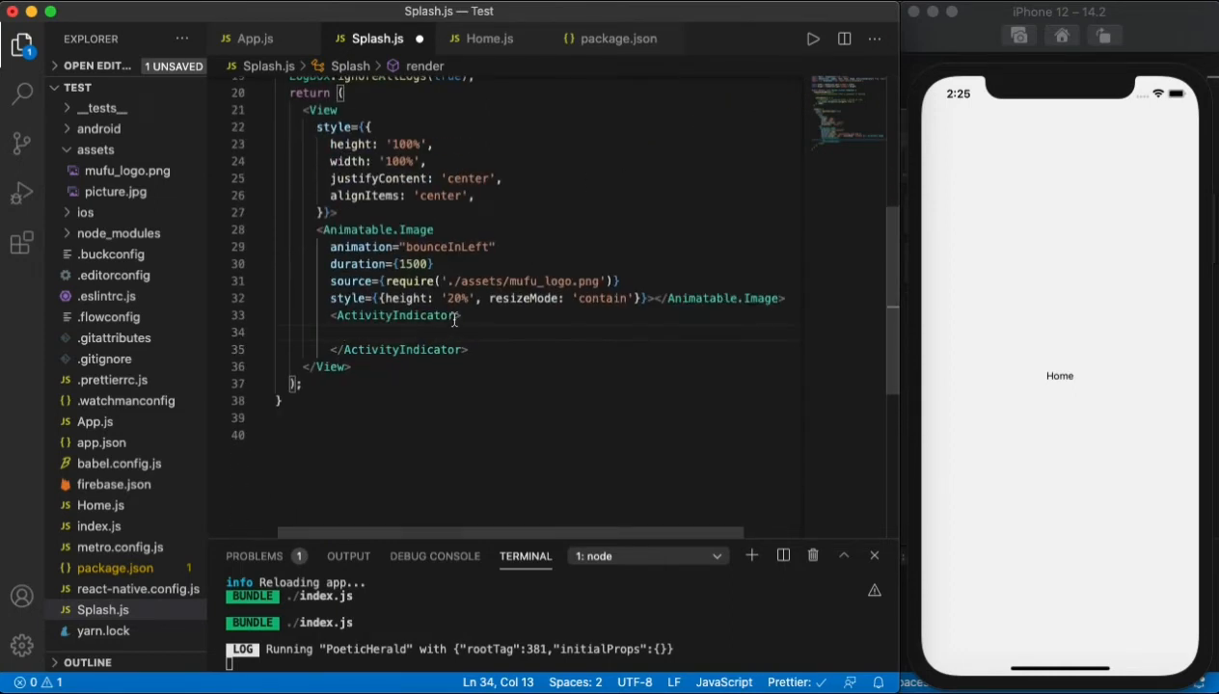
pyautogui.write('color')
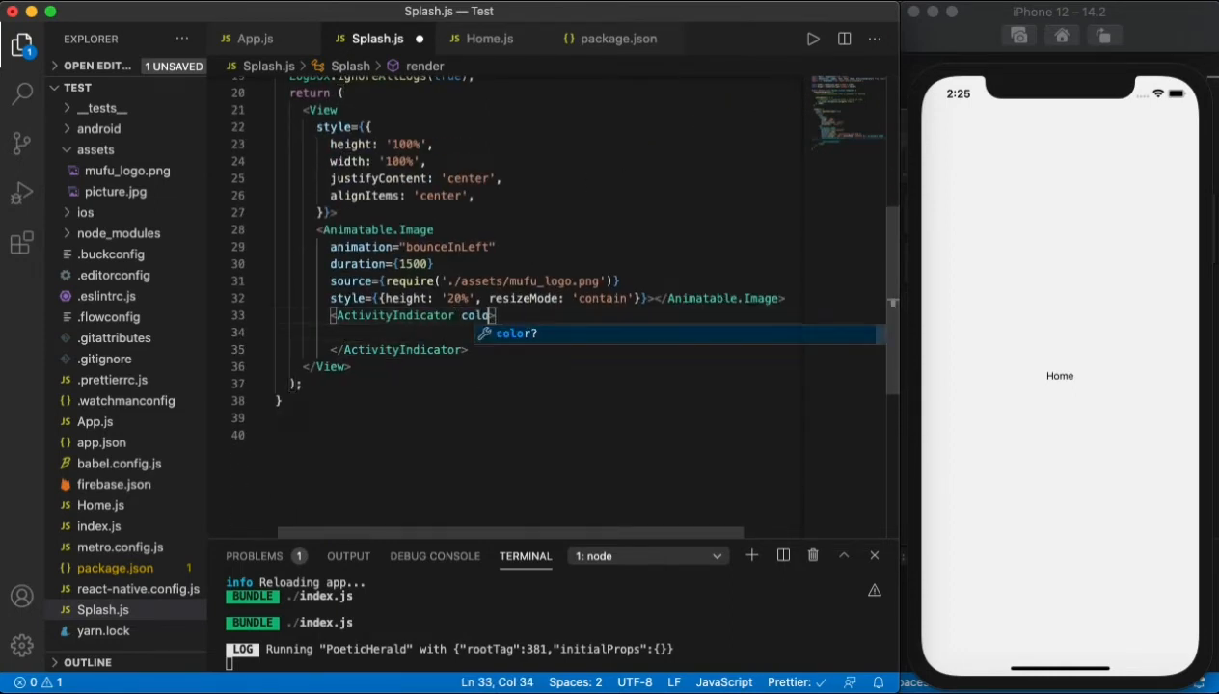
pyautogui.write('r="">')
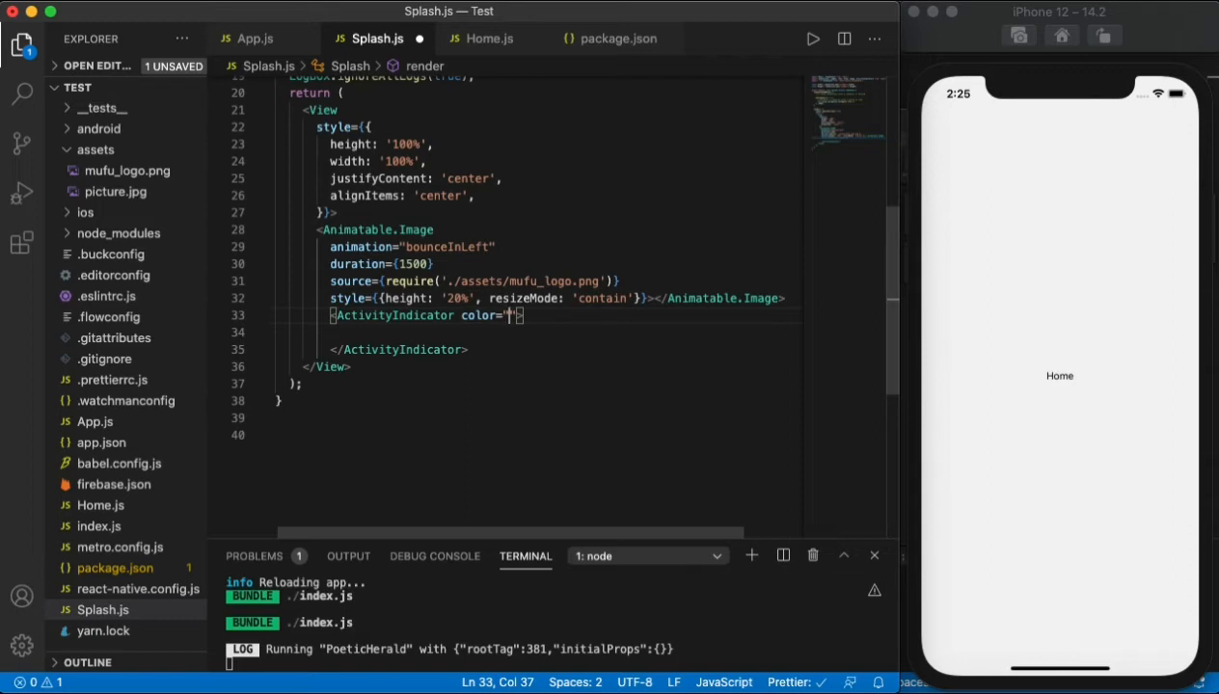
pyautogui.write('#000')
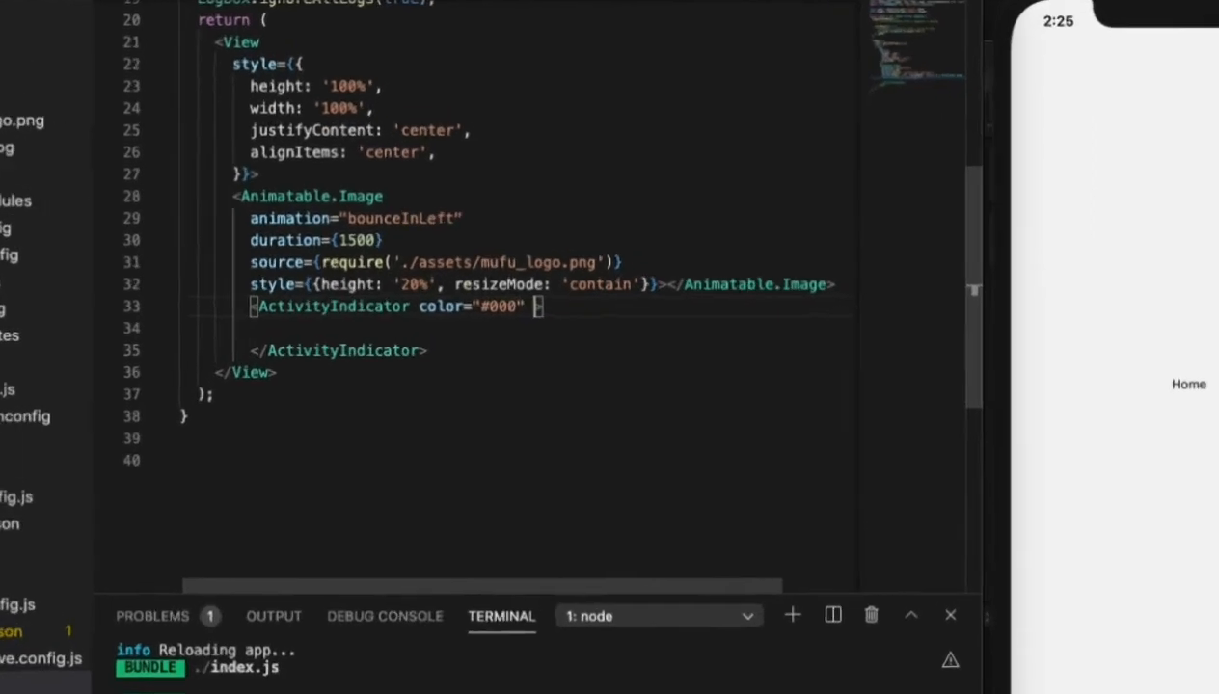
pyautogui.write("size='")
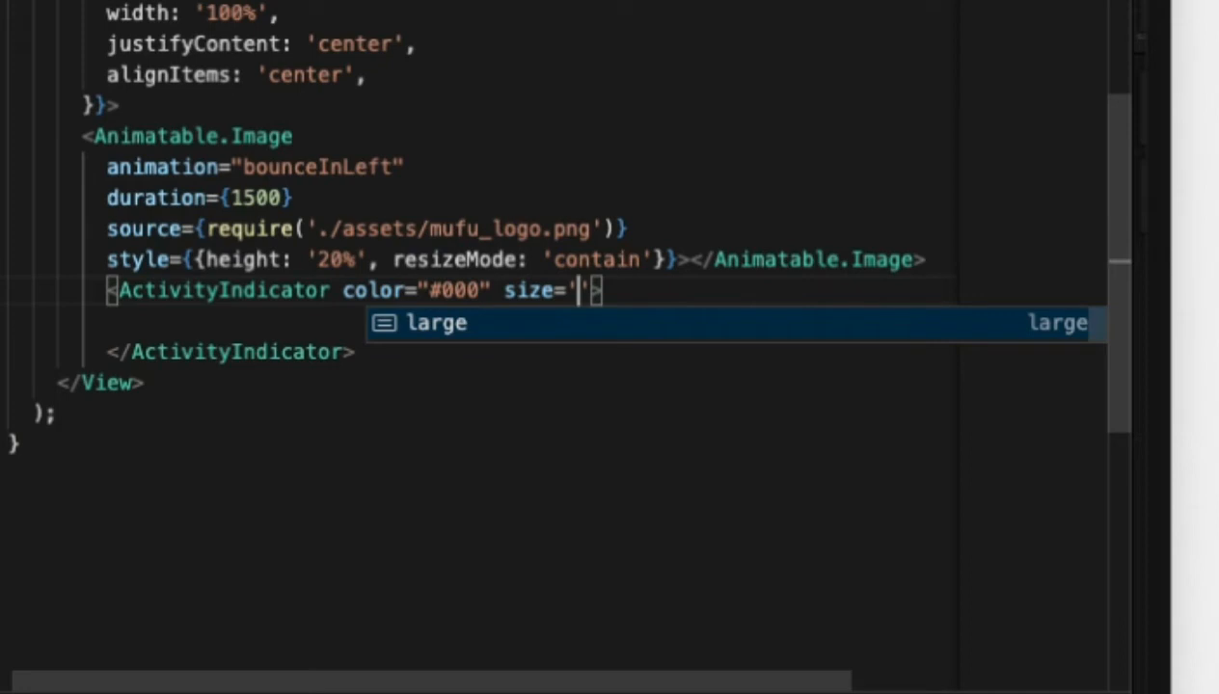
pyautogui.press('Tab')
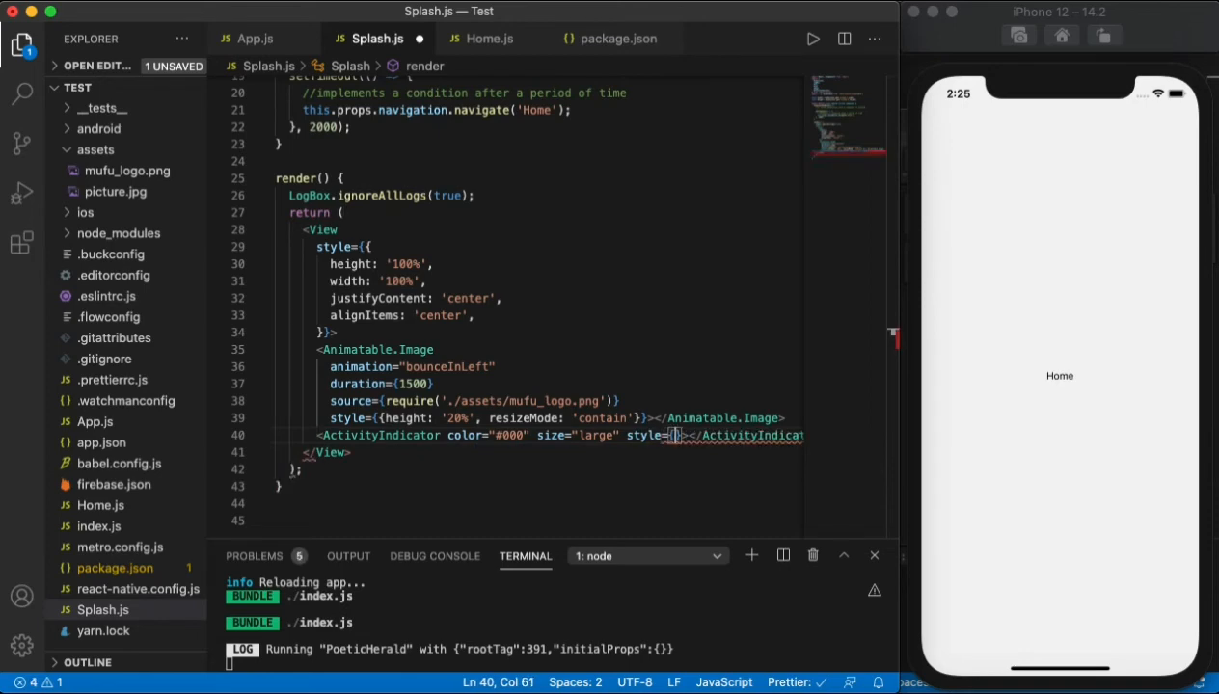
pyautogui.write('marginTop:')
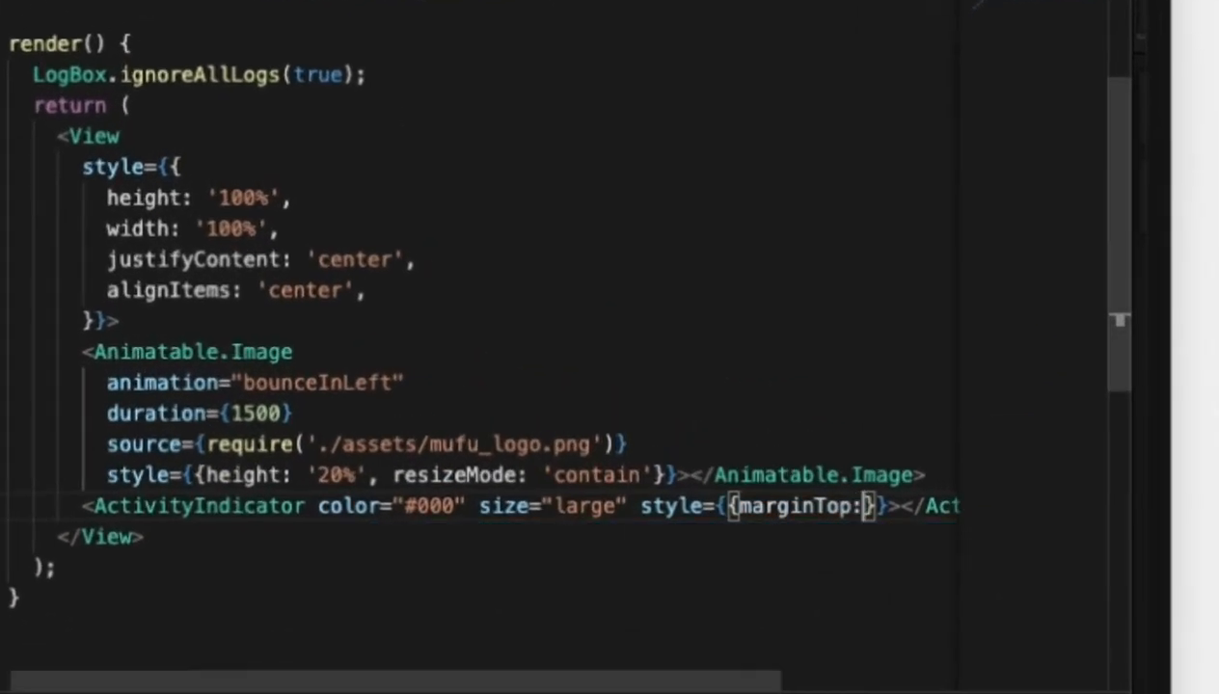
pyautogui.write('30')
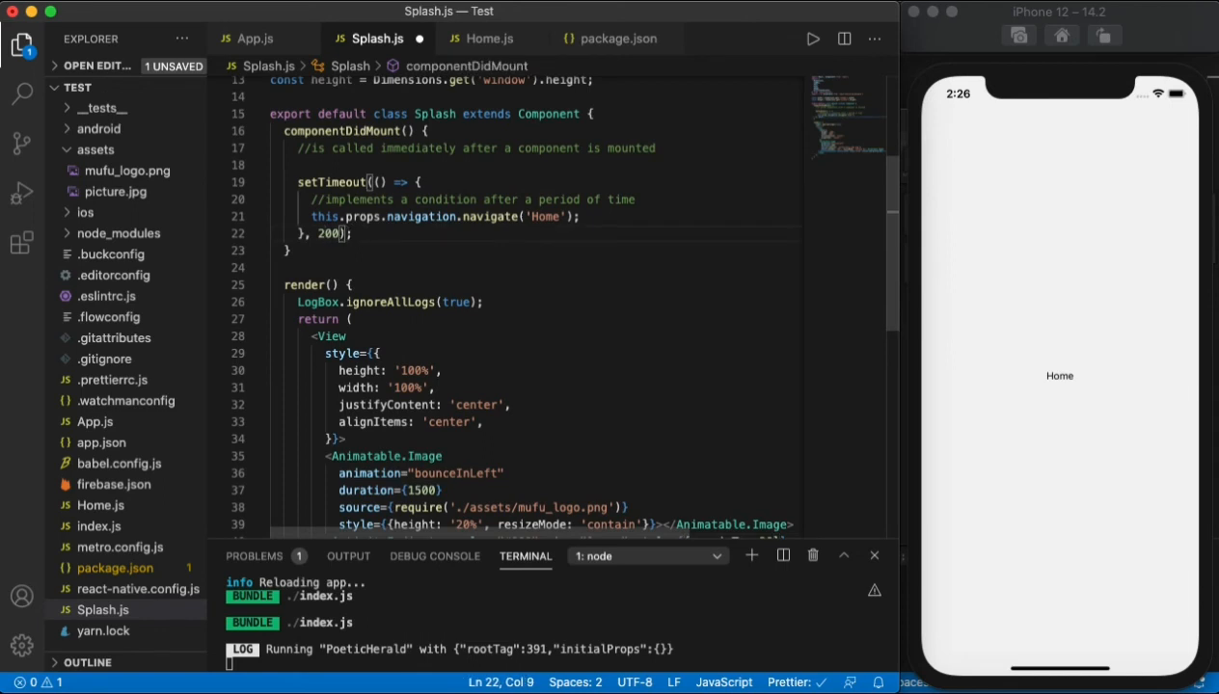
# - Set the setTimeout delay to 400 and save so Prettier splits the ActivityIndicator props
pyautogui.write('400')
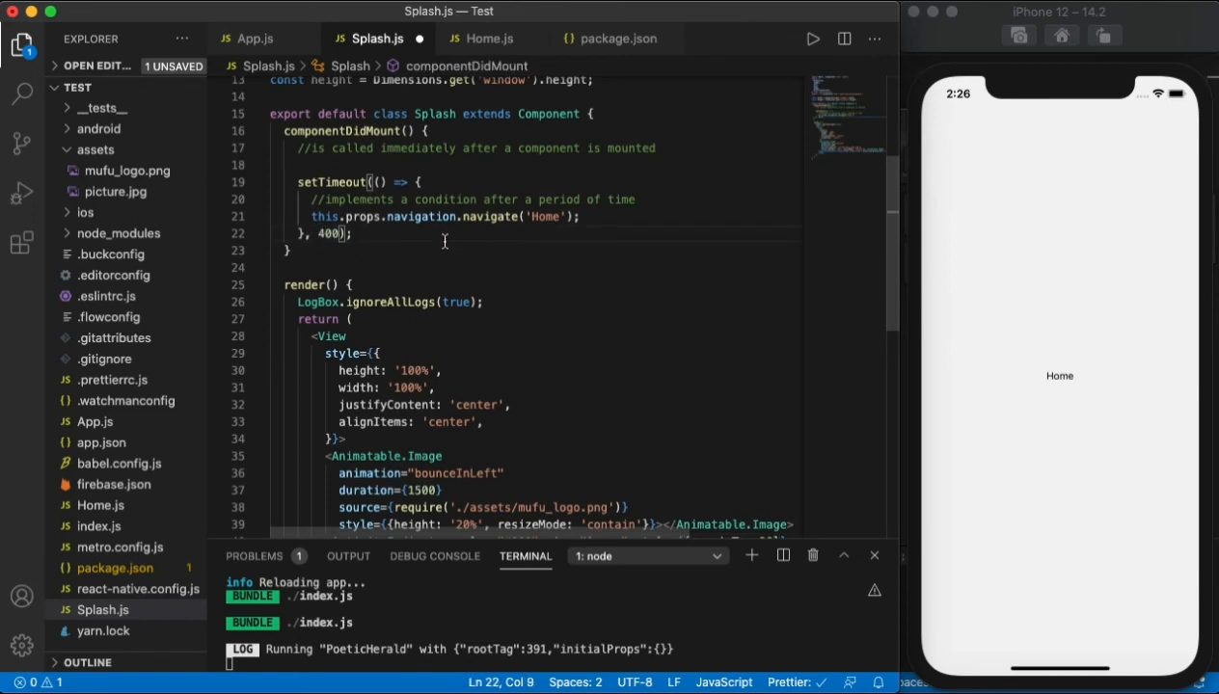
pyautogui.scroll(-3)
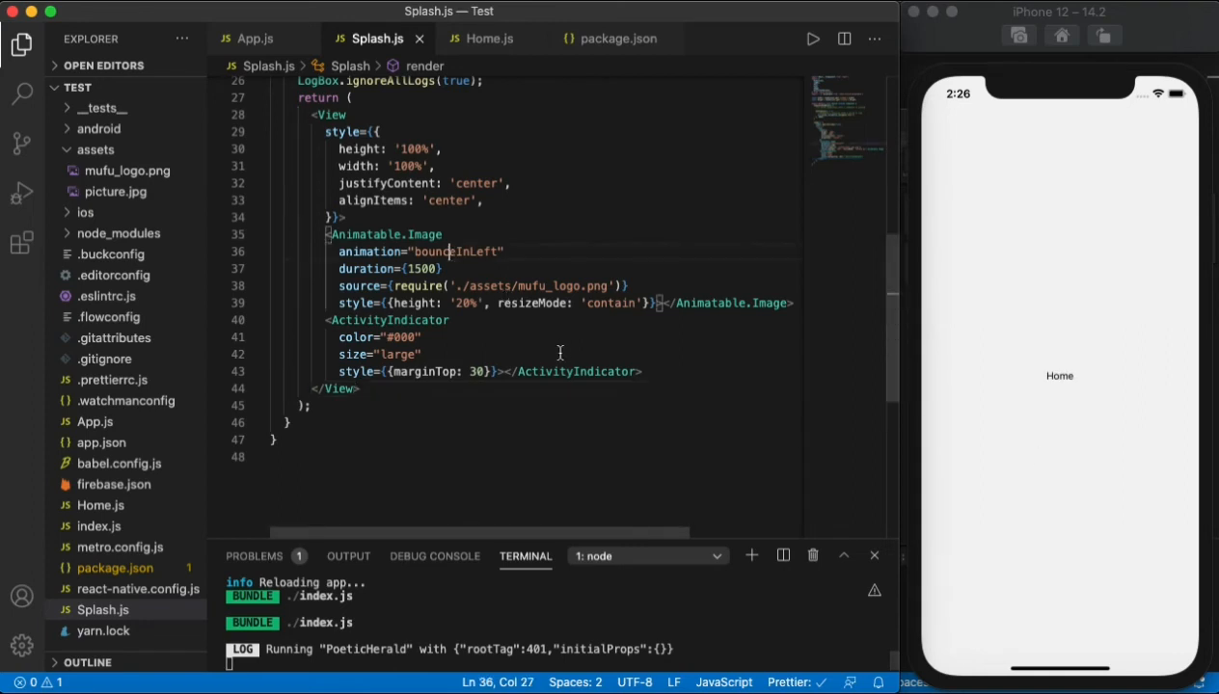
# - Make the wrapper an Animatable.View with 1500 ms duration and revert the logo to Image
pyautogui.doubleClick(458, 252)
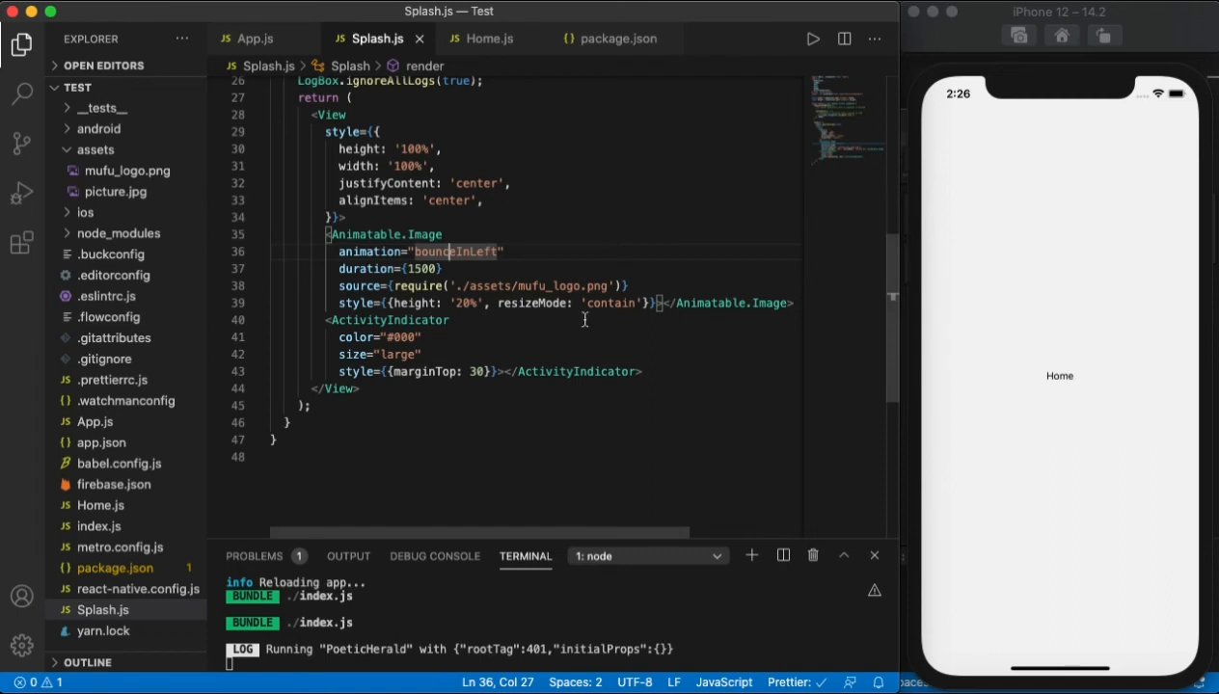
pyautogui.moveTo(560, 173)
pyautogui.write('Animatable.')
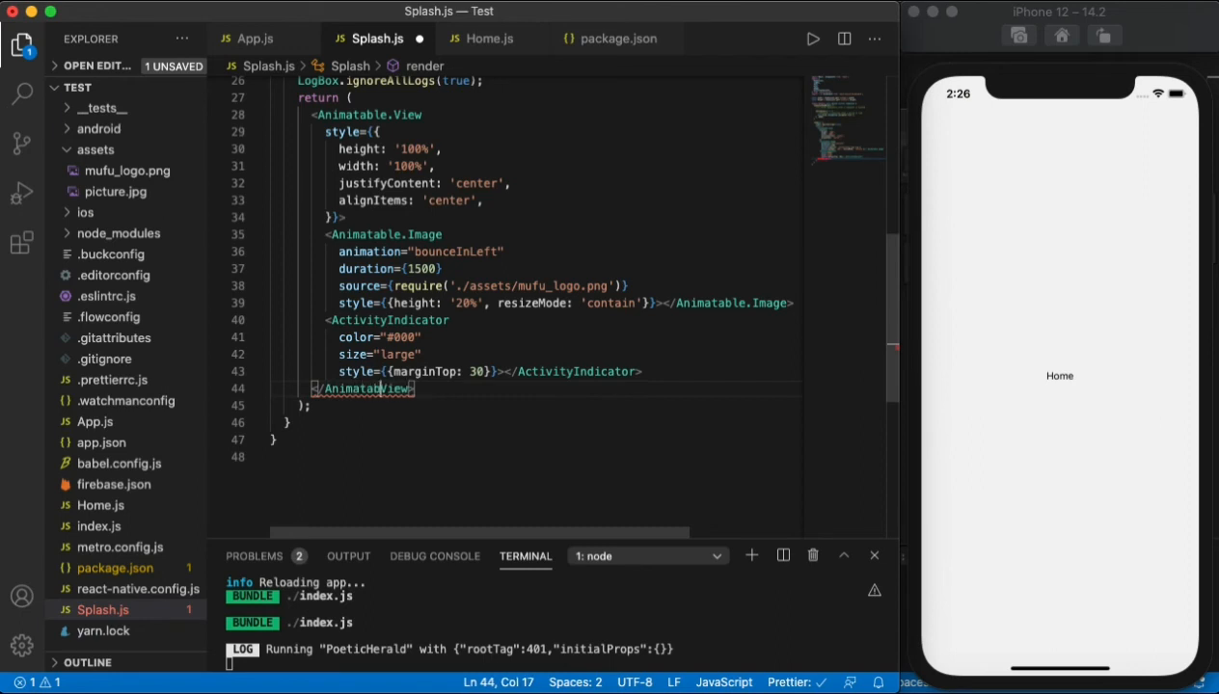
pyautogui.write('View')
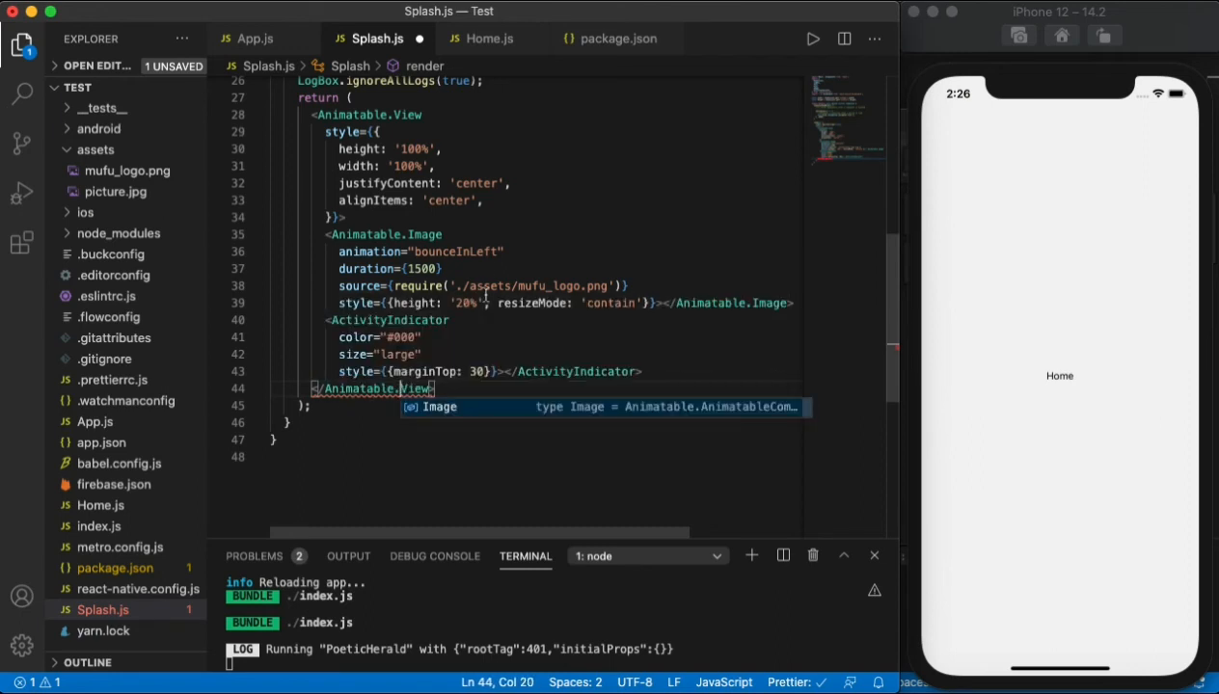
pyautogui.doubleClick(367, 234)
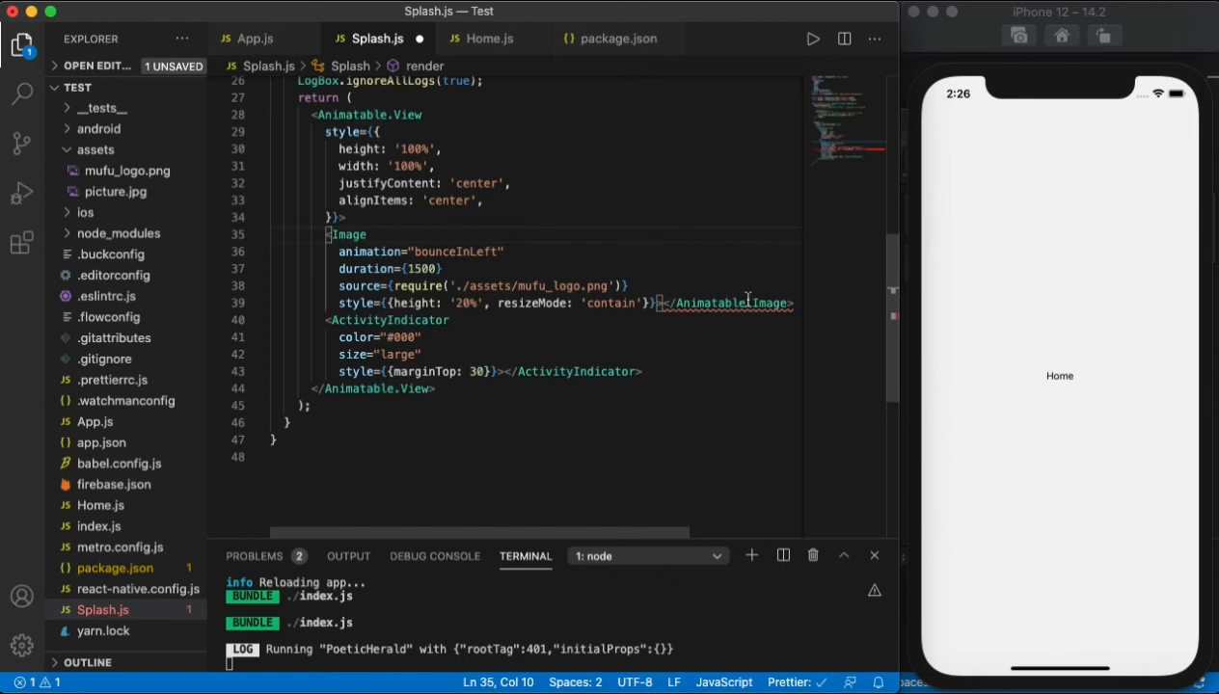
pyautogui.doubleClick(709, 303)
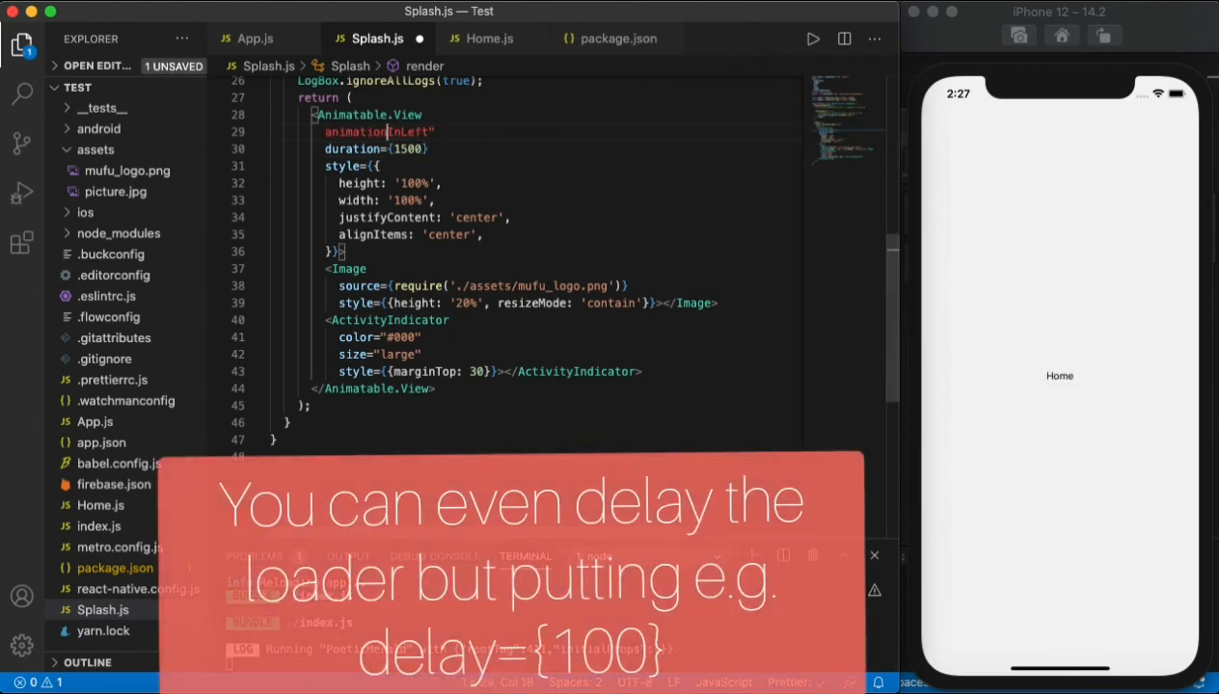
# - Set the Animatable.View animation to fadeInLeft, save, and view the logo and spinner in the simulator
pyautogui.write('fadeInLeft')
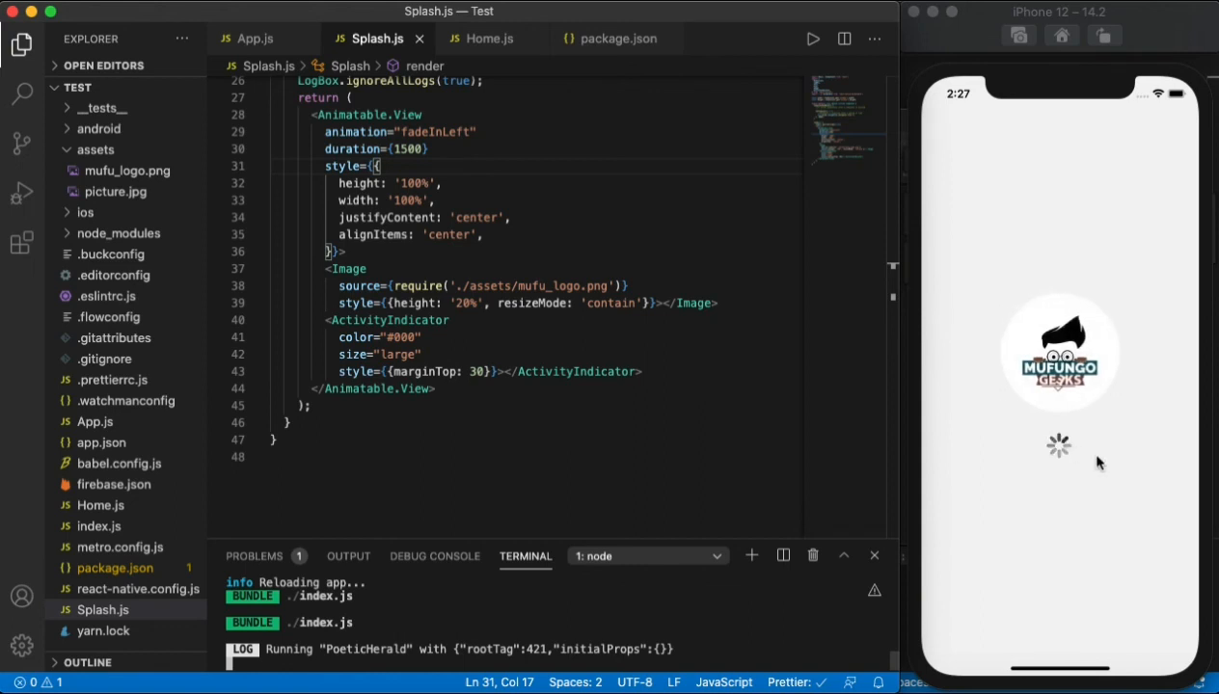
pyautogui.click(448, 320)
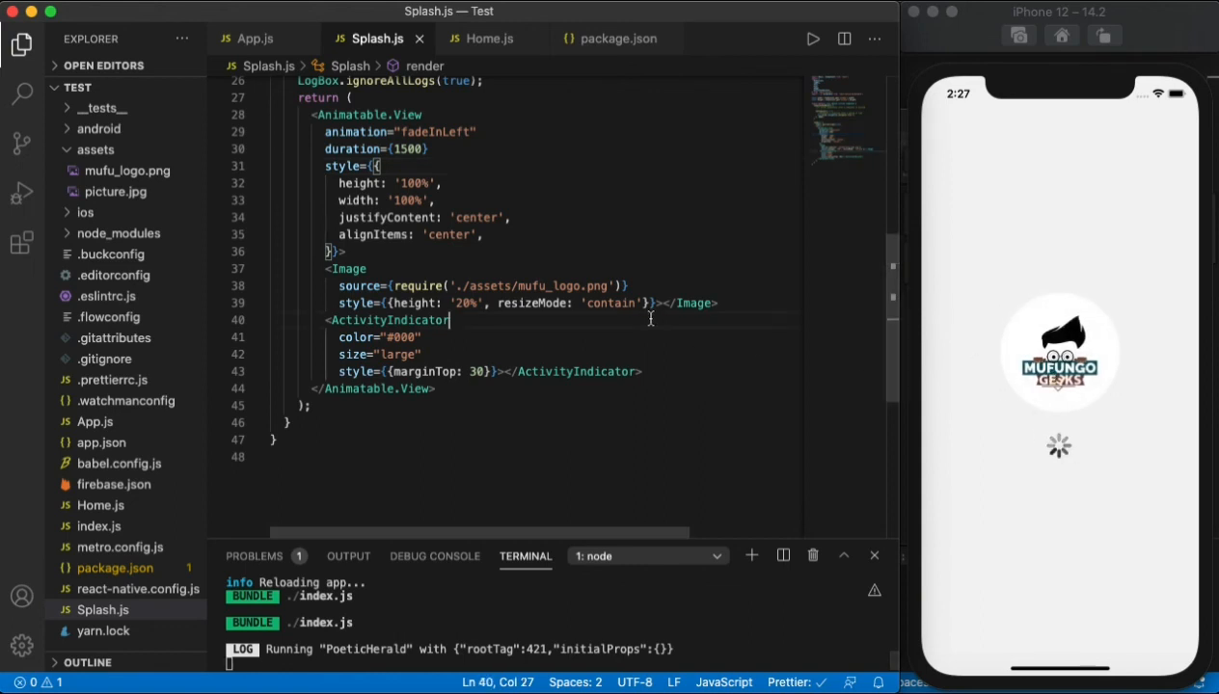